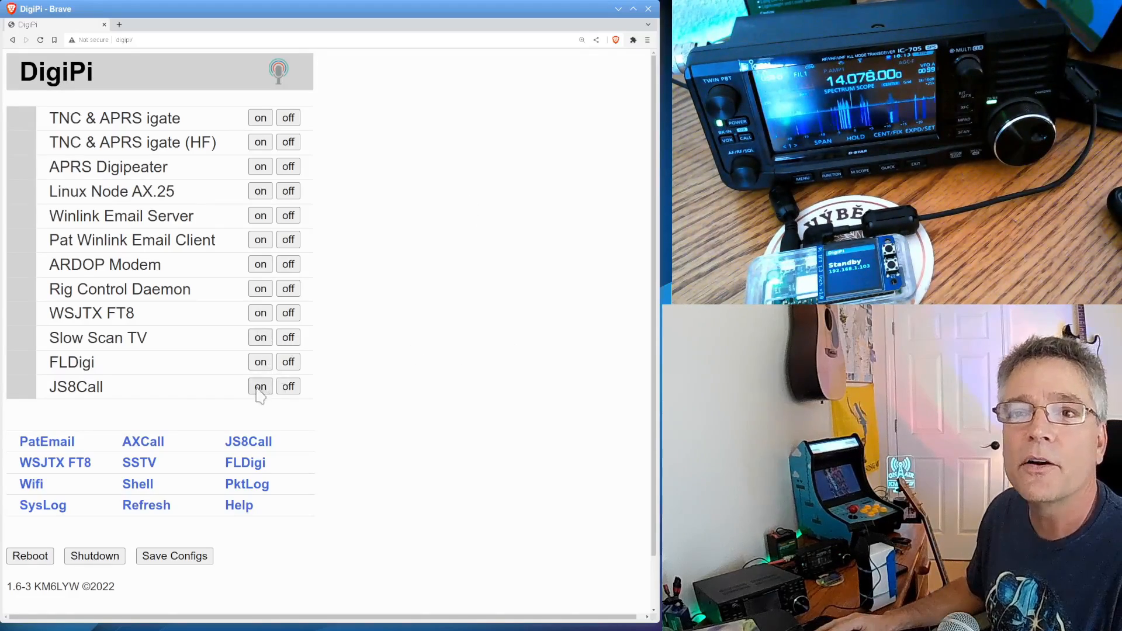
Switch on the JS8Call service on the DigiPi page until its indicator shows running.
click(260, 386)
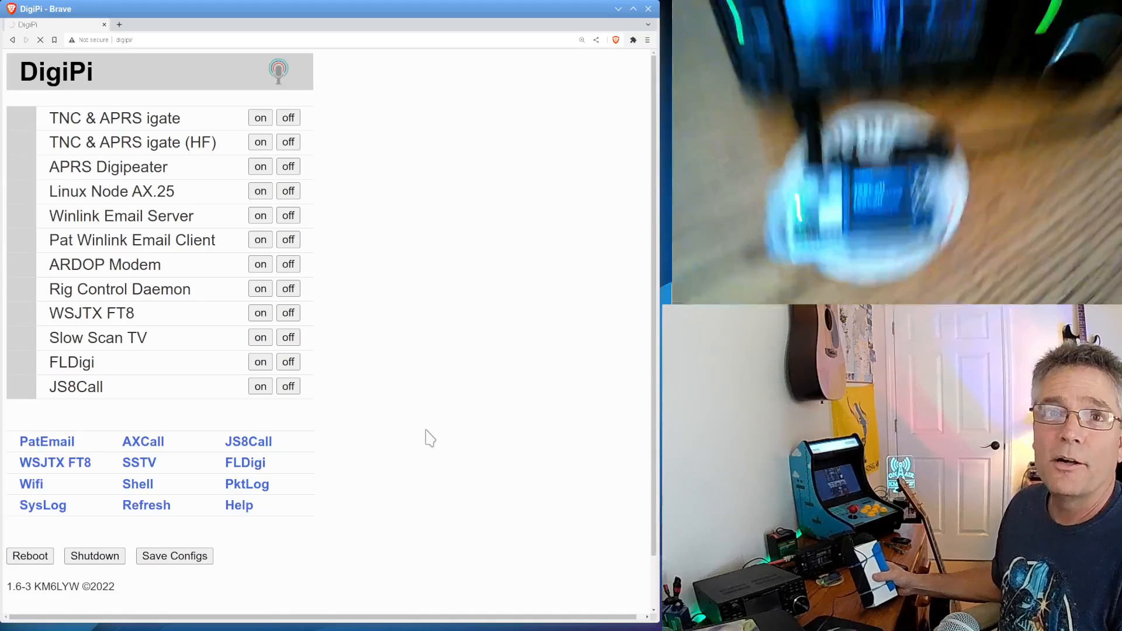
click(259, 387)
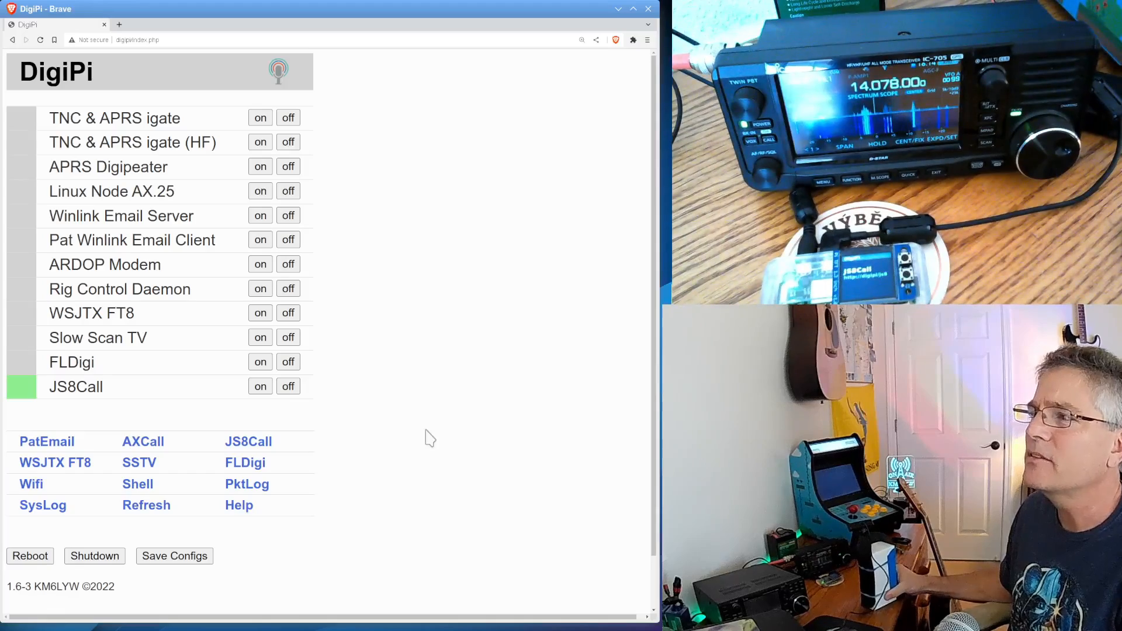
mouse_move(248, 442)
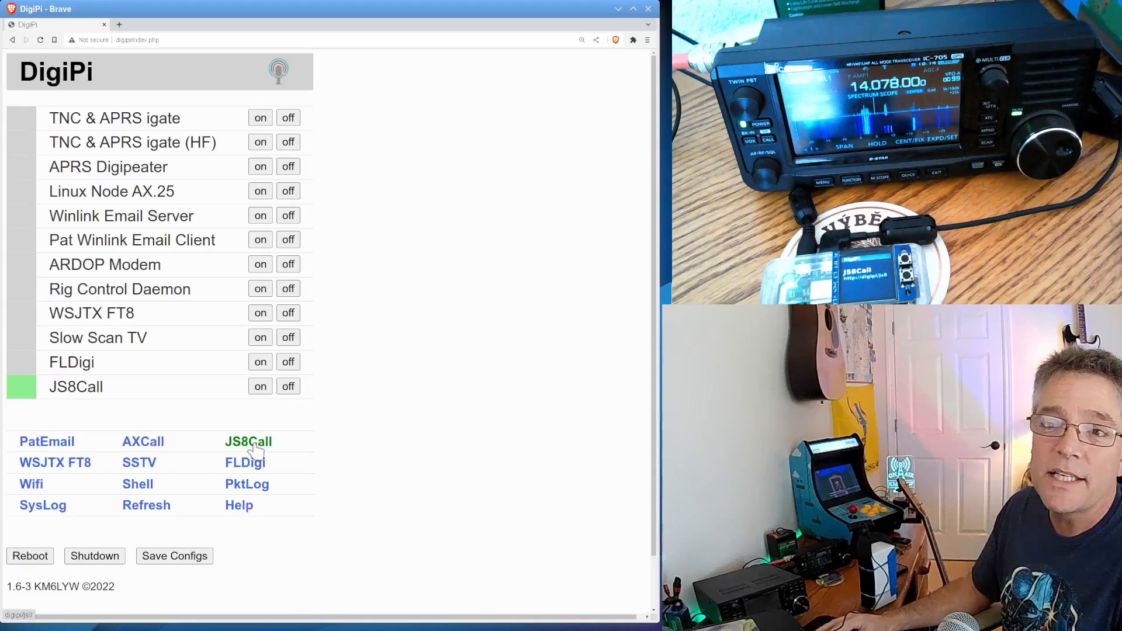
Load the JS8Call noVNC desktop in the browser, running at 14.078 MHz.
click(248, 442)
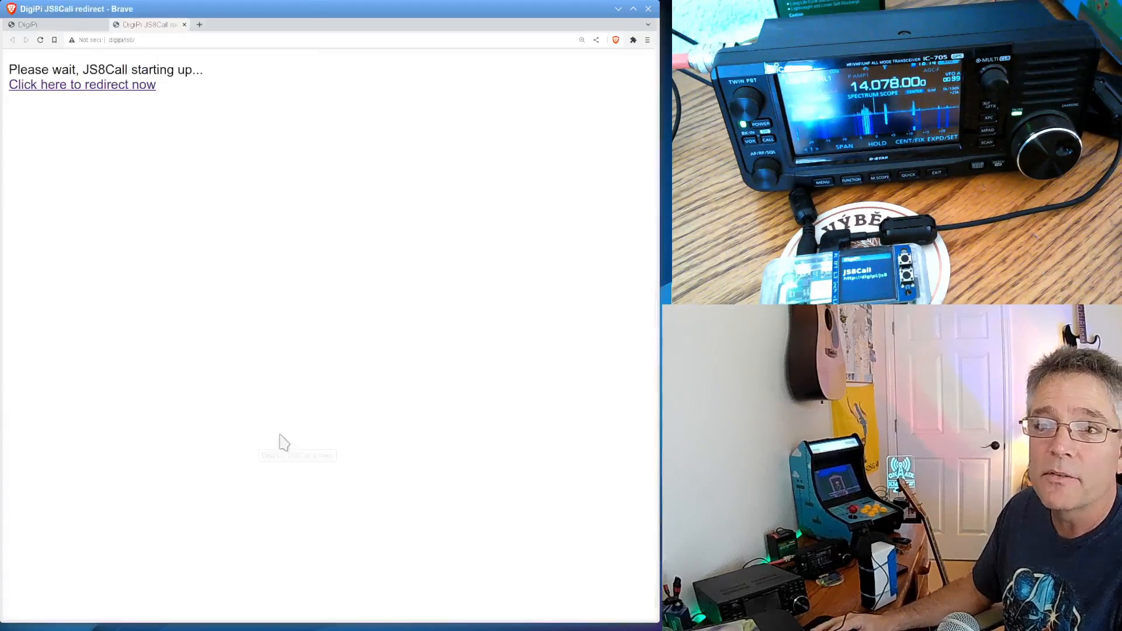
click(82, 84)
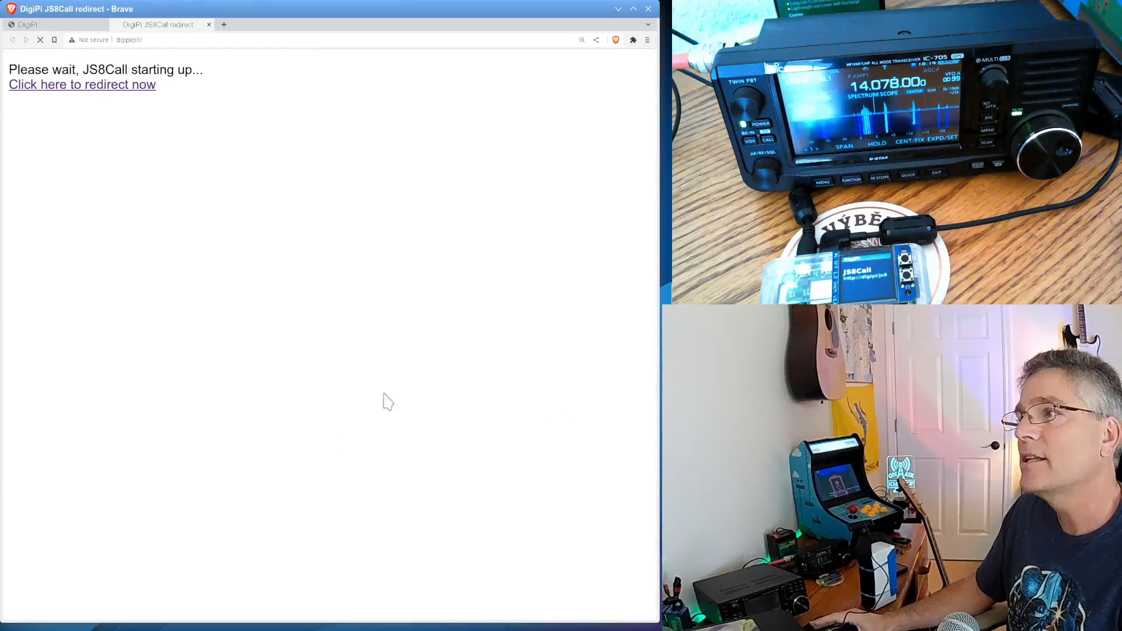
click(82, 84)
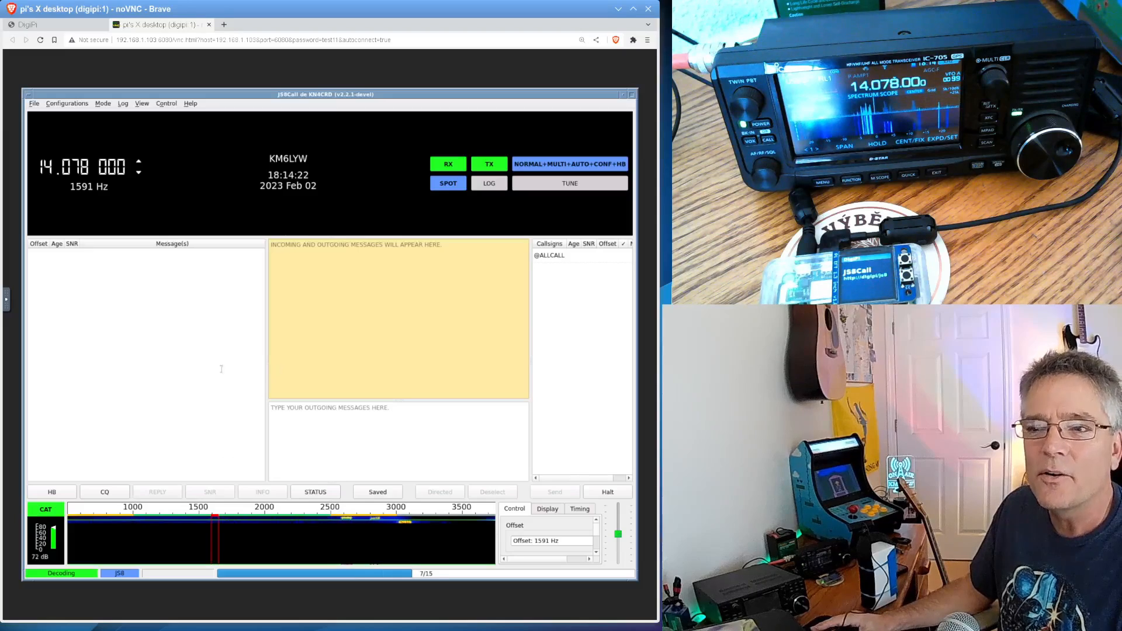
mouse_move(113, 385)
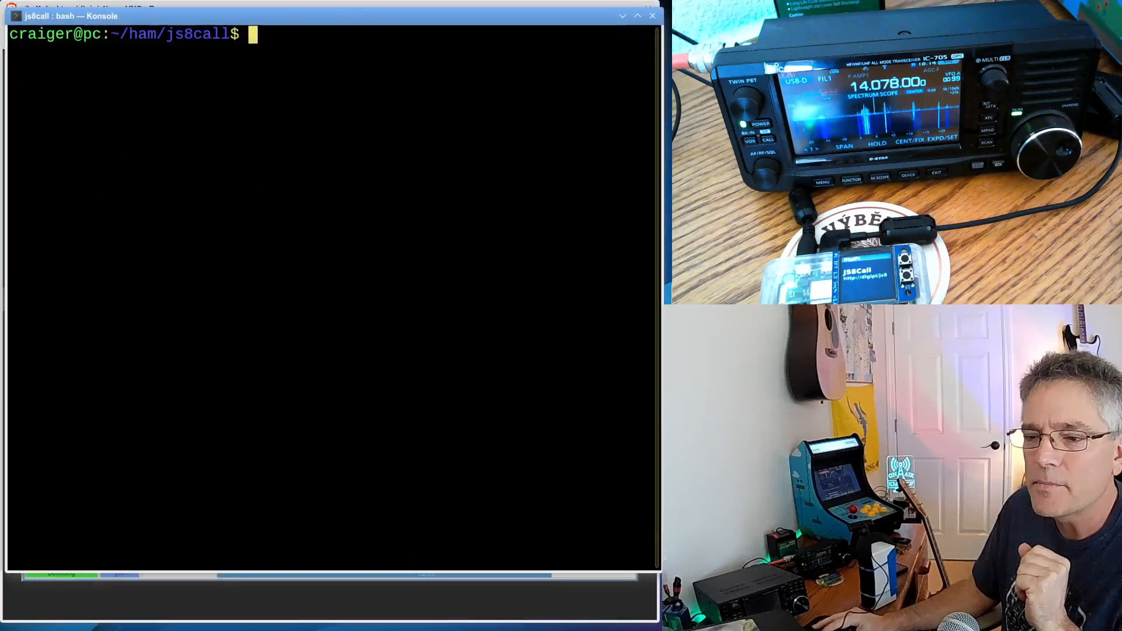
List the js8call folder and review js8sms.sh in vi, quitting with :q!
key(Return)
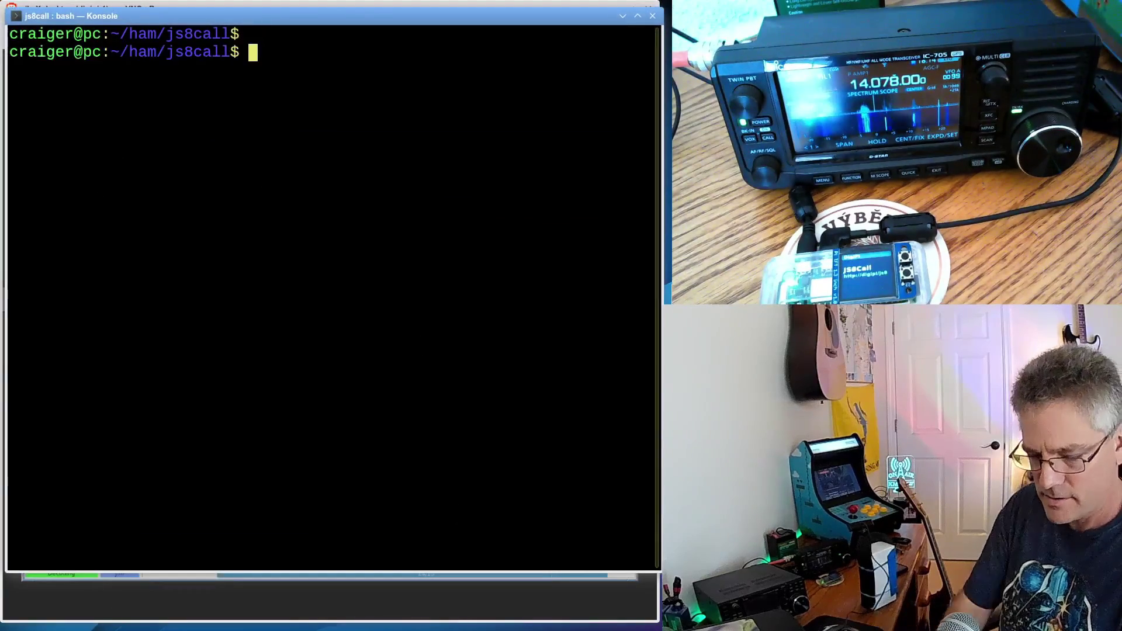
text(ls)
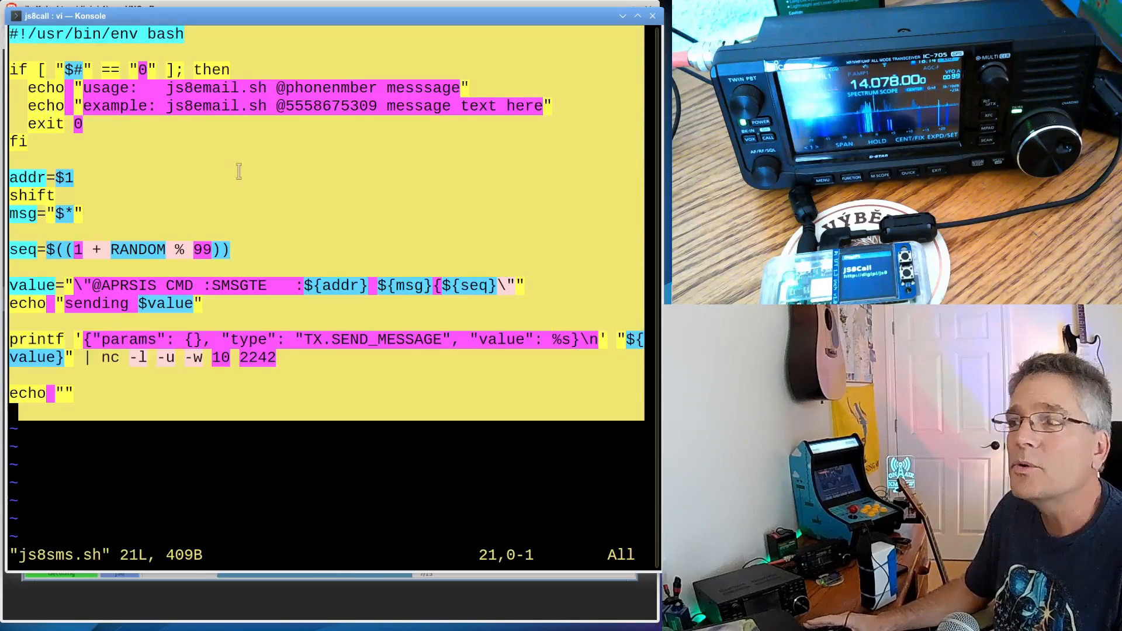
key(Escape)
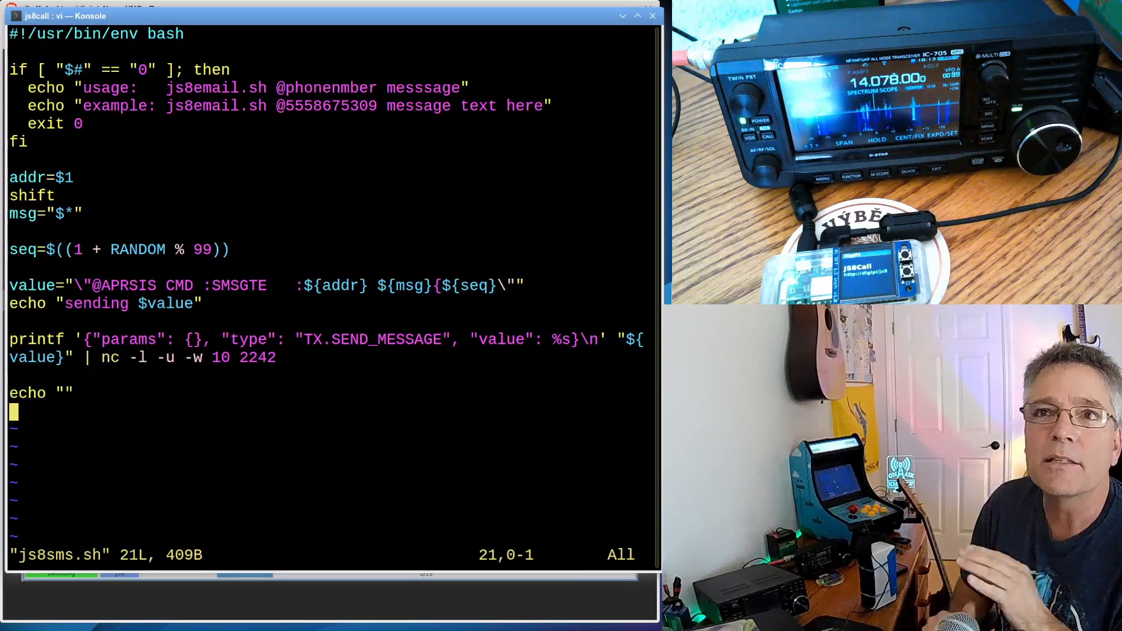
text(:q!)
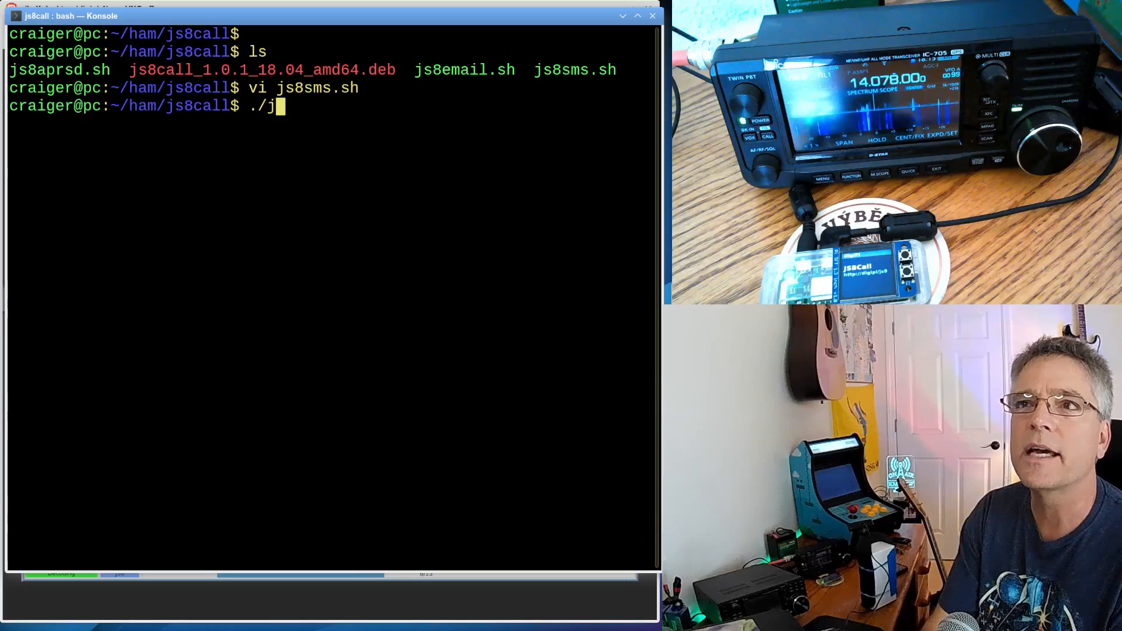
Run ./js8sms.sh without arguments and highlight the script name and example phone number.
key(Return)
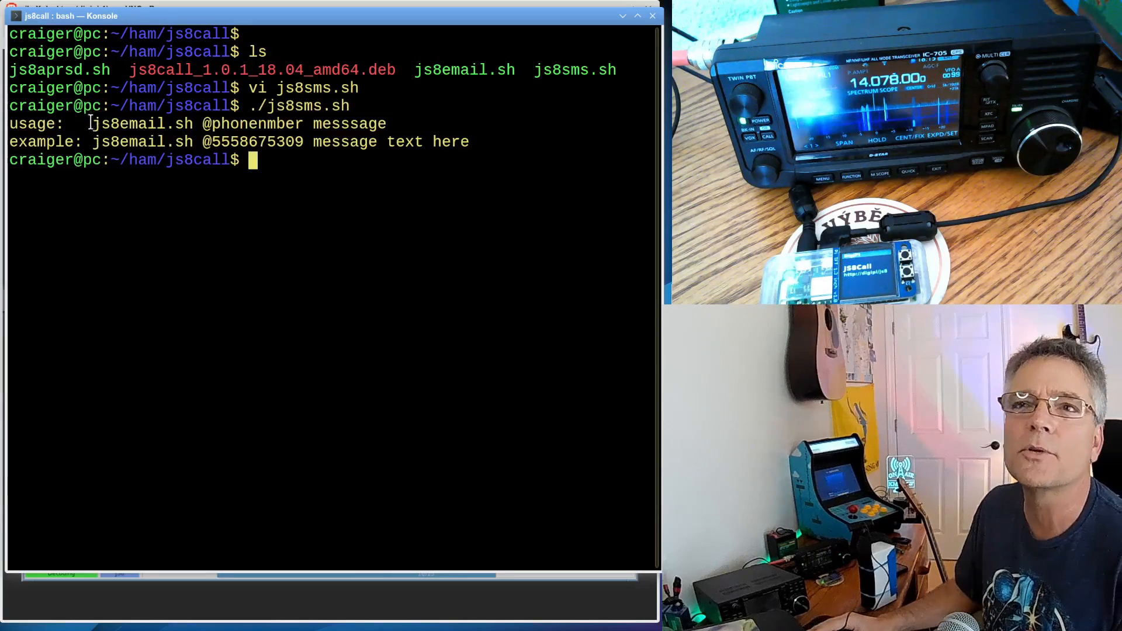
double_click(133, 124)
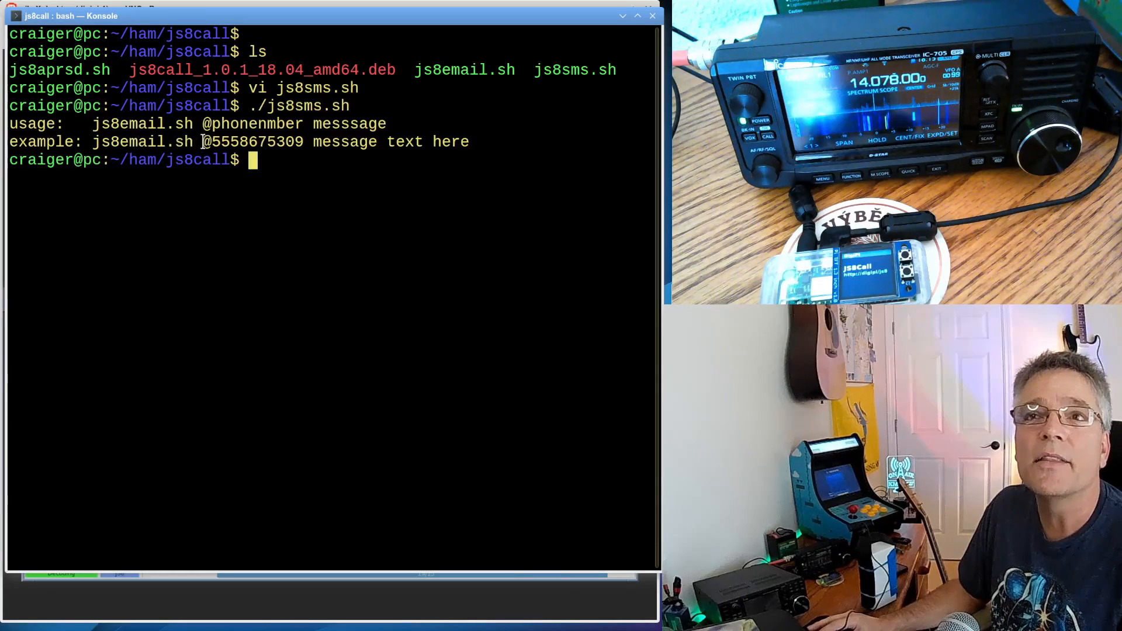
double_click(252, 141)
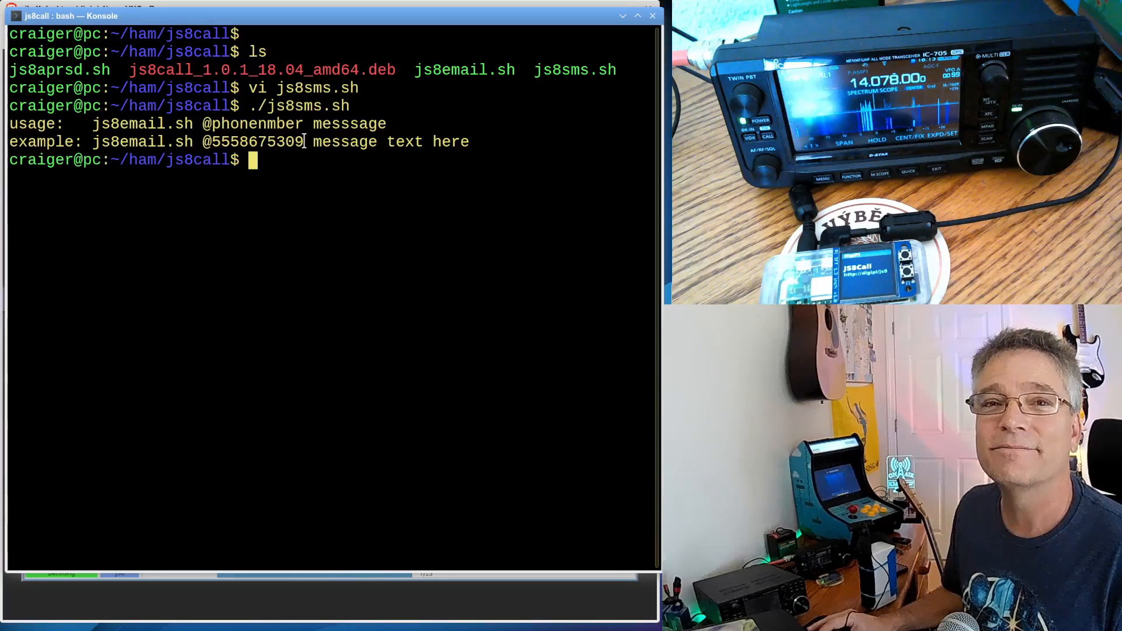
drag(311, 141, 468, 141)
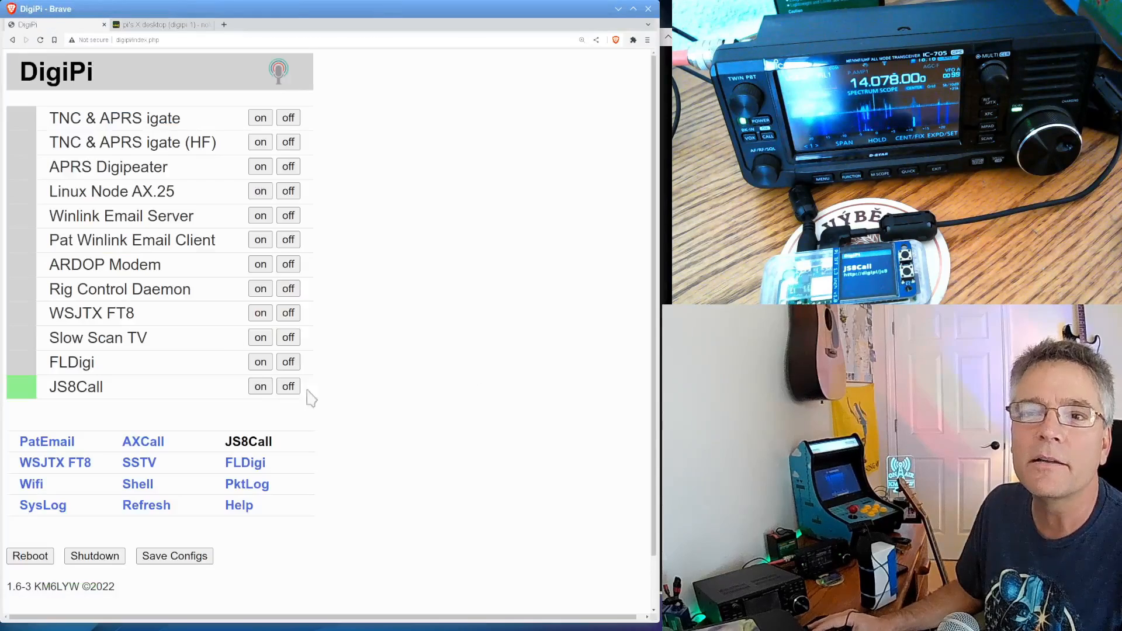
mouse_move(138, 484)
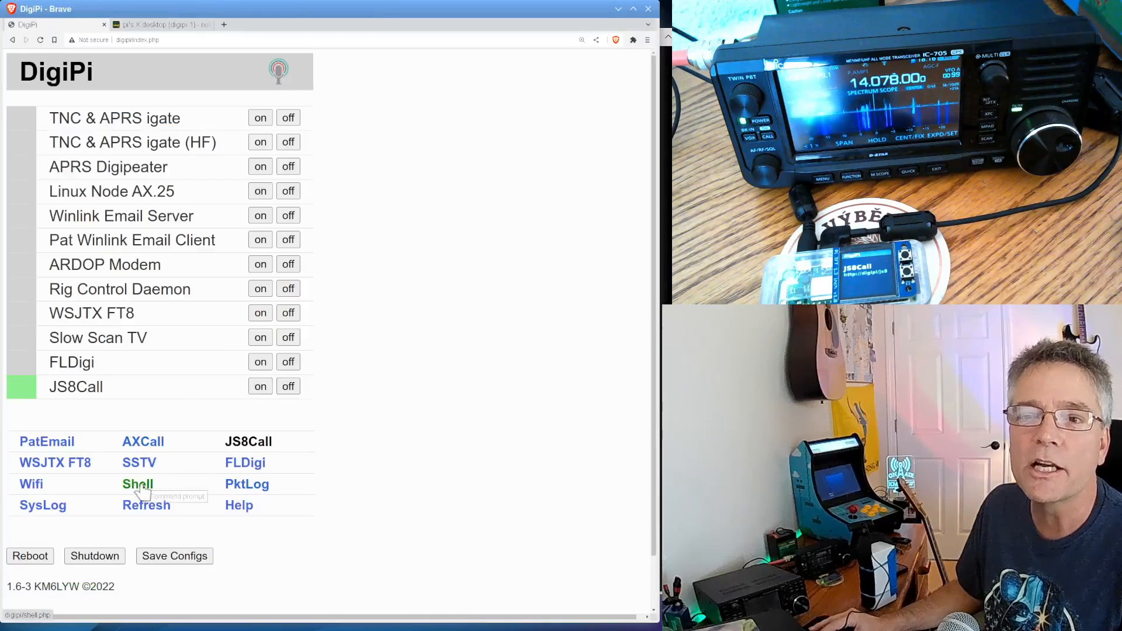
Open the DigiPi web shell with enlarged text and create the js8 folder.
click(137, 484)
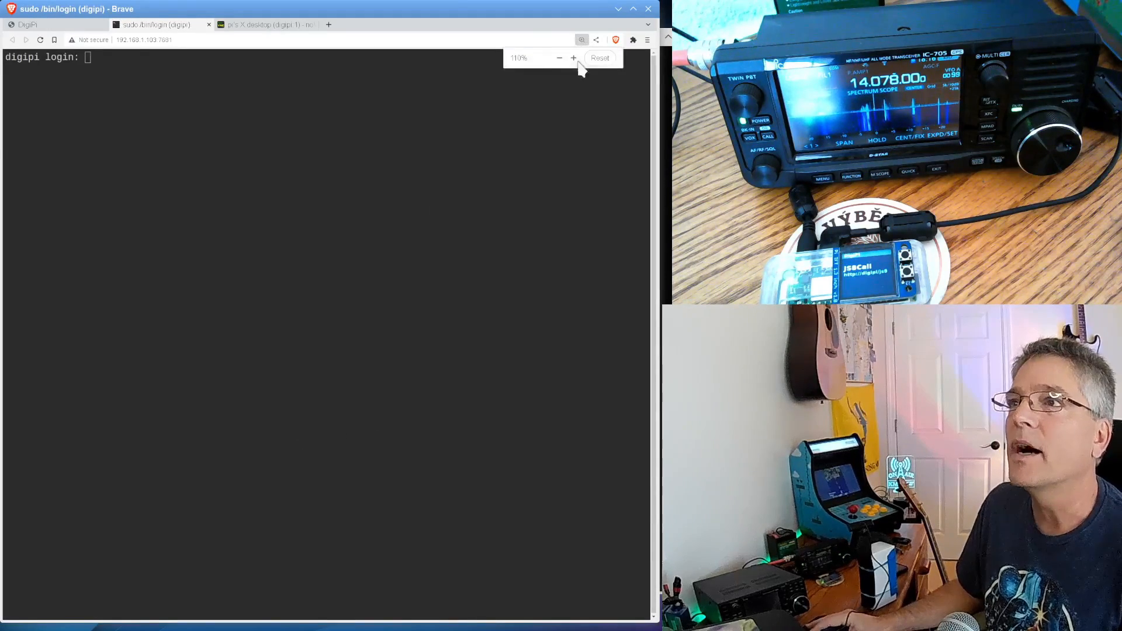
click(573, 57)
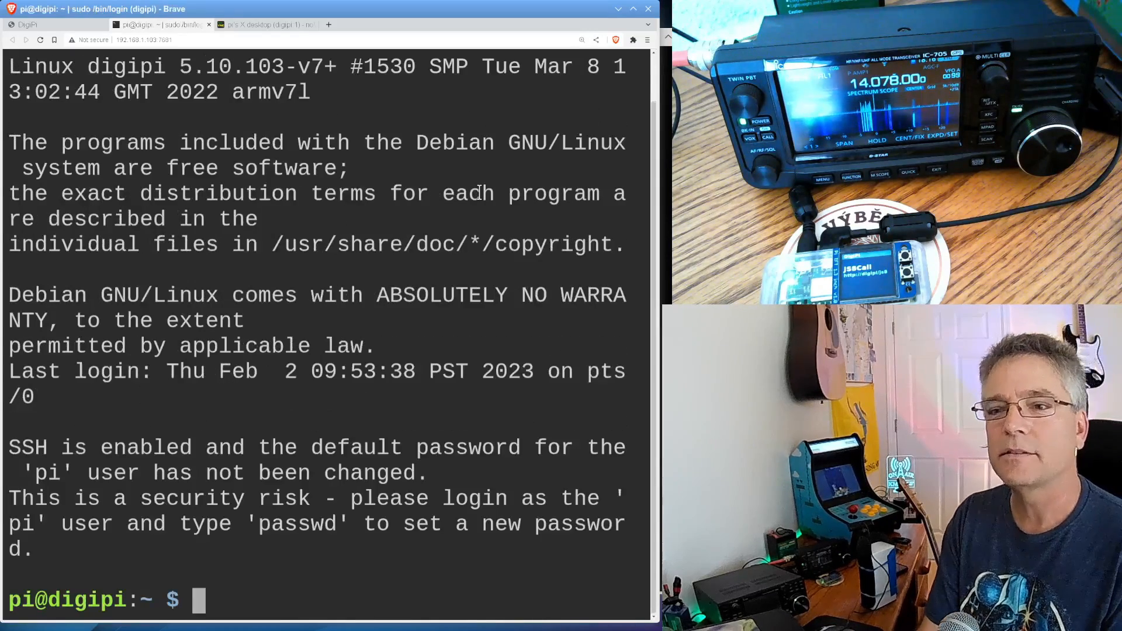
text(mkdir)
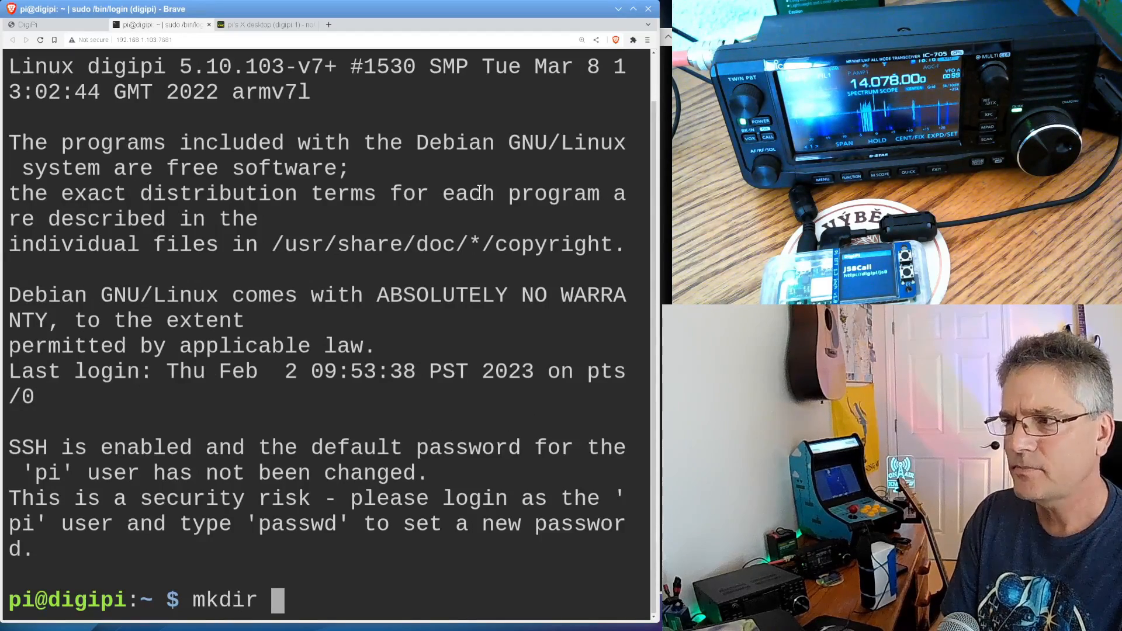
key(Return)
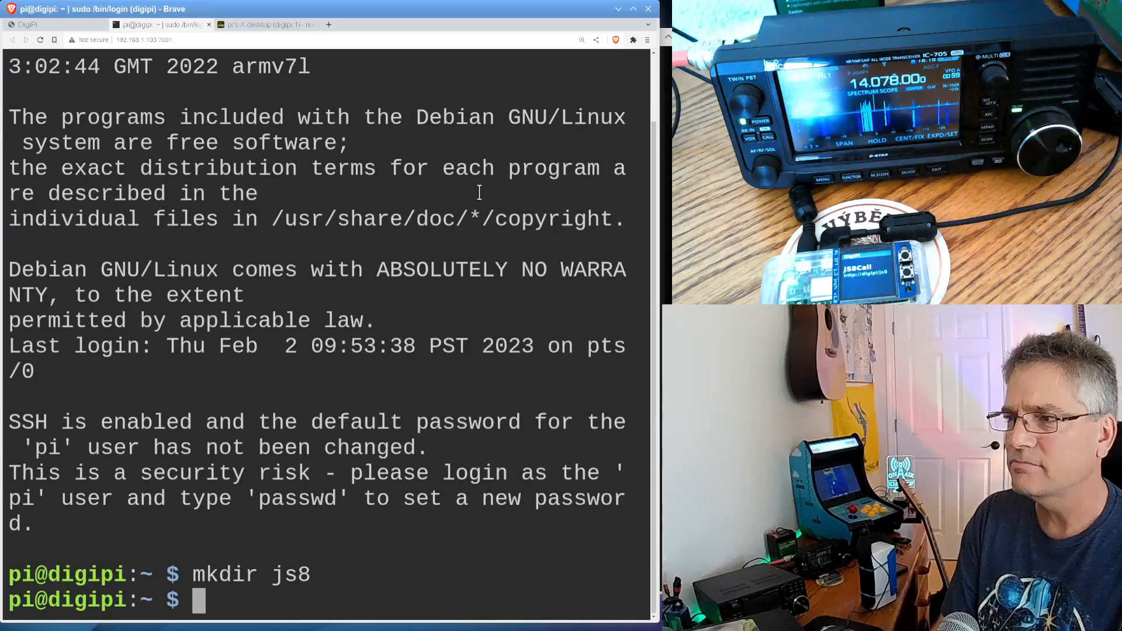
Remount the filesystem writable with sudo and move into ~/js8.
text(cd)
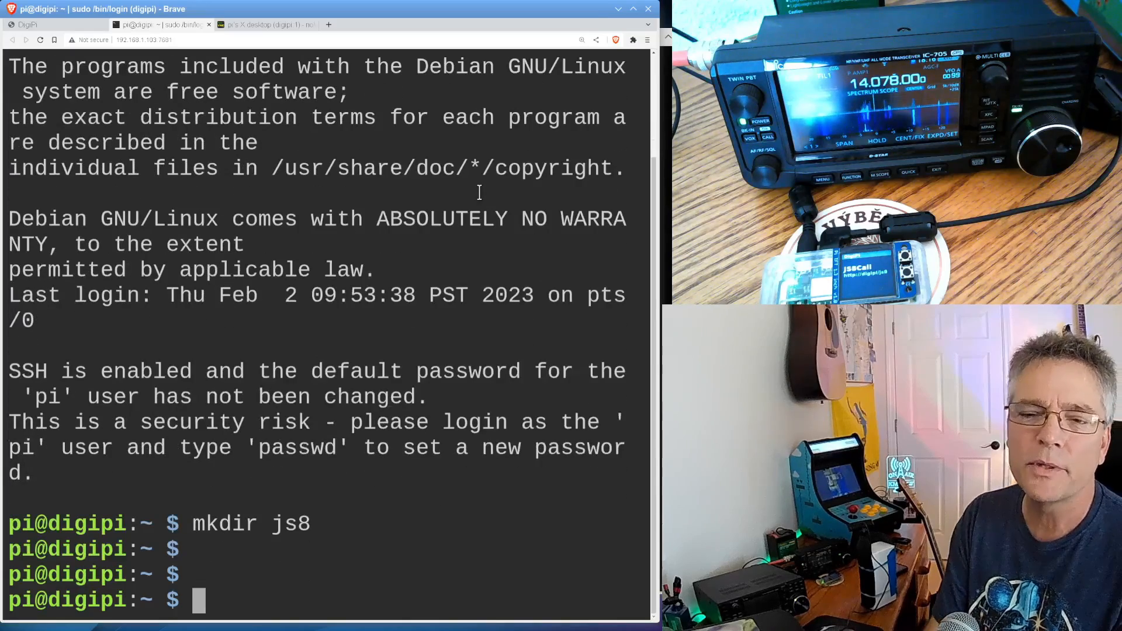
text(sudo remount)
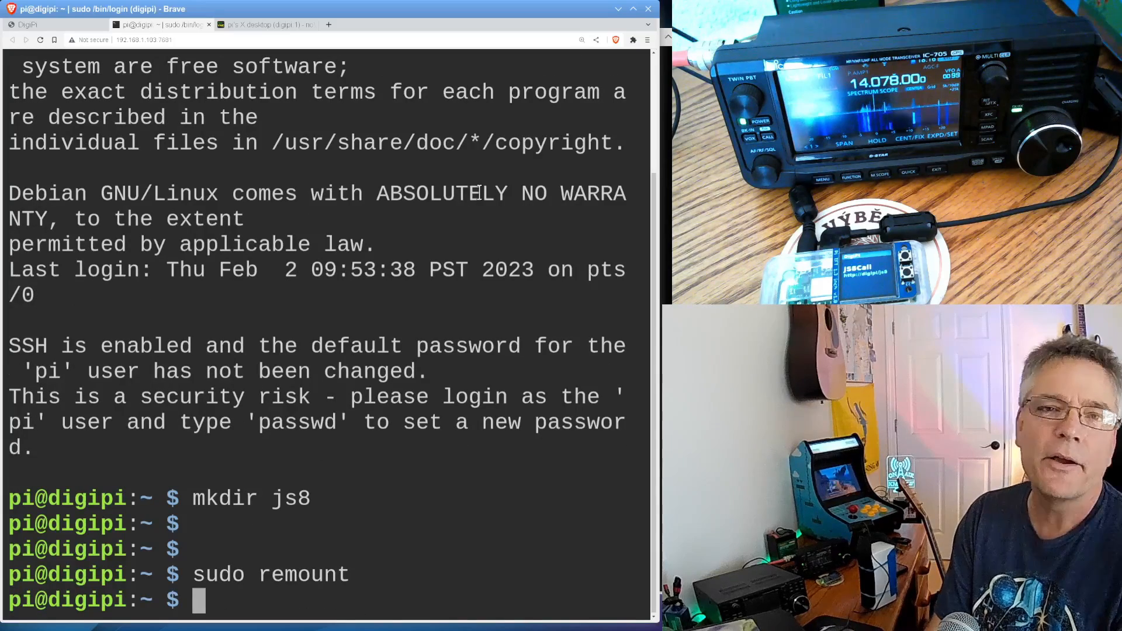
text(mkdir js89)
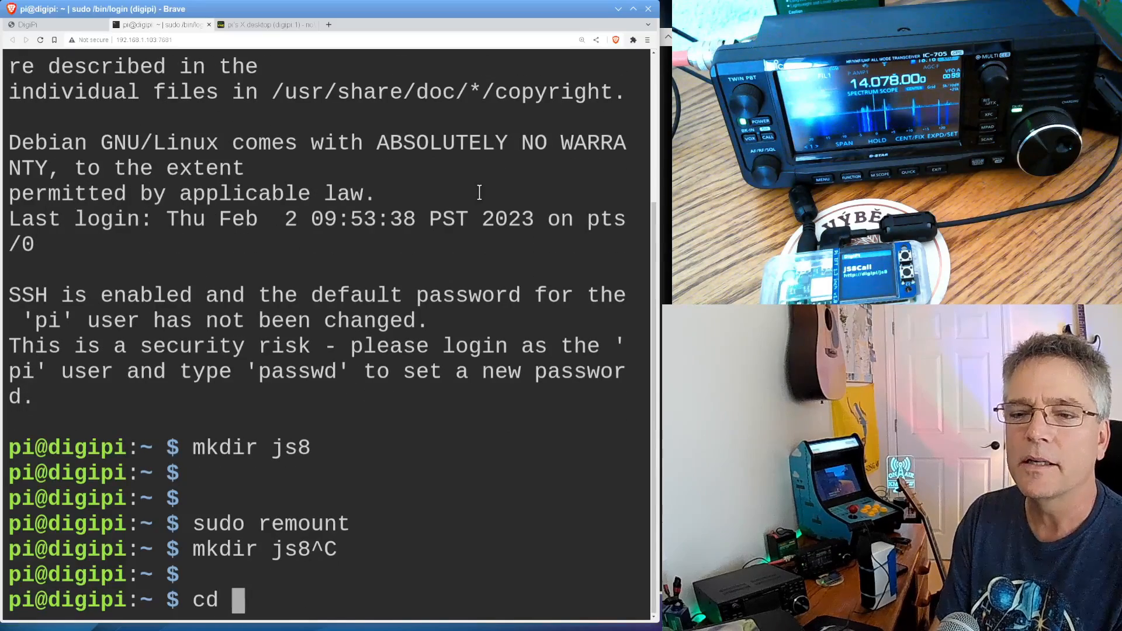
key(Return)
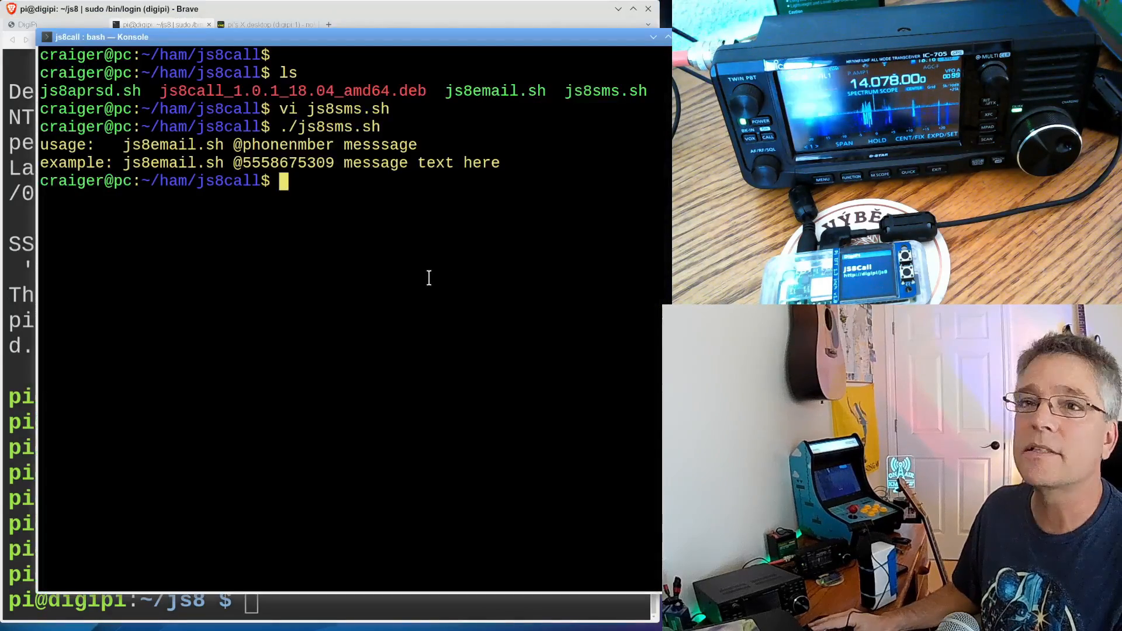
Print the SMS script, recreate it as js8sms.sh in vi, and save with :wq!
text(v)
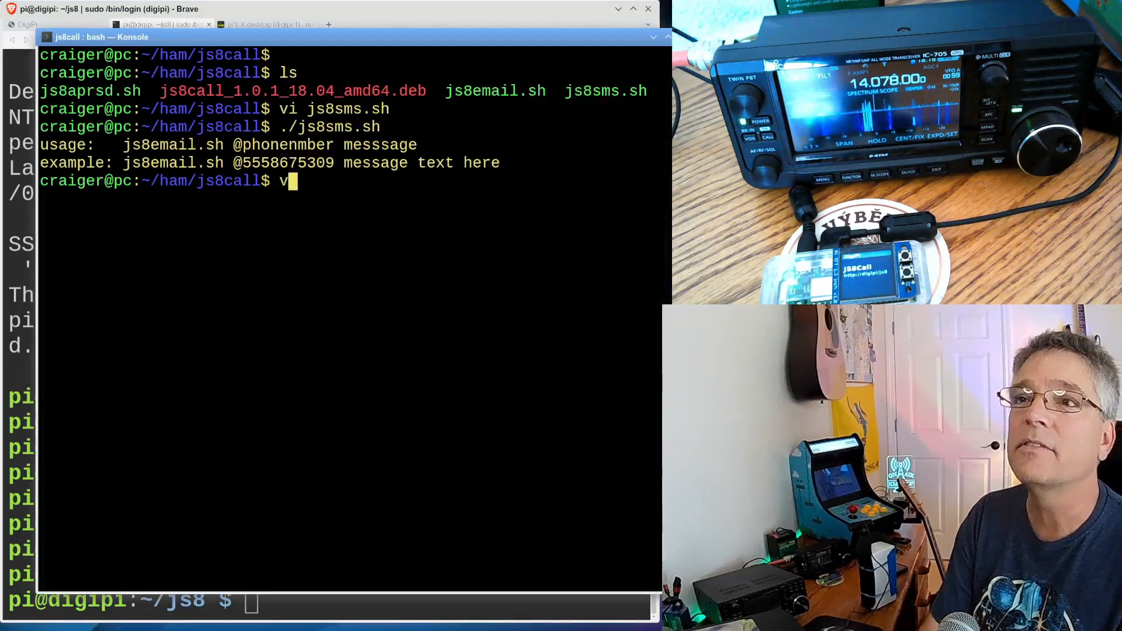
text(cat js8s)
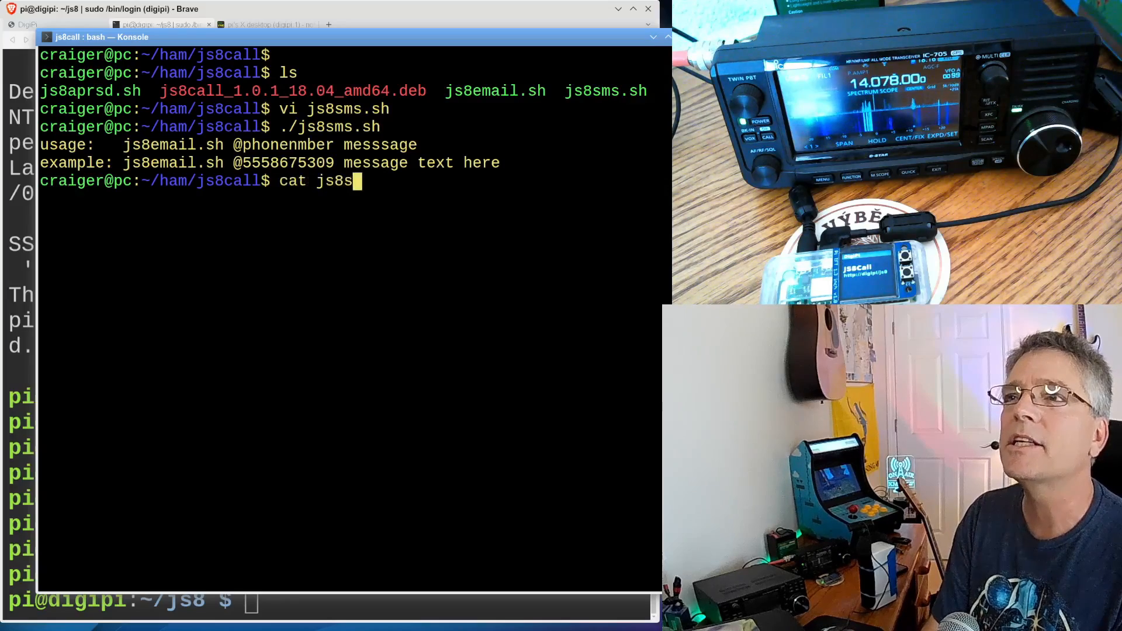
key(Return)
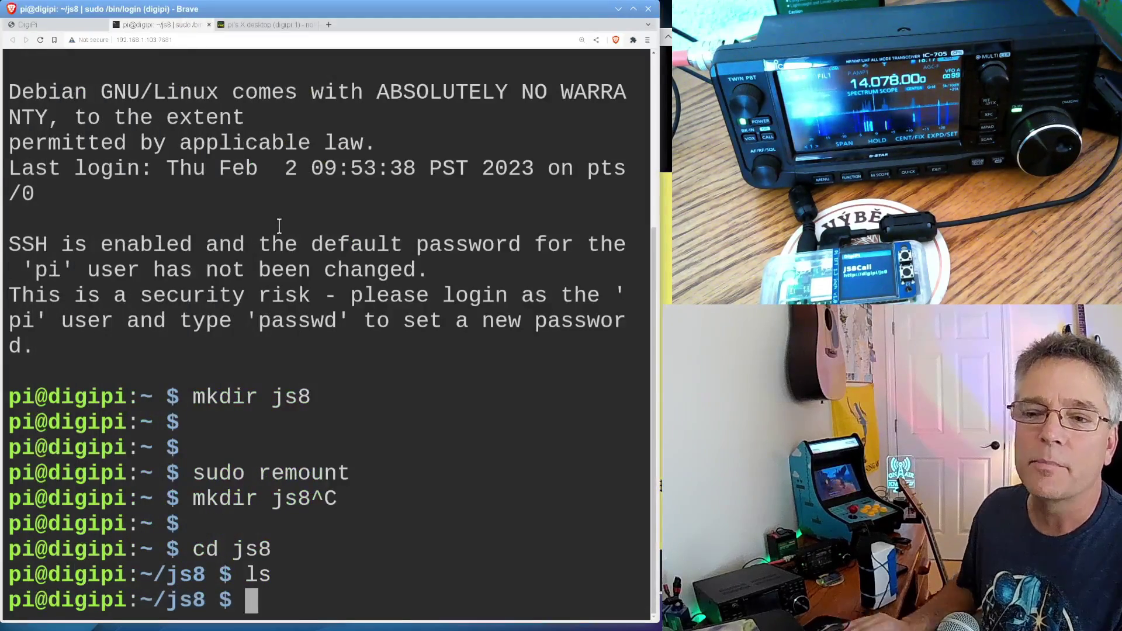
text(vi js)
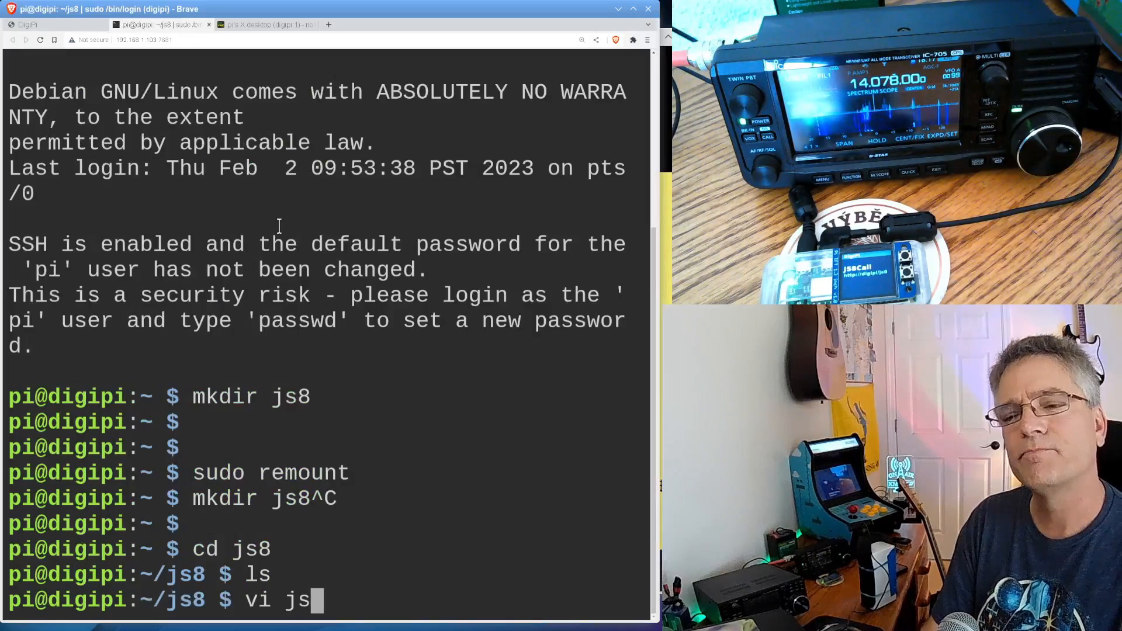
key(Return)
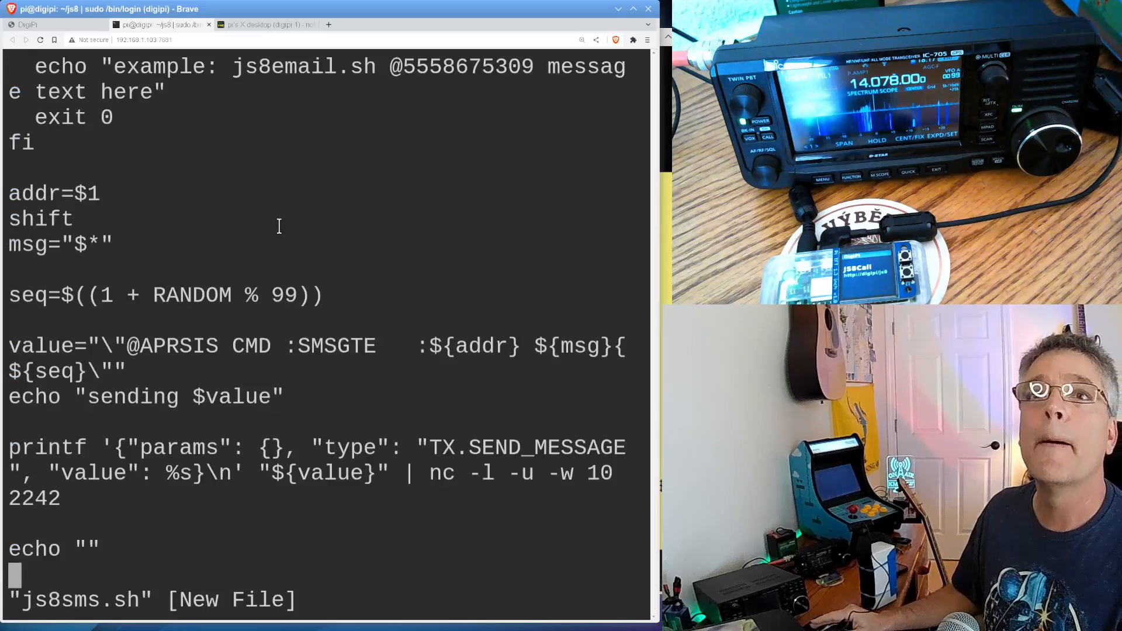
scroll(up, 3)
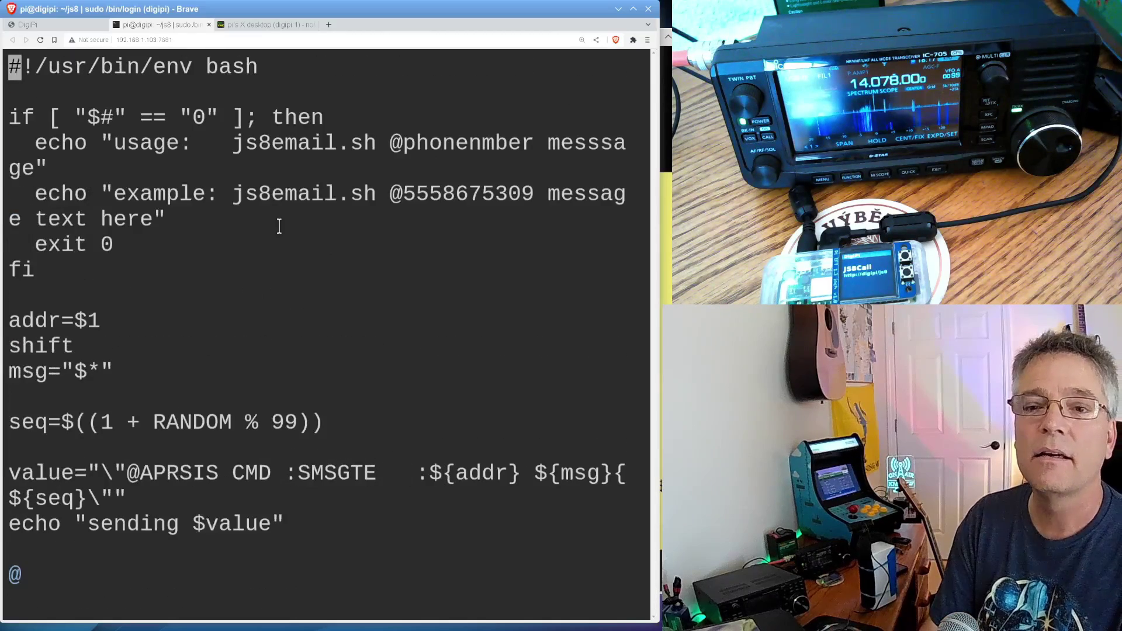
text(:wq!)
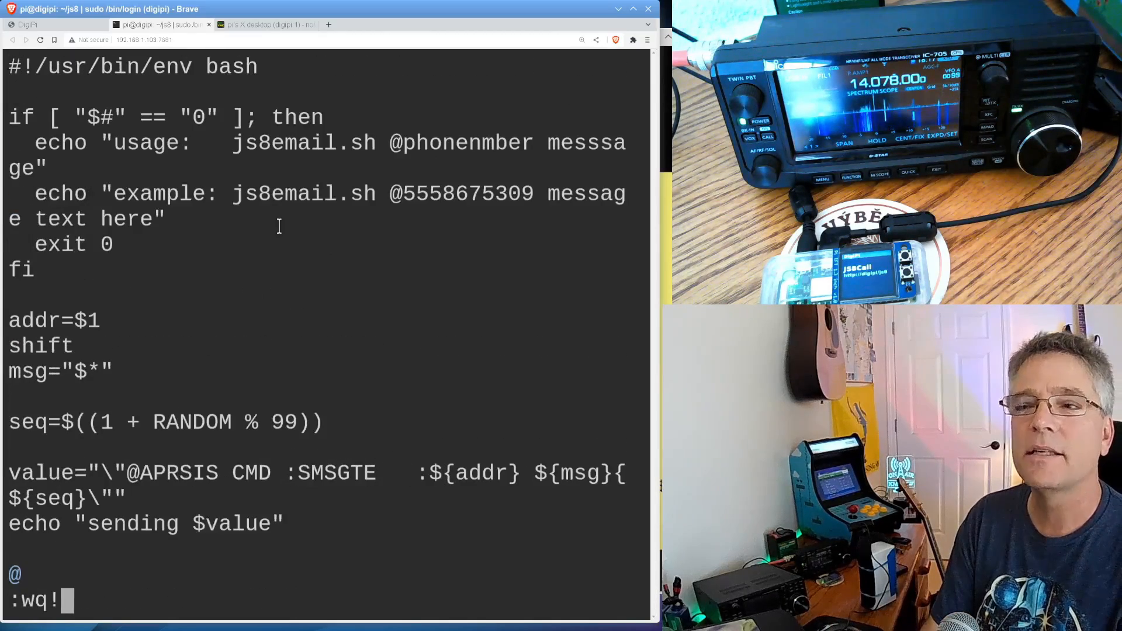
key(Return)
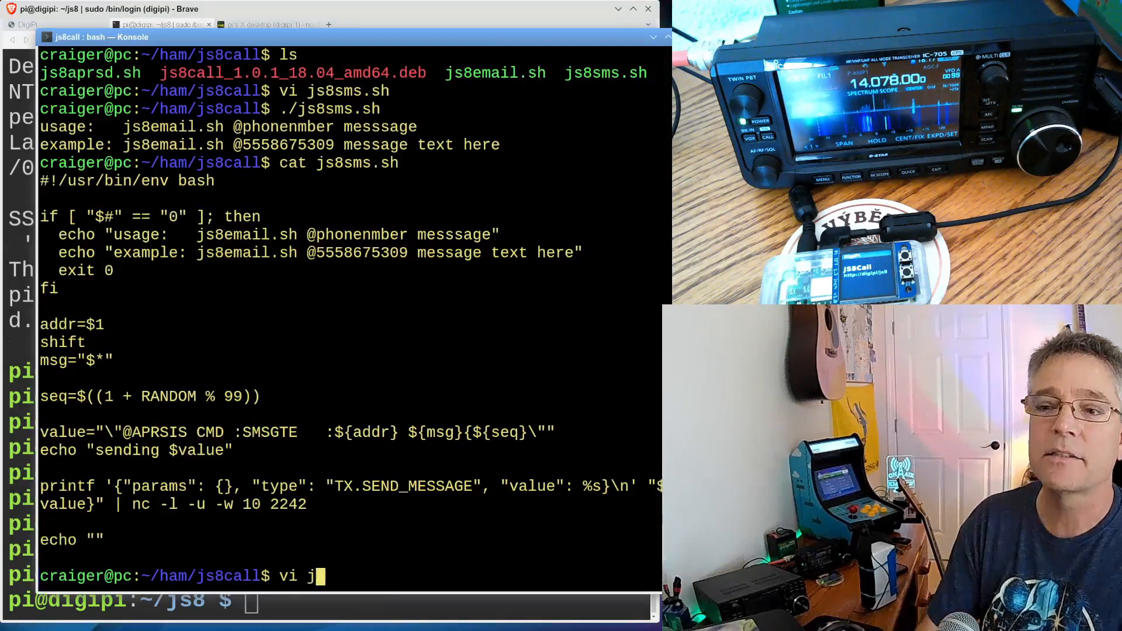
Start the new js8email.sh script in vi.
key(Return)
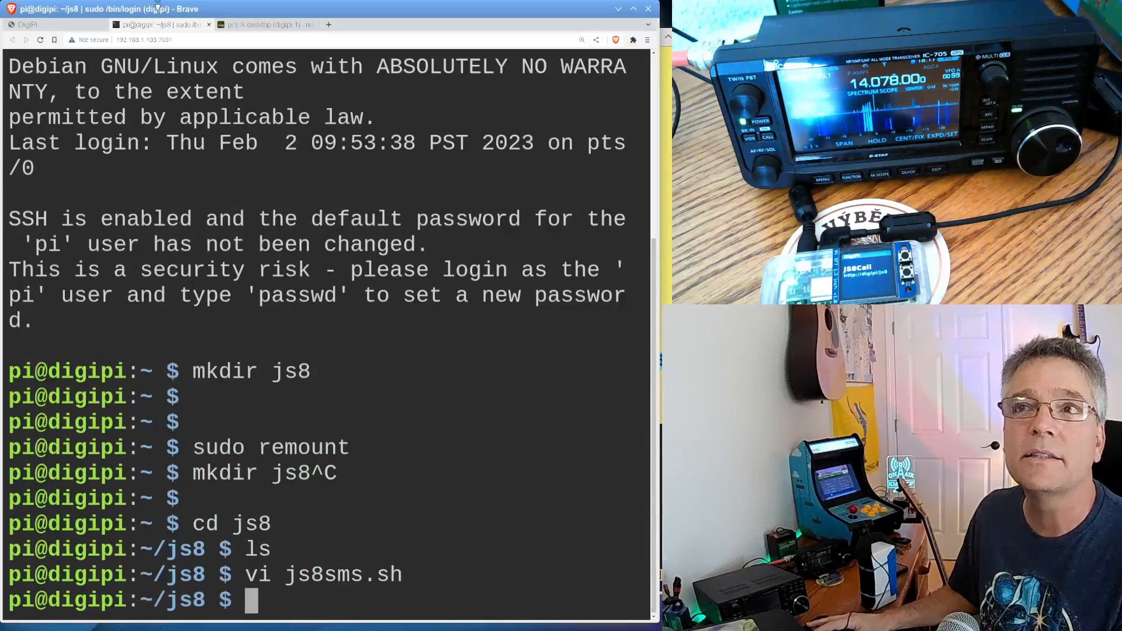
text(vi js8email)
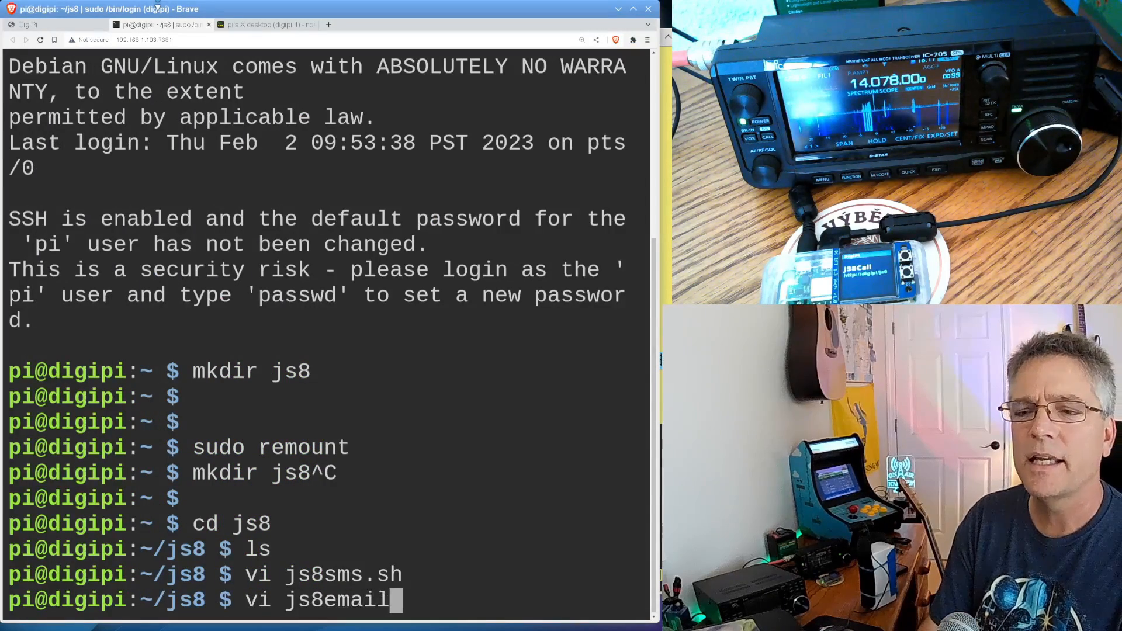
key(Return)
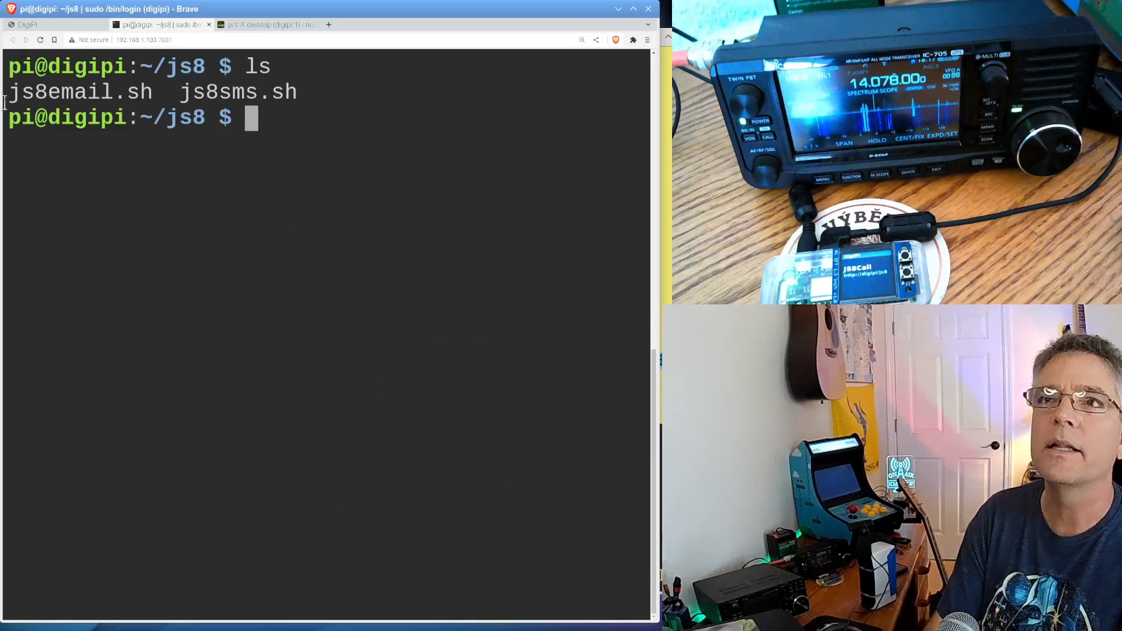
Make js8email.sh and js8sms.sh executable with chmod 755 *sh.
double_click(239, 92)
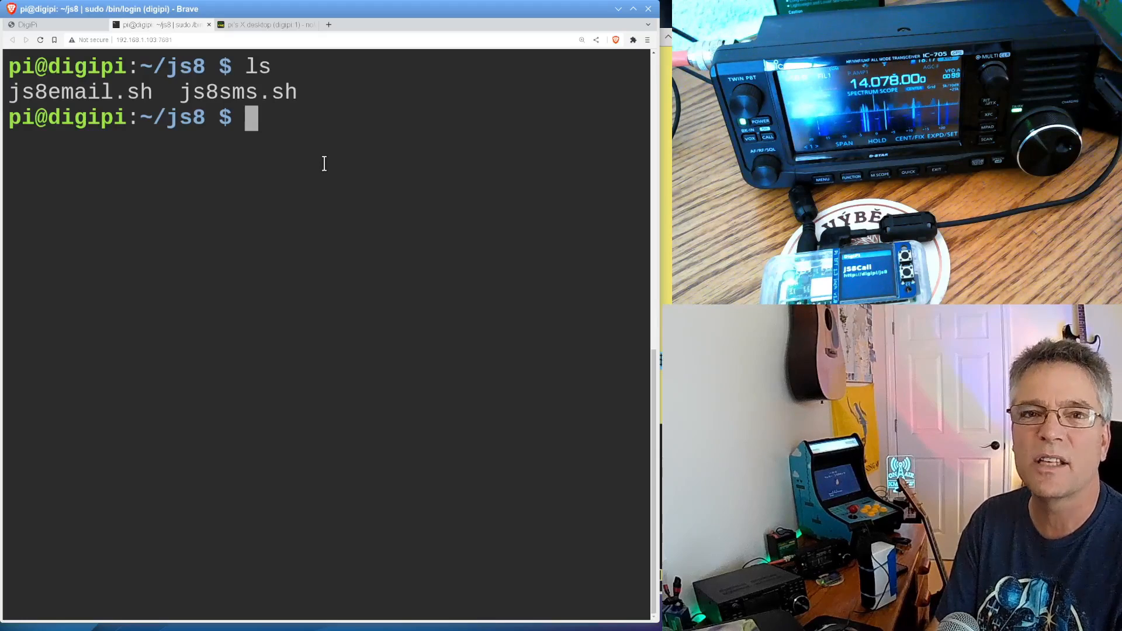
text(chmod 75)
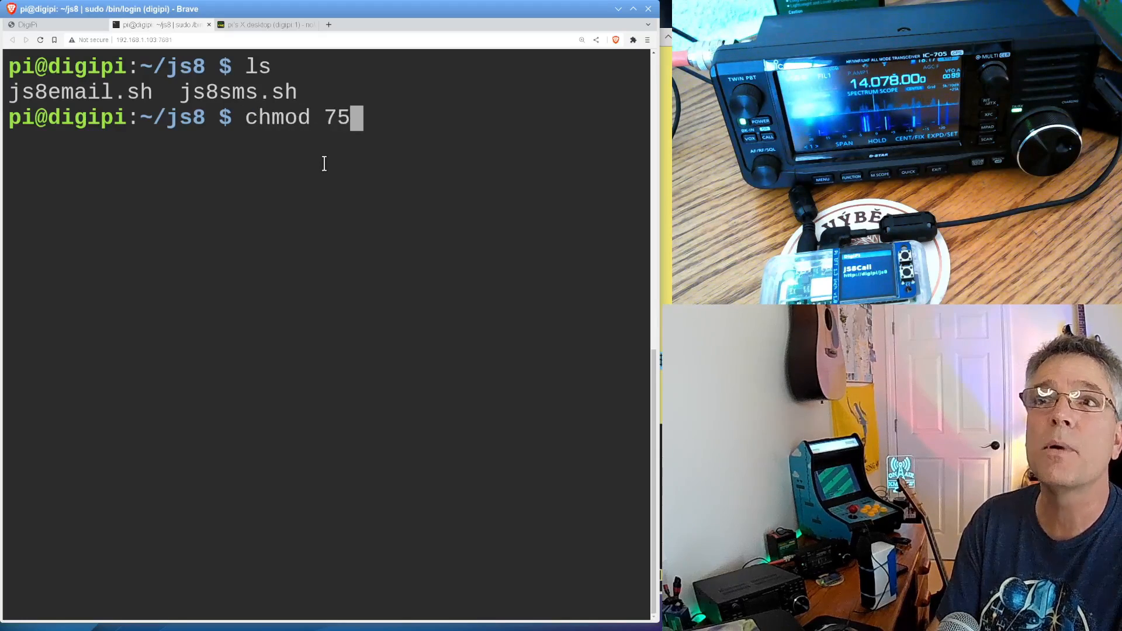
text(5)
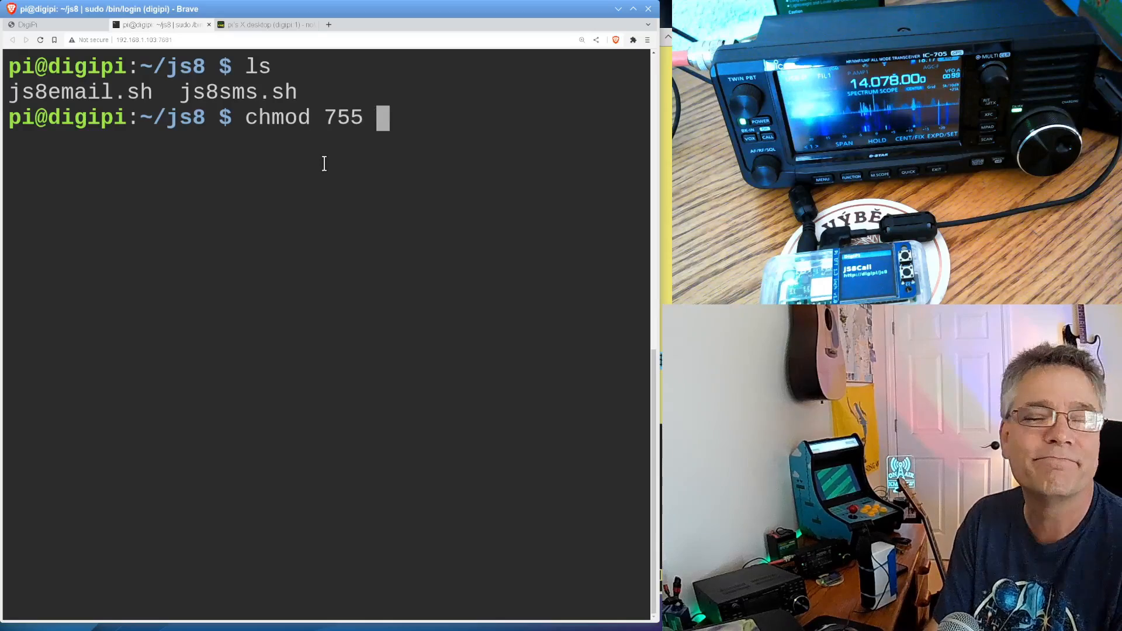
text(*)
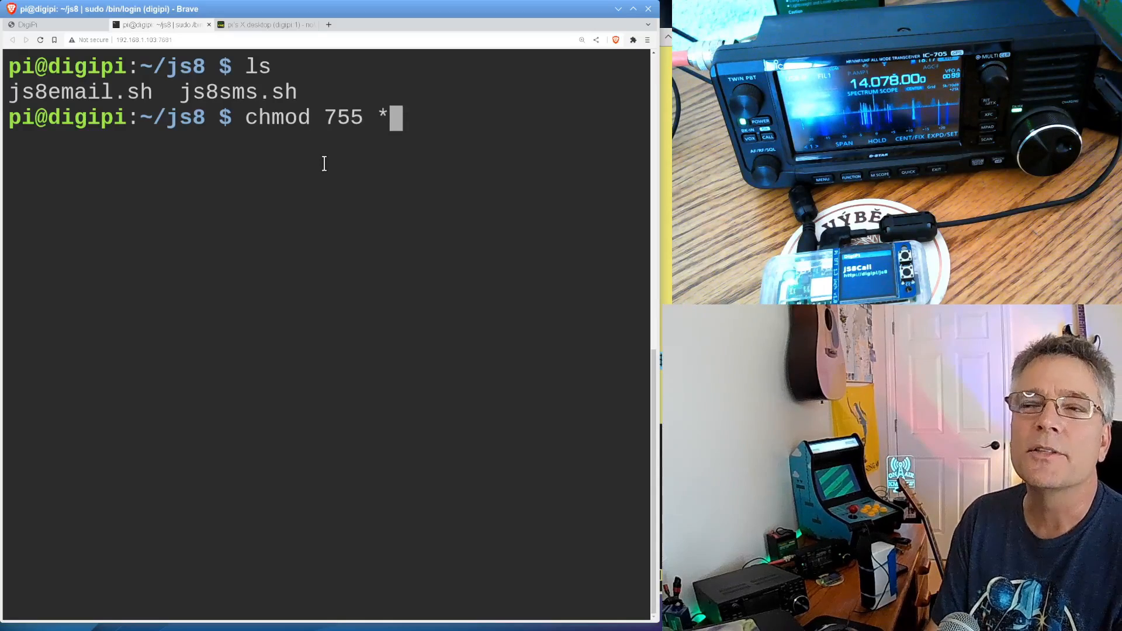
text(sh)
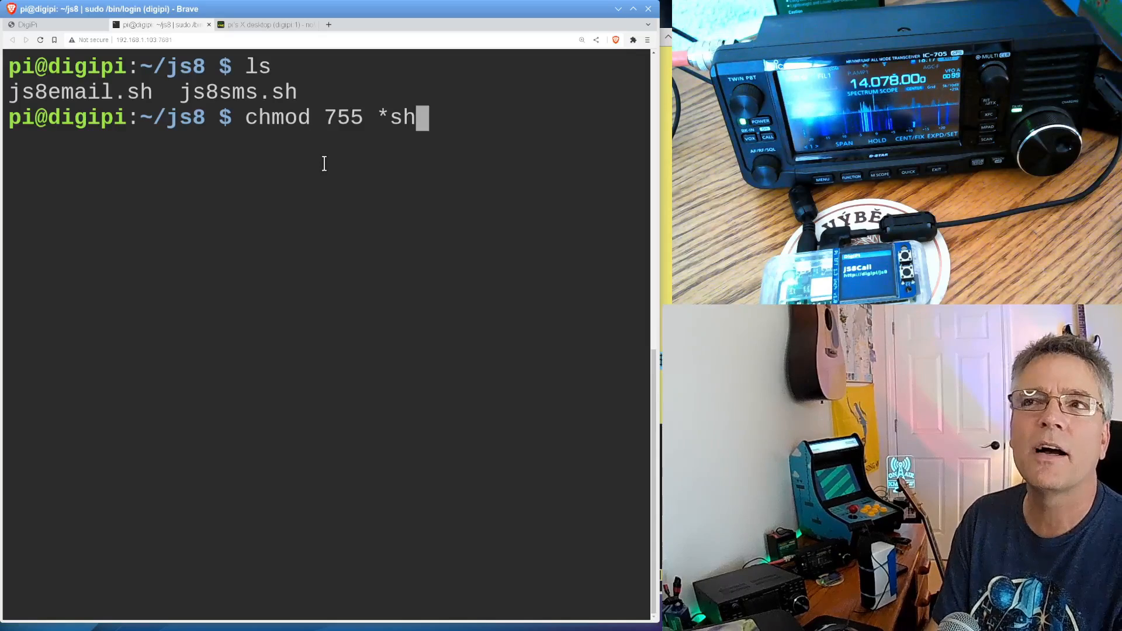
key(Return)
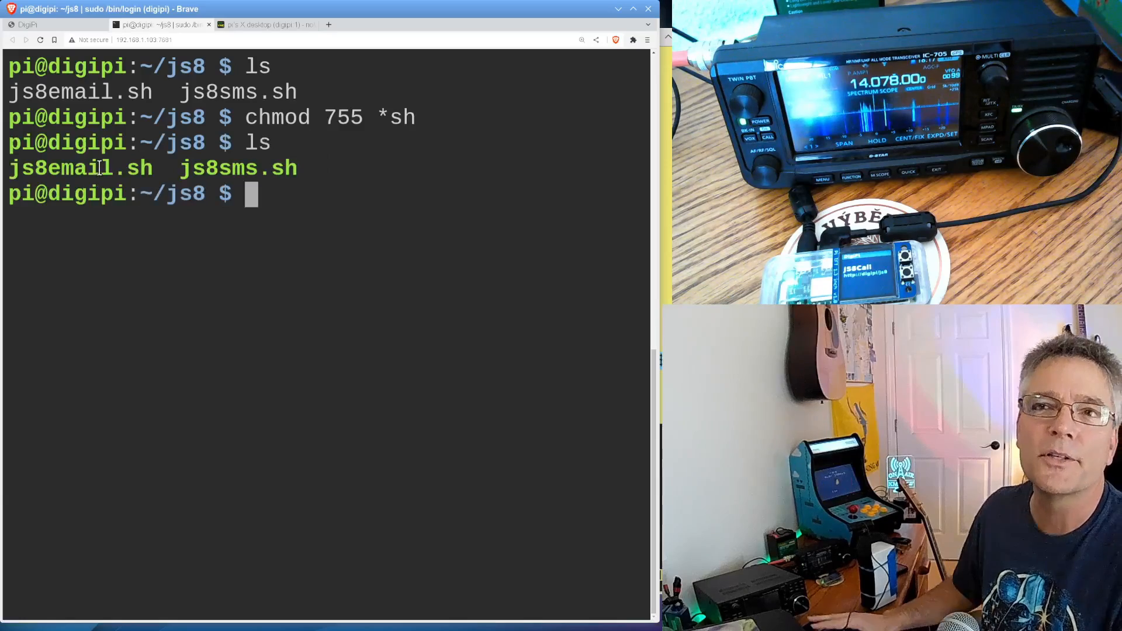
mouse_move(450, 170)
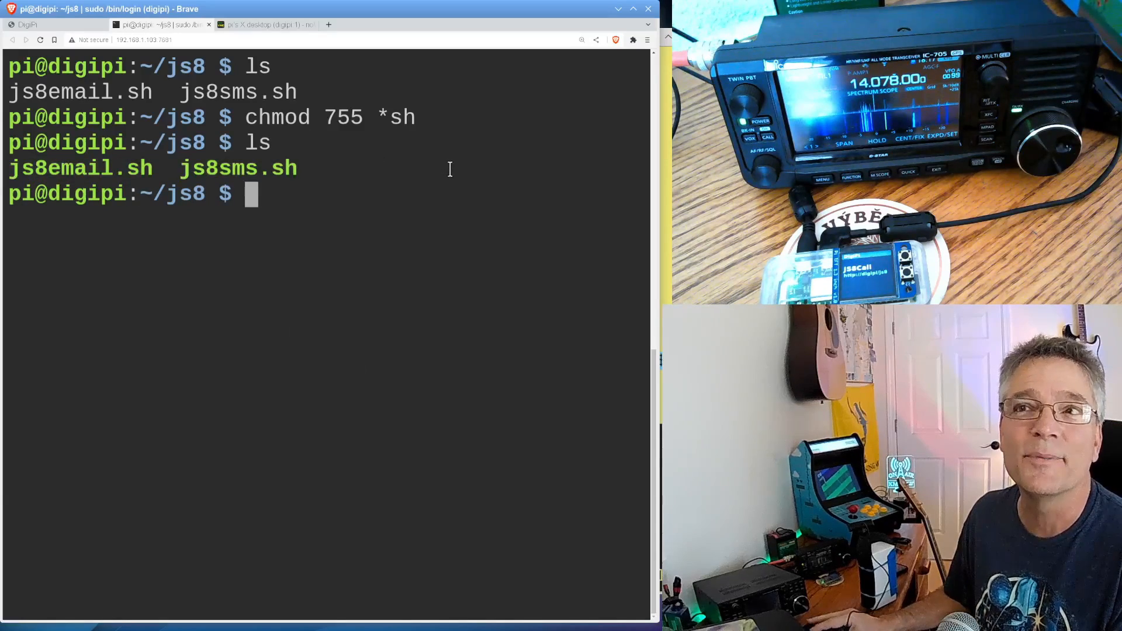
mouse_move(378, 192)
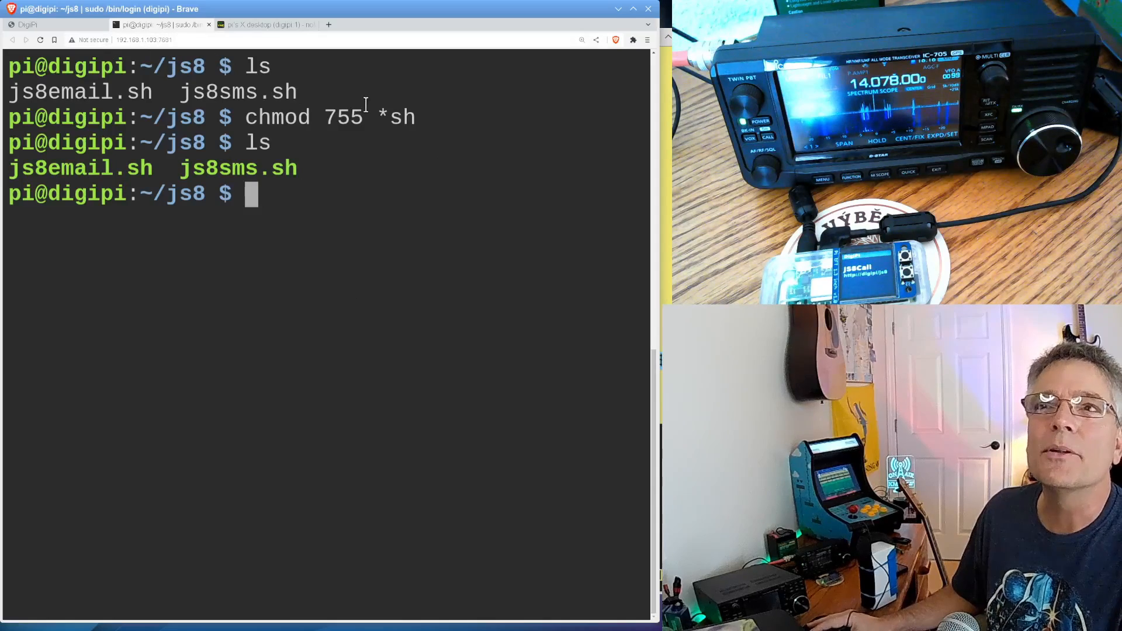
Switch to the noVNC 'pi's X desktop' tab showing JS8Call.
click(265, 24)
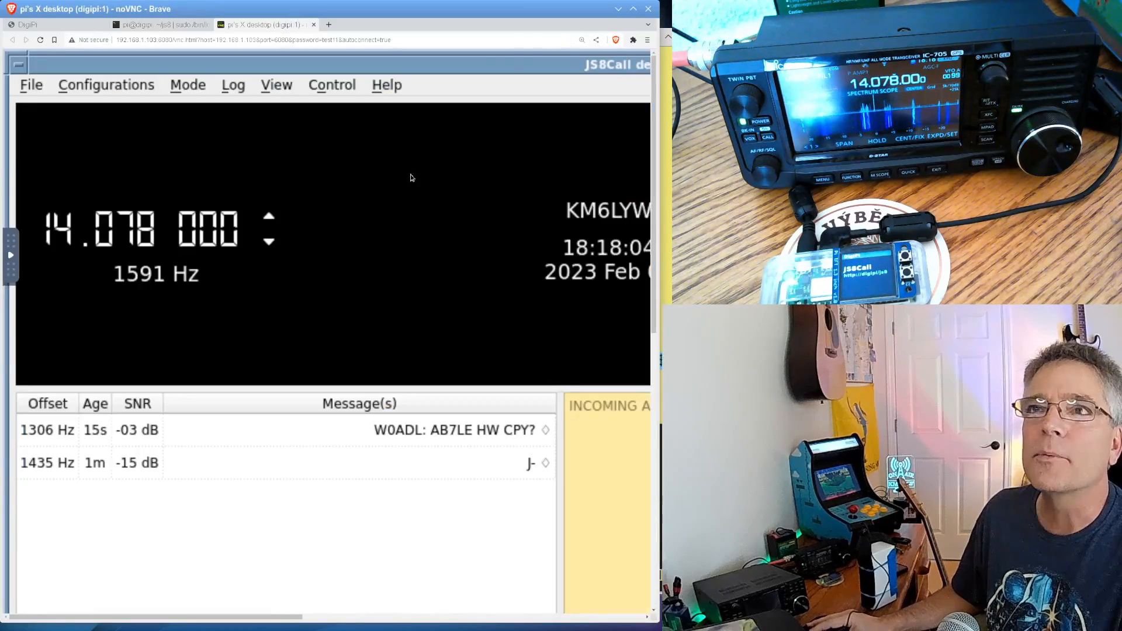
Zoom the browser out until the whole JS8Call window fits, then return to the DigiPi terminal.
click(560, 58)
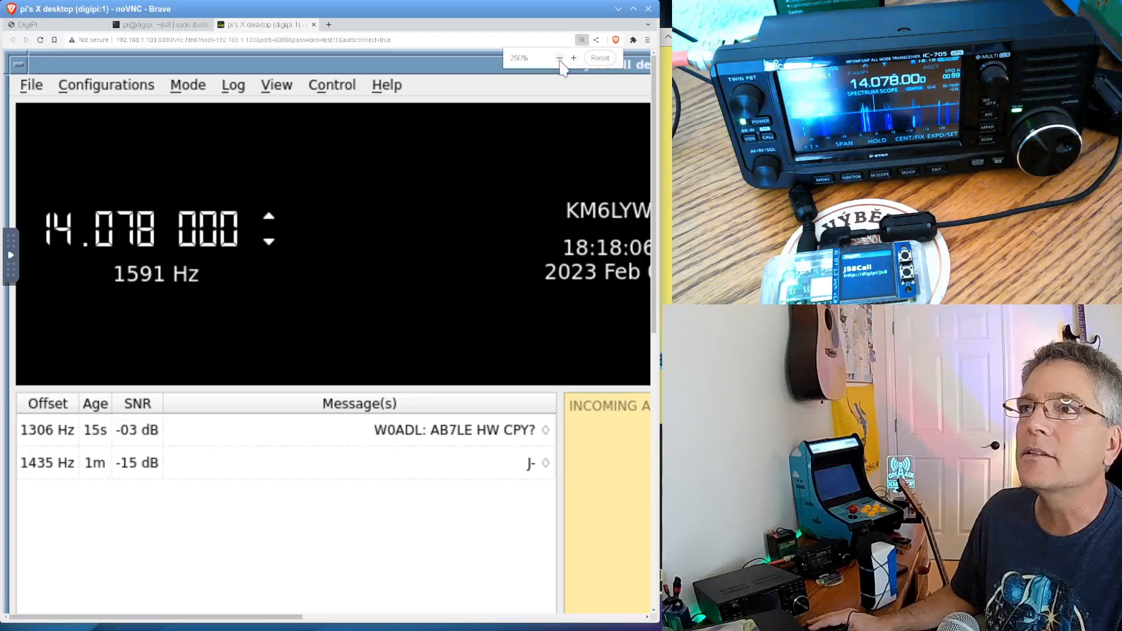
click(560, 57)
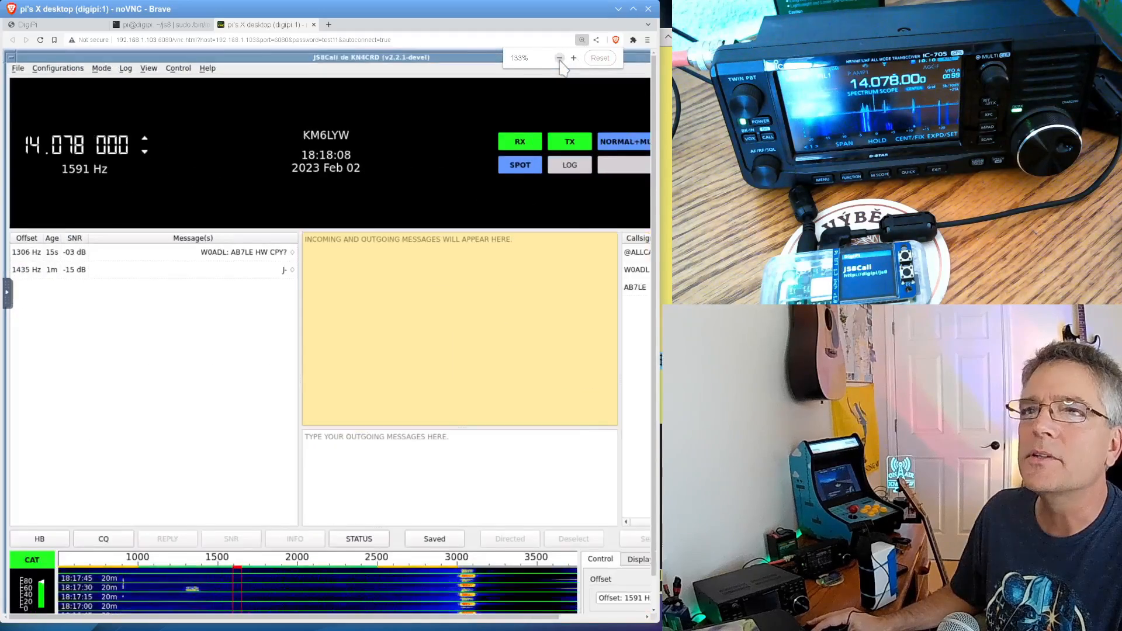
click(560, 57)
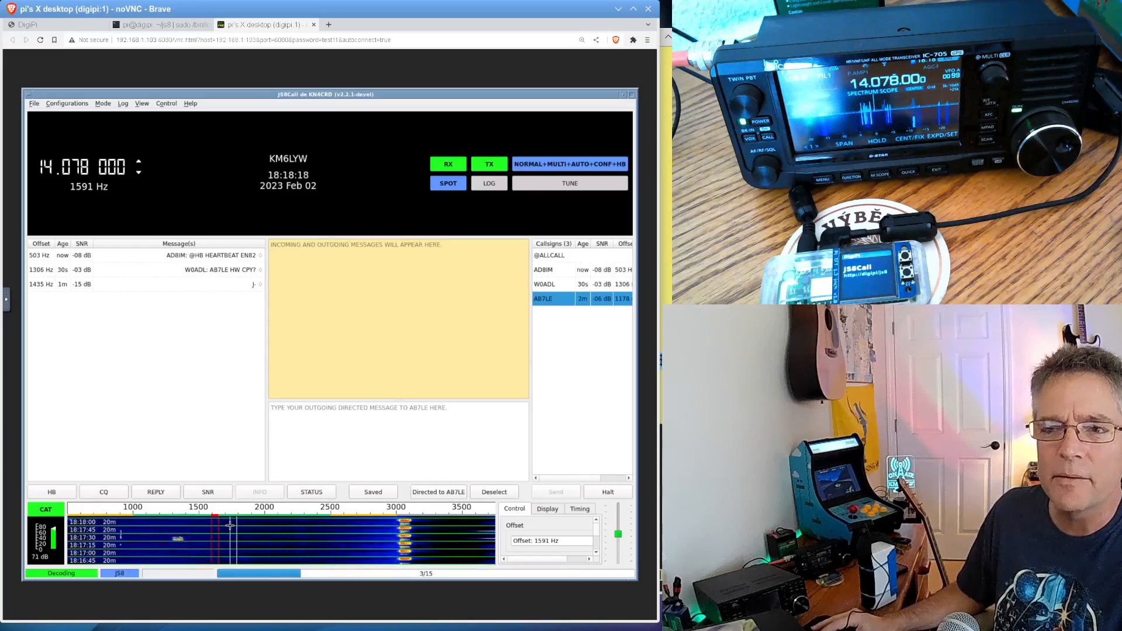
click(232, 539)
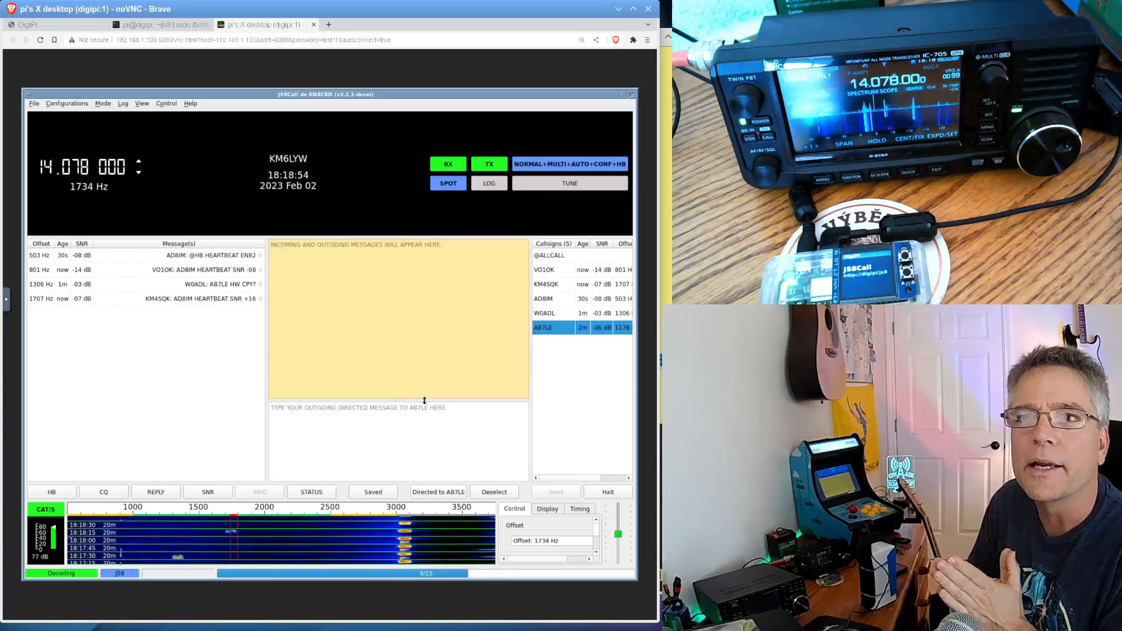
mouse_move(172, 34)
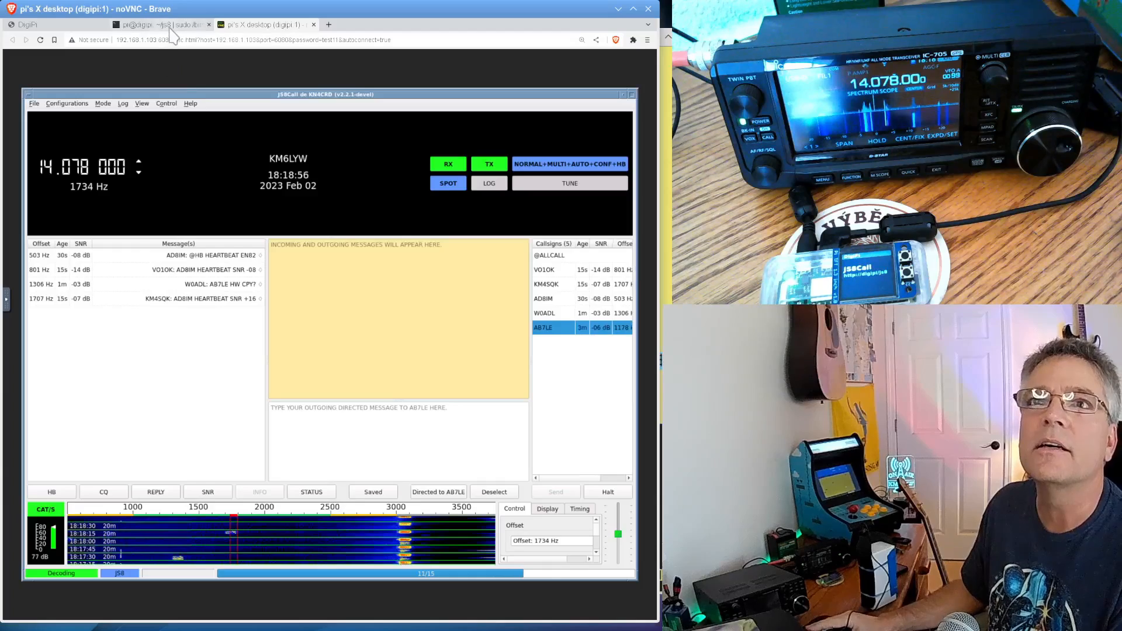
mouse_move(158, 24)
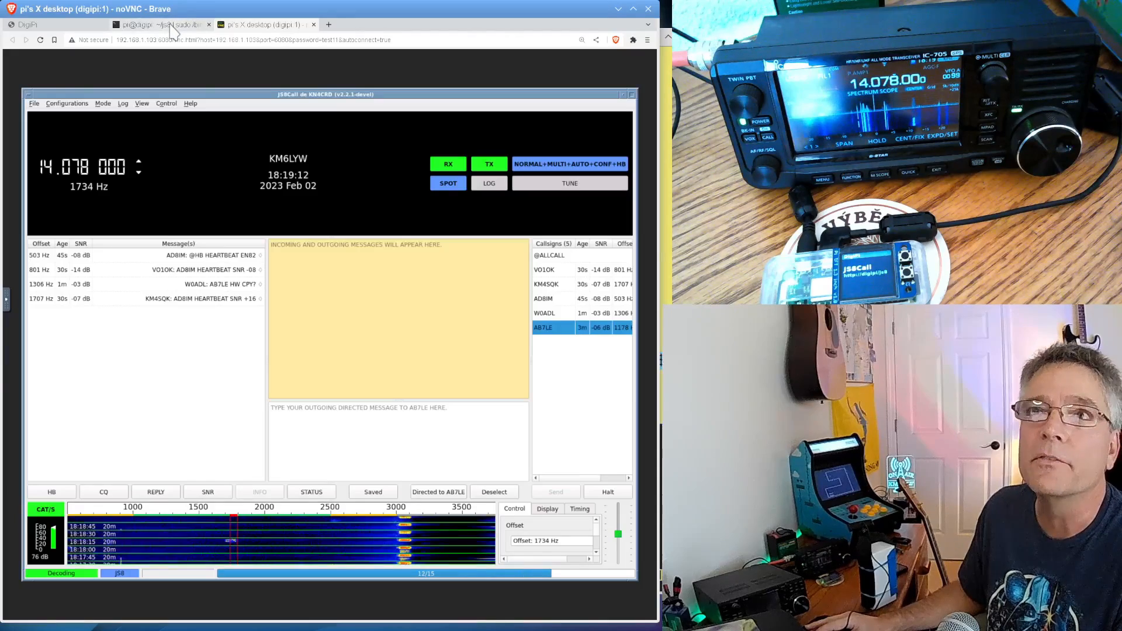
click(157, 24)
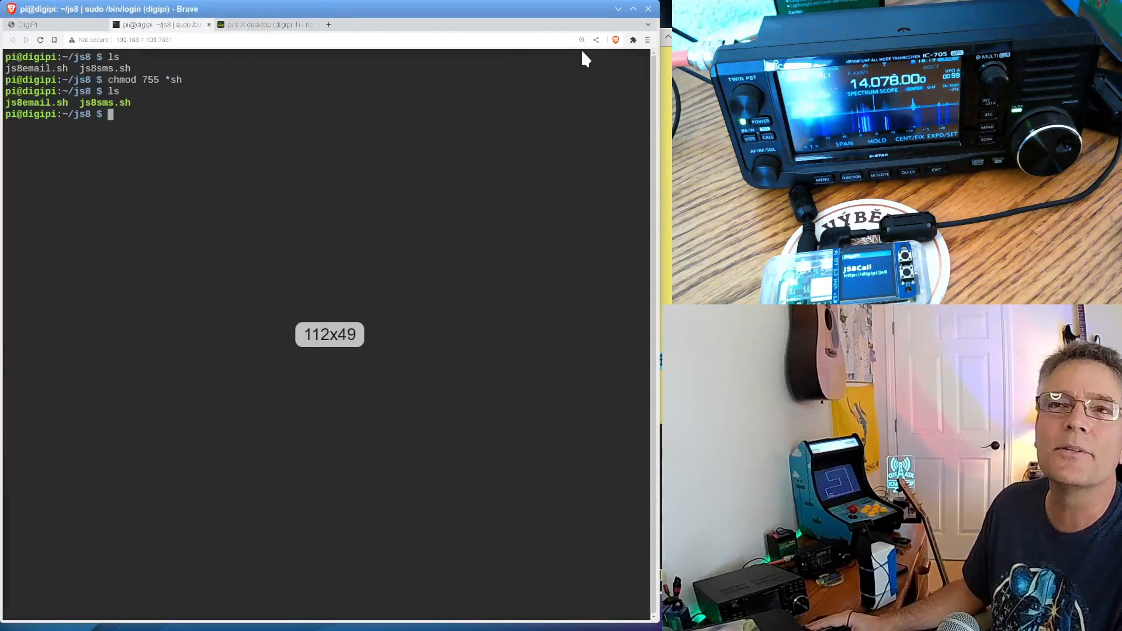
Zoom the DigiPi shell page in and refresh the ~/js8 prompt.
click(581, 39)
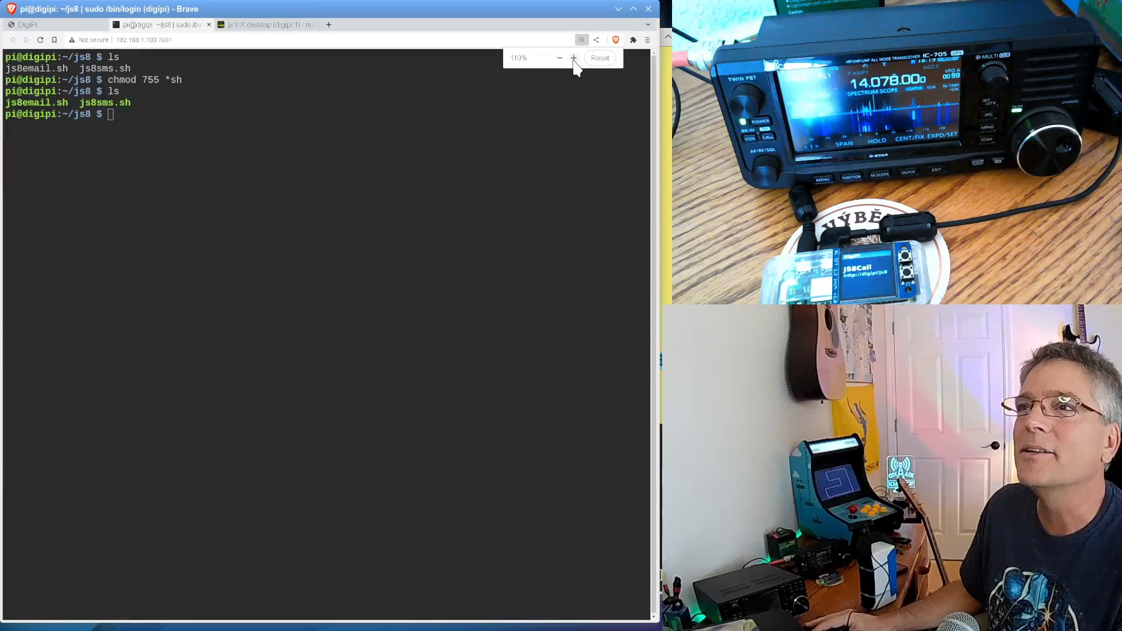
click(573, 58)
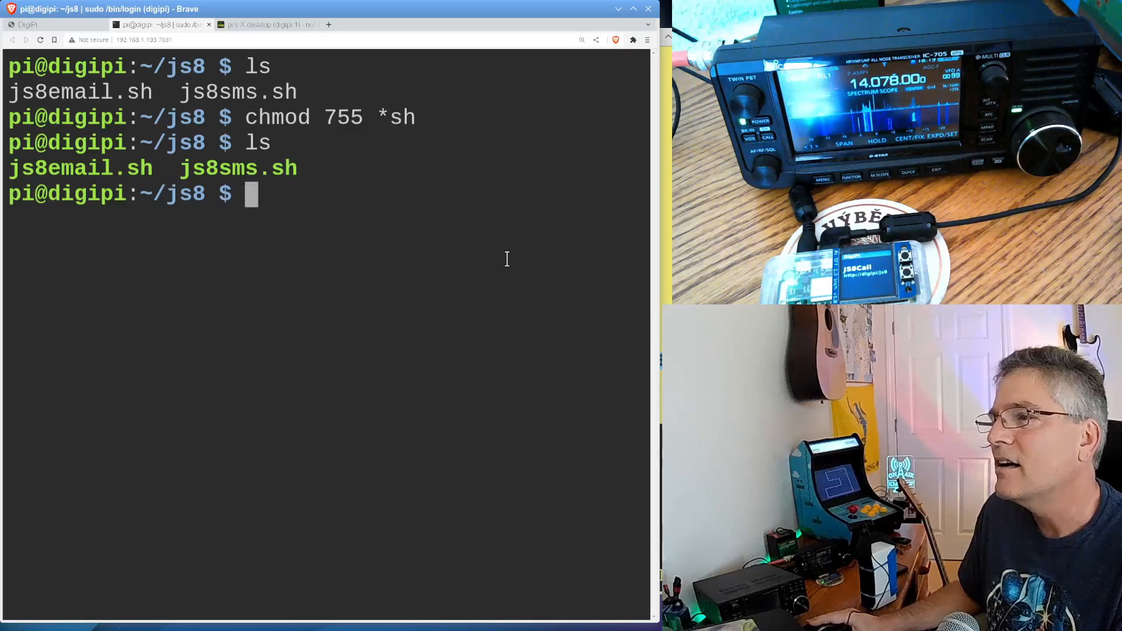
key(Return)
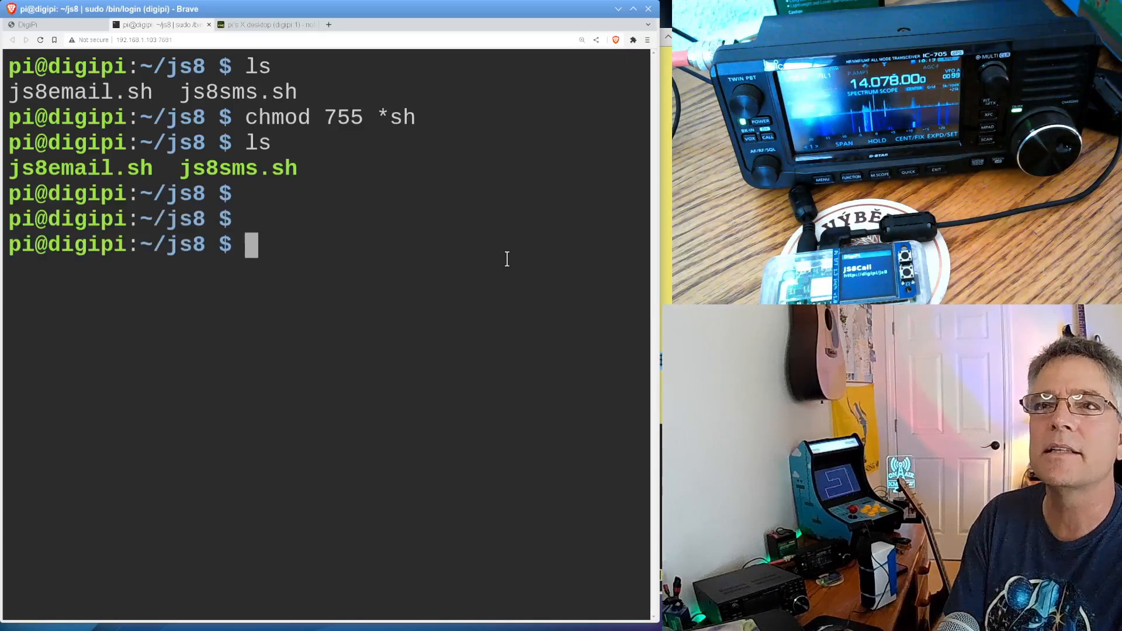
text(./)
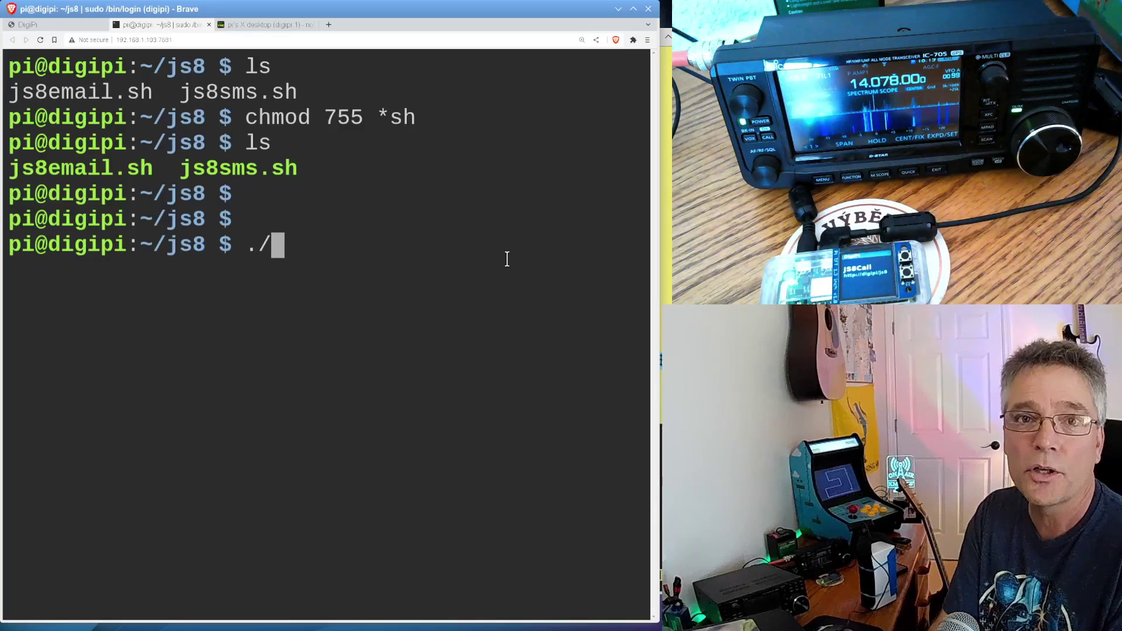
text(js8sm)
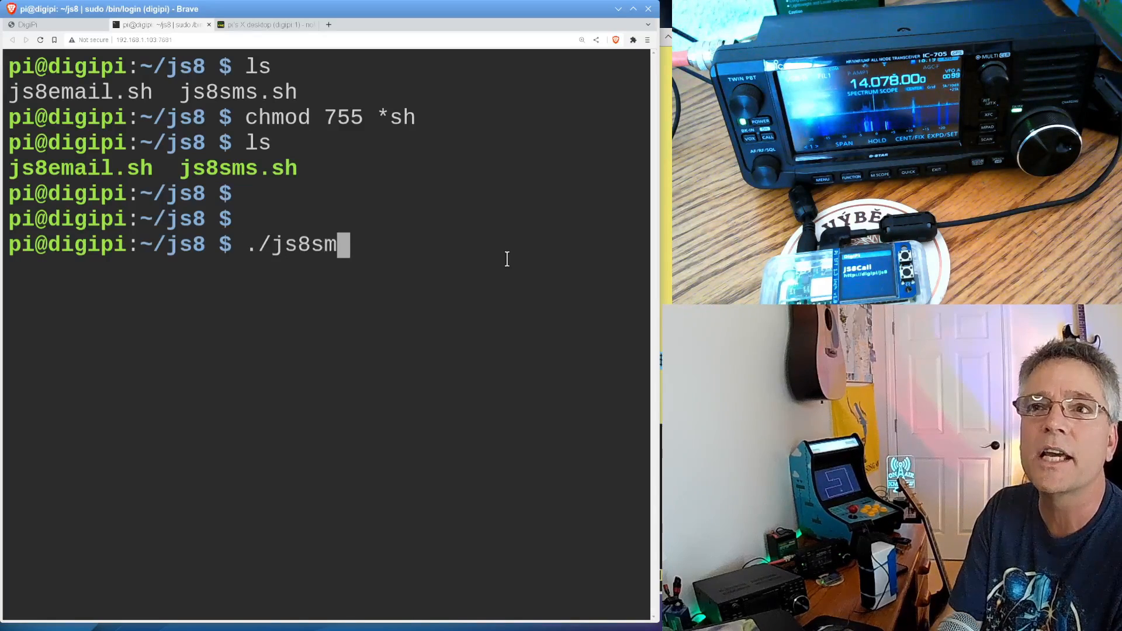
text(s.sh)
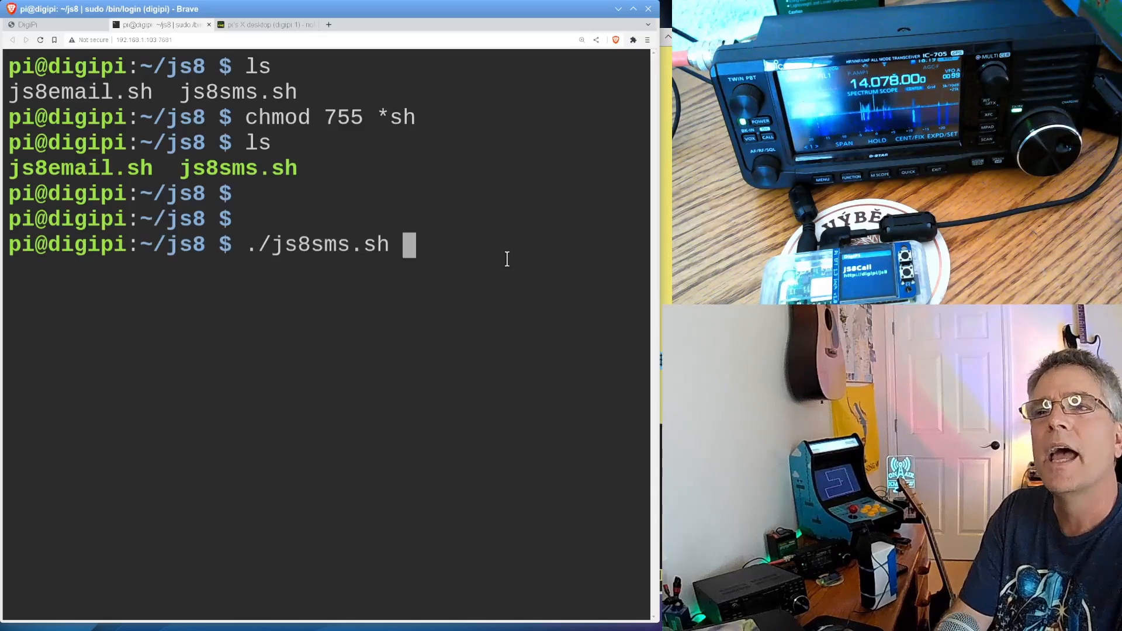
text(@)
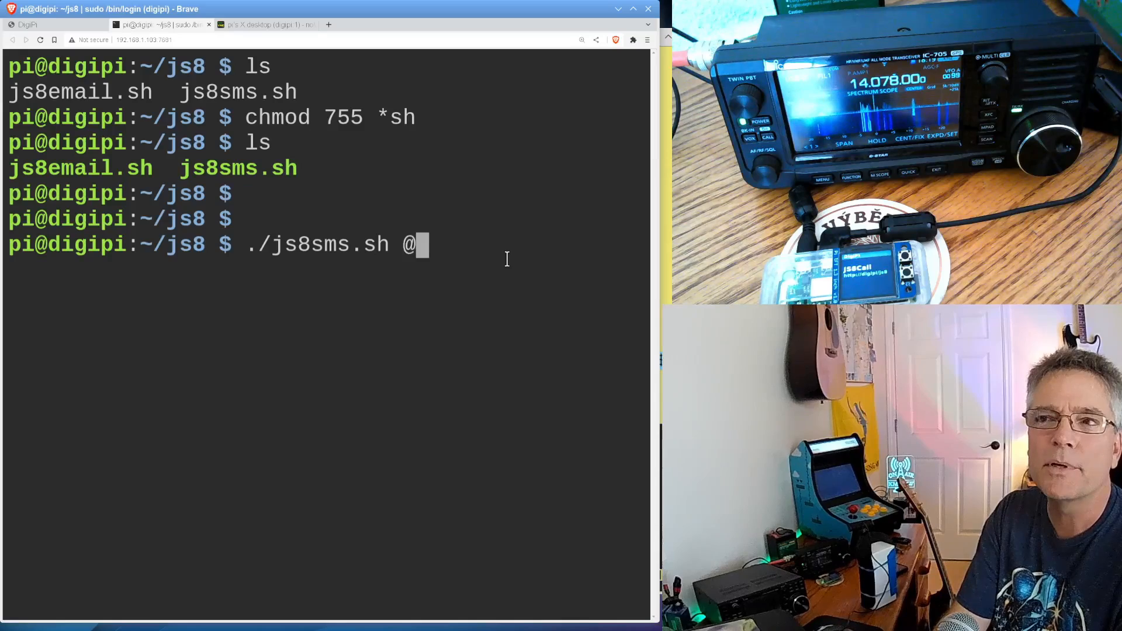
text(5555)
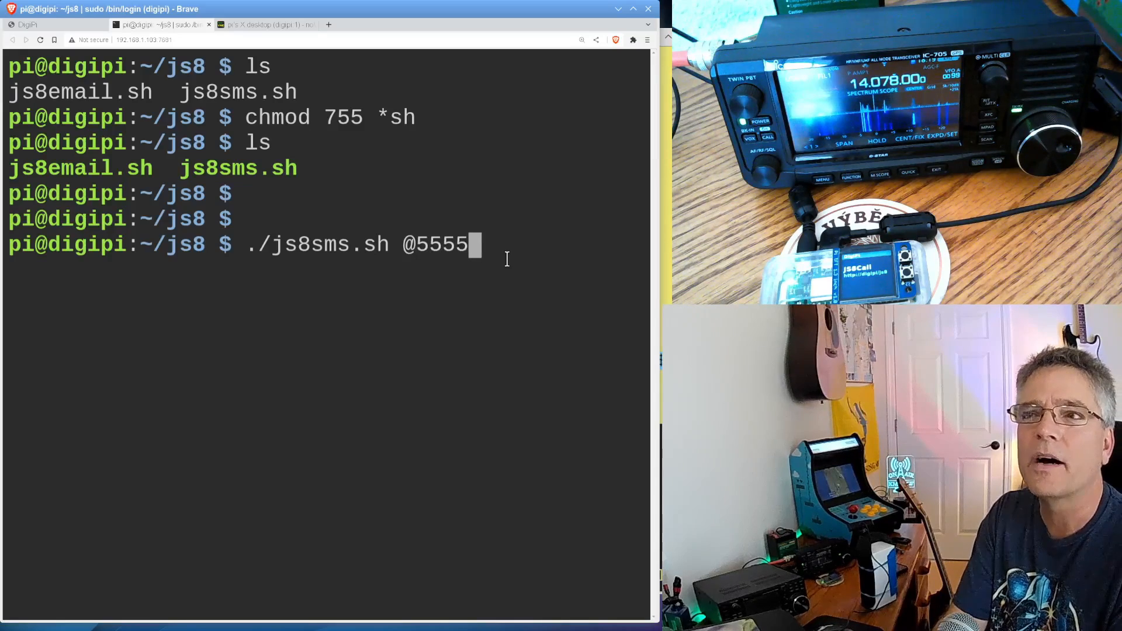
text(675)
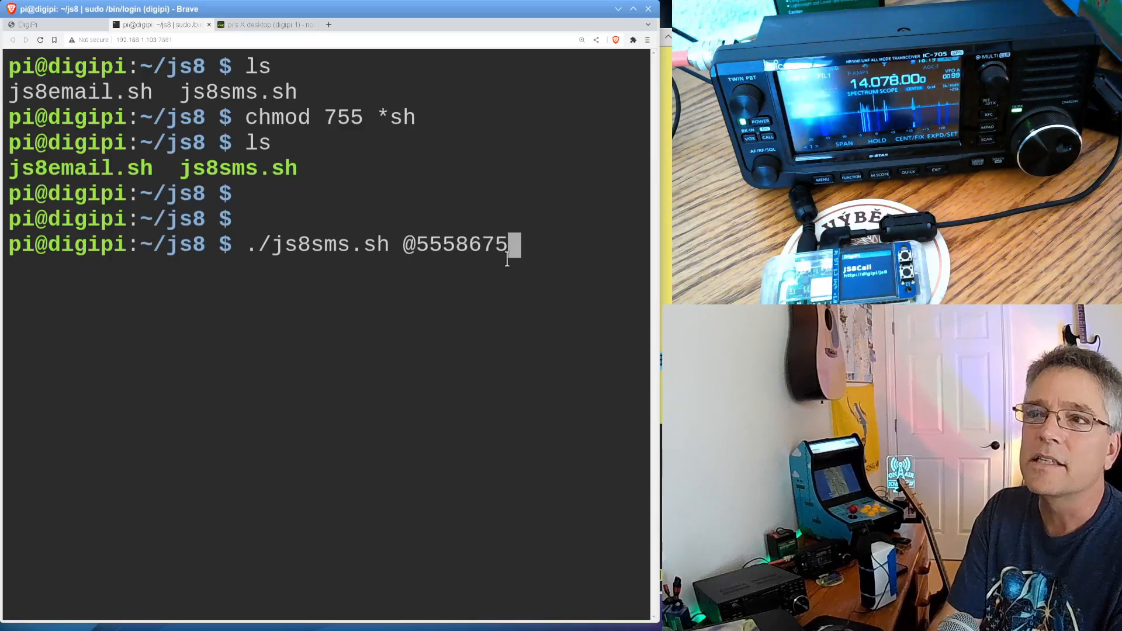
text(309)
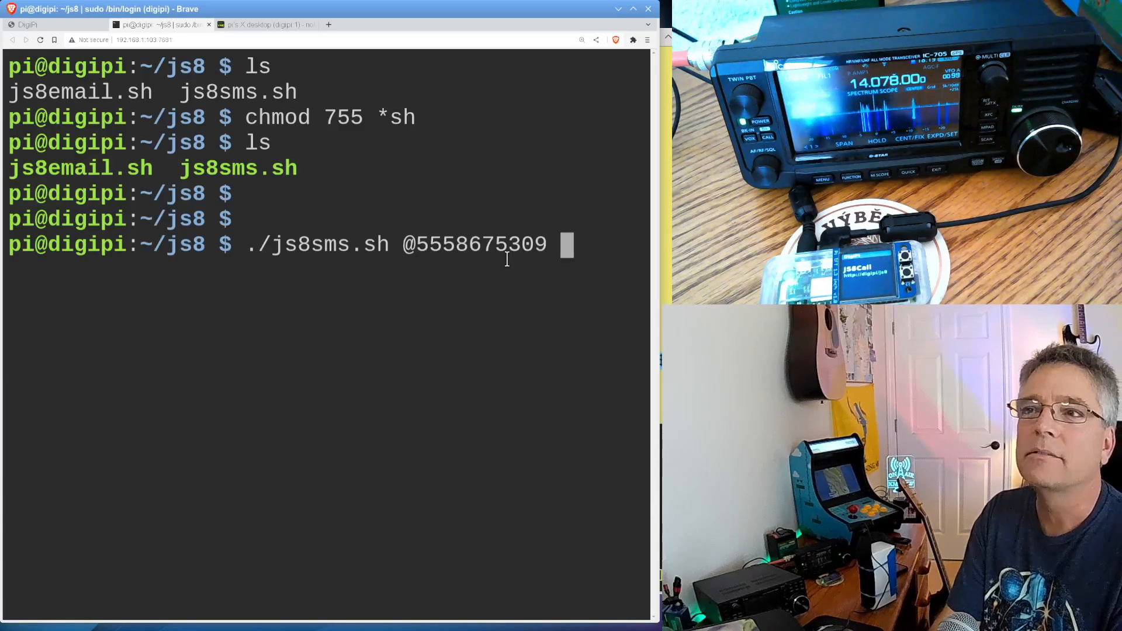
text(test)
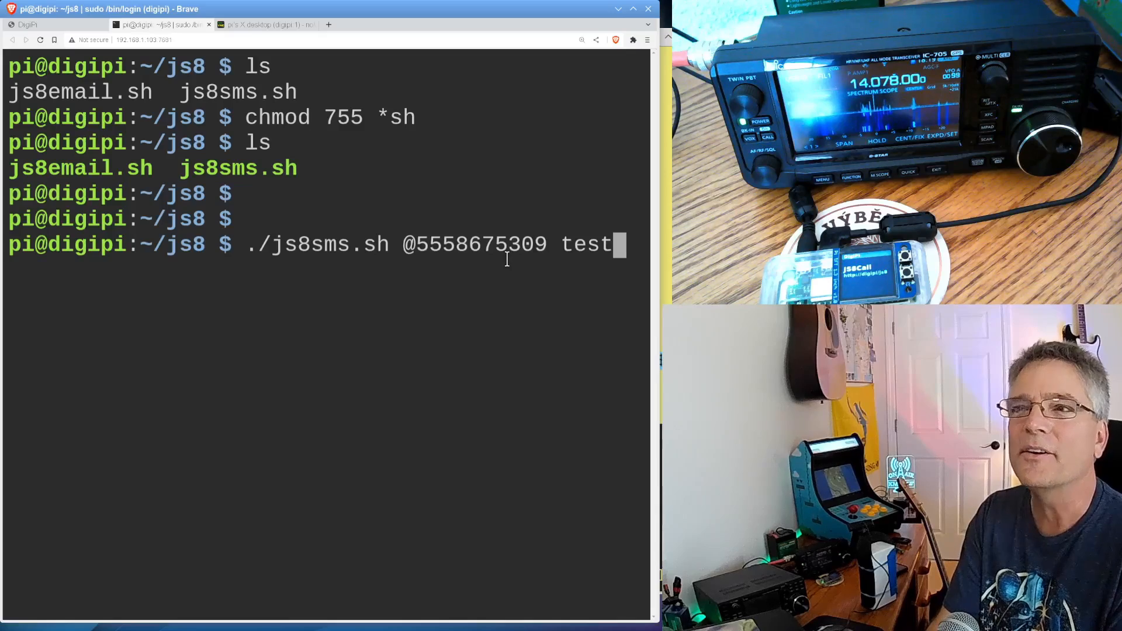
key(backspace)
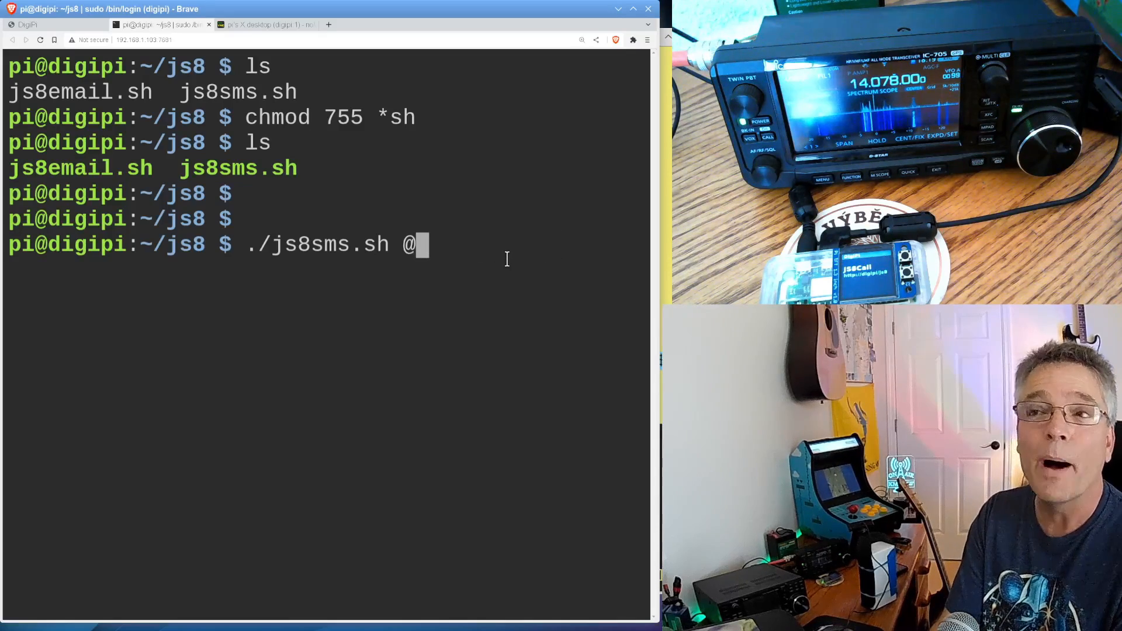
text(cl)
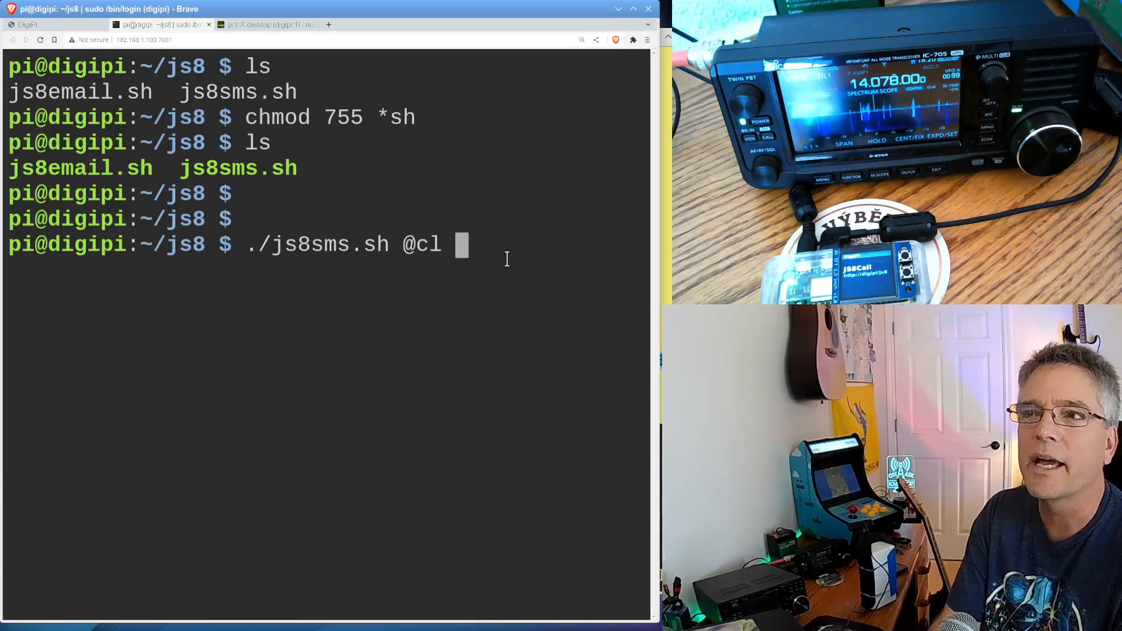
text(test message)
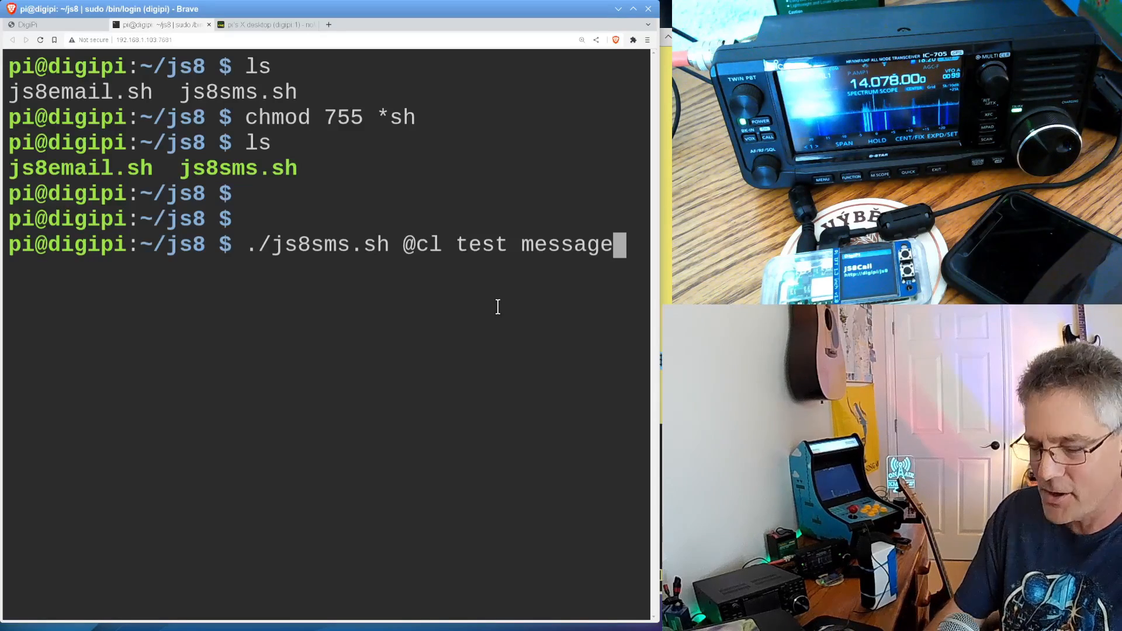
key(Return)
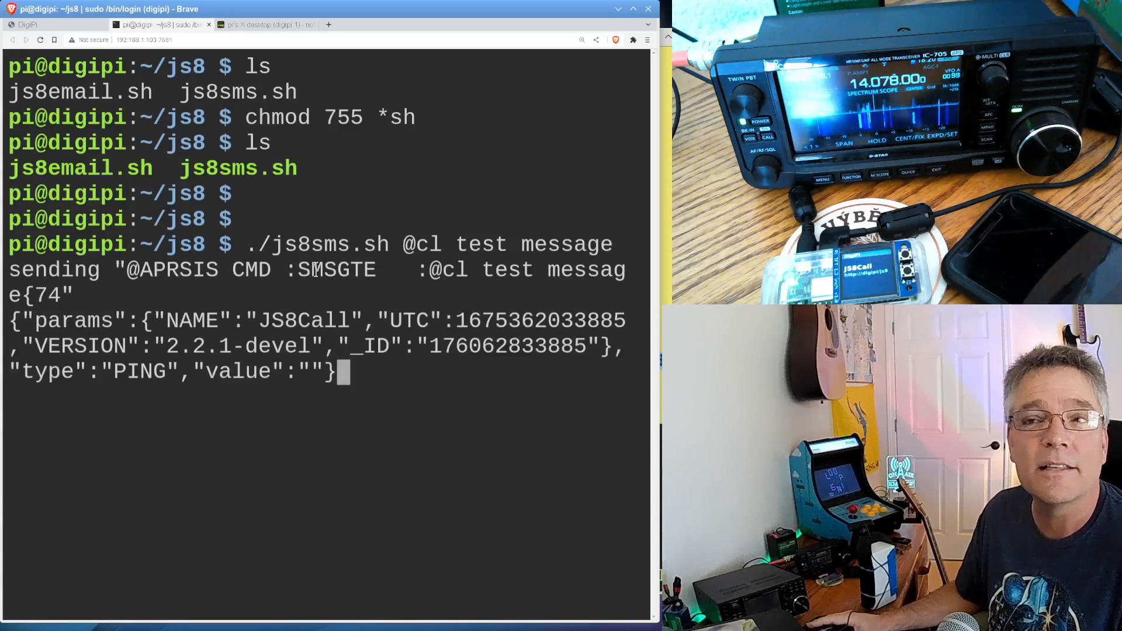
double_click(332, 270)
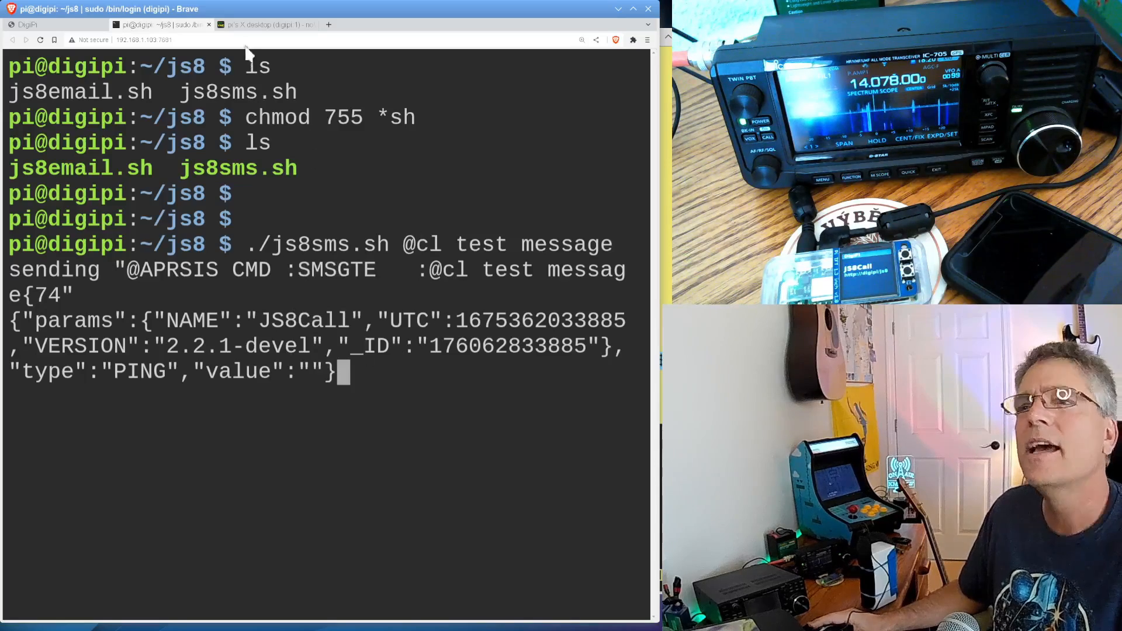
click(264, 25)
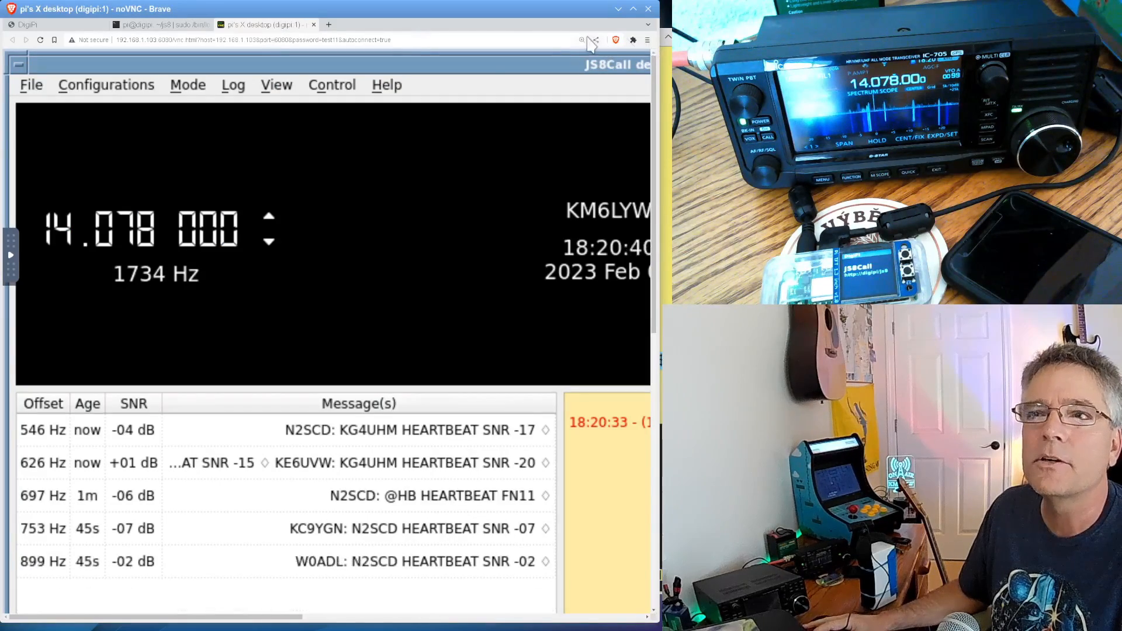
click(560, 58)
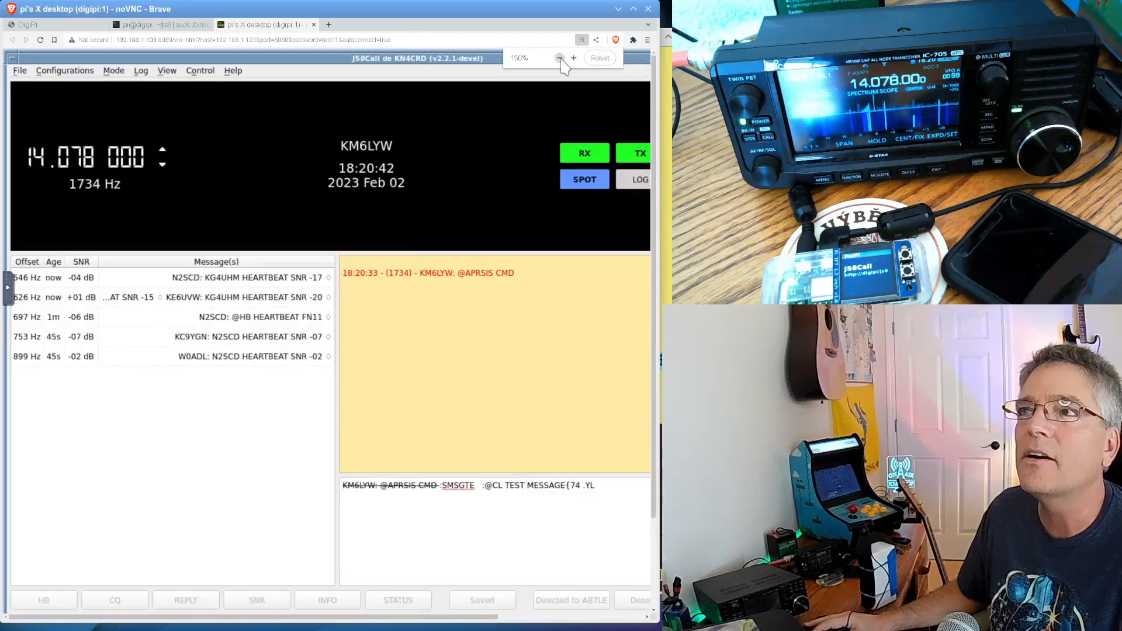
click(560, 58)
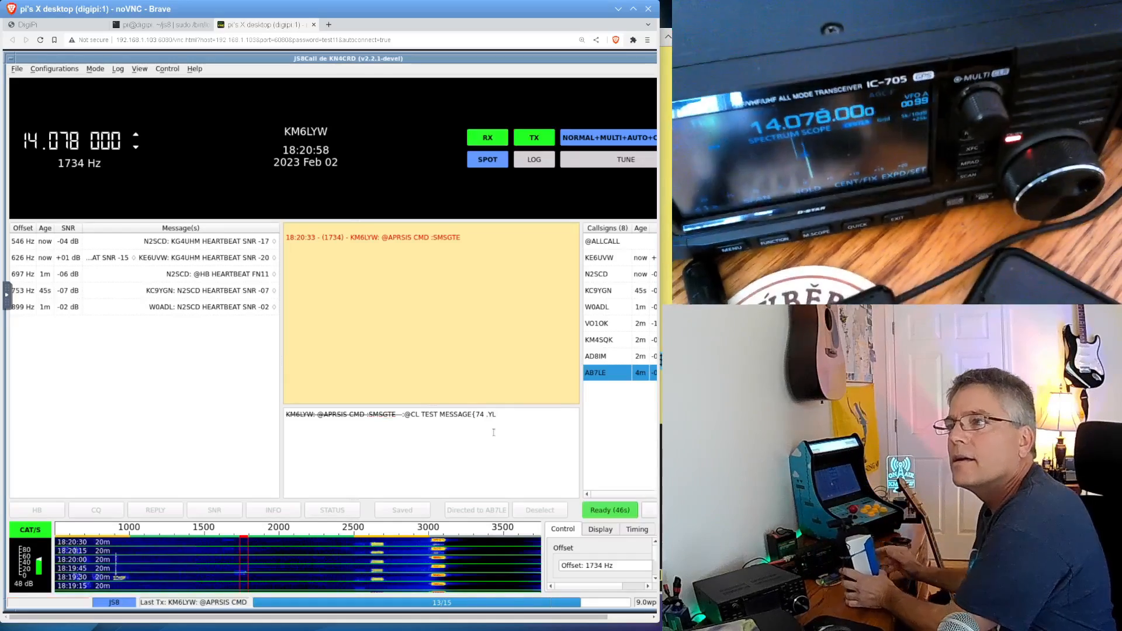
click(533, 138)
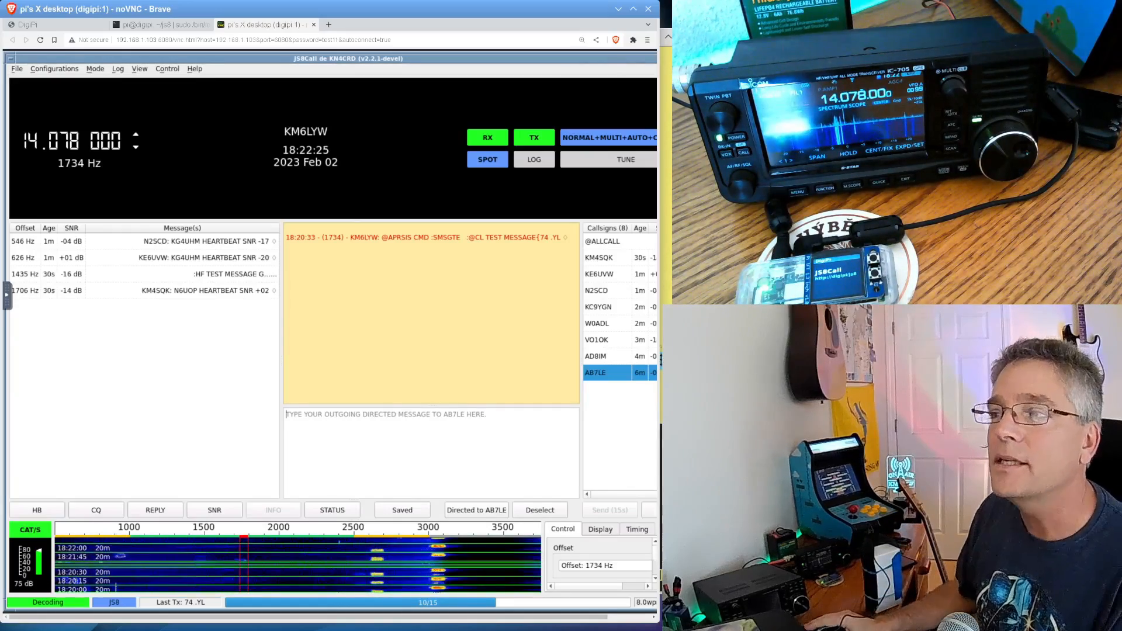
click(158, 25)
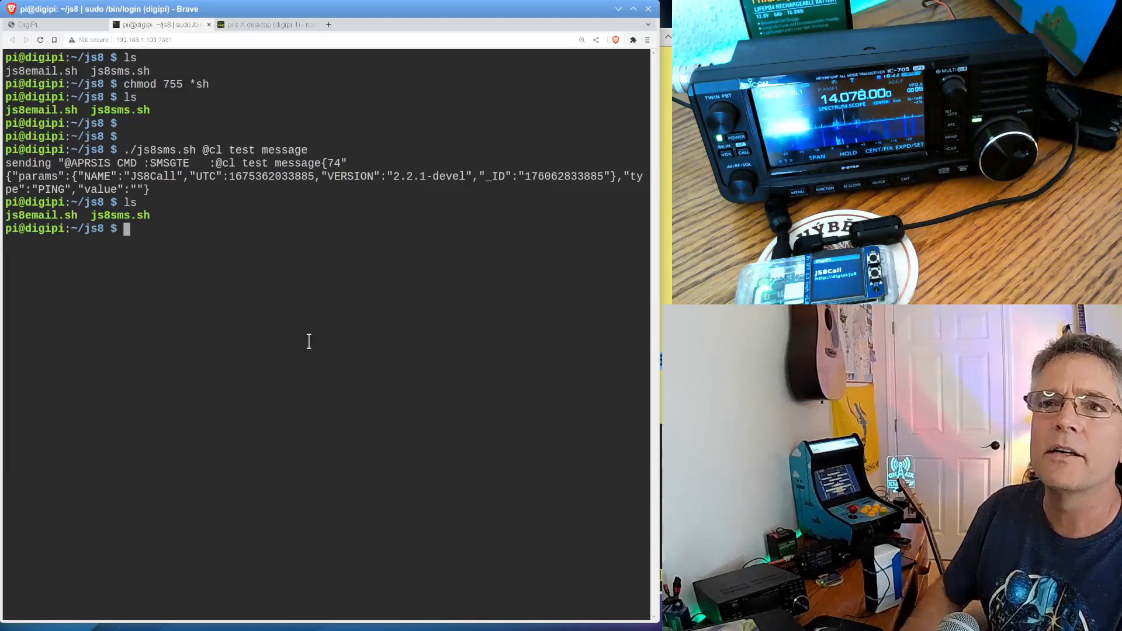
Enlarge the terminal text and type ./js8email.sh cl test message, replacing the gmail address.
click(581, 39)
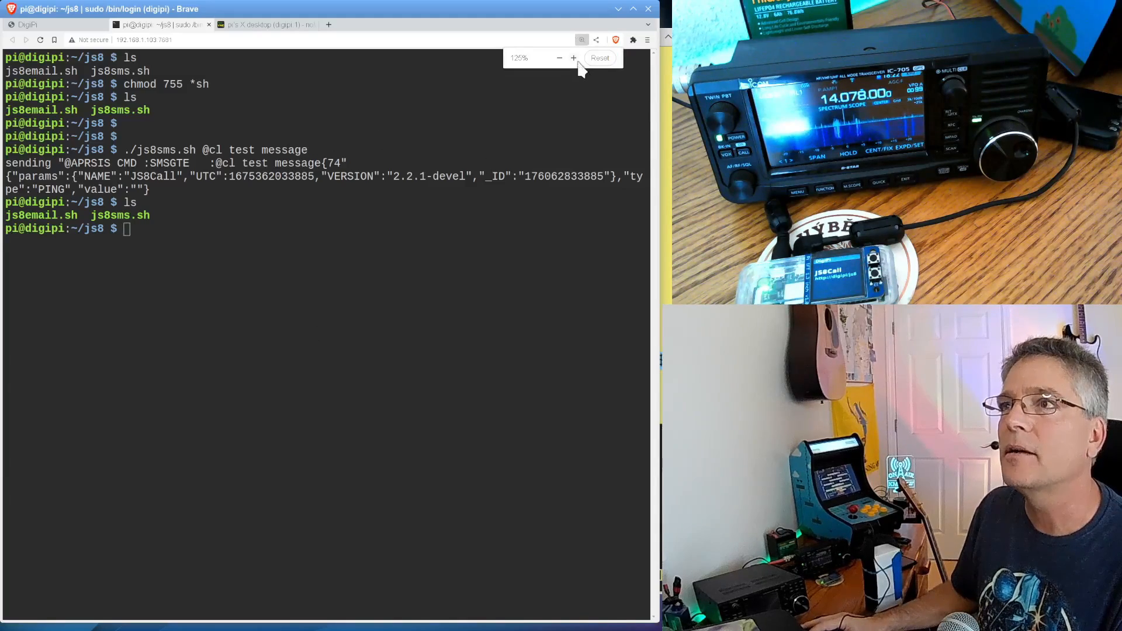
click(573, 58)
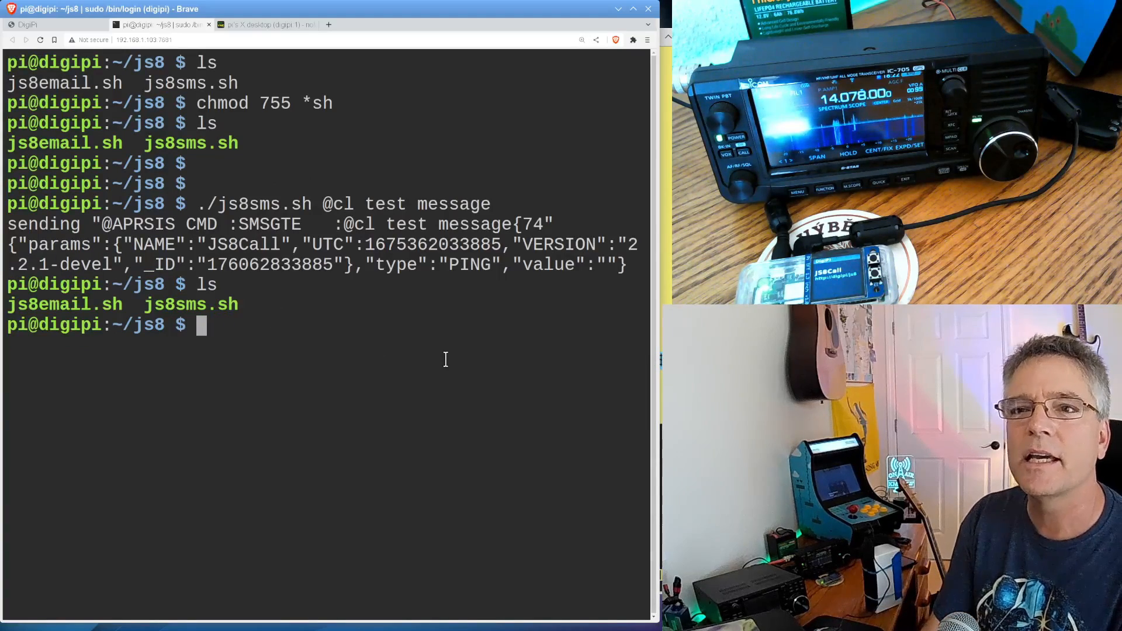
text(./)
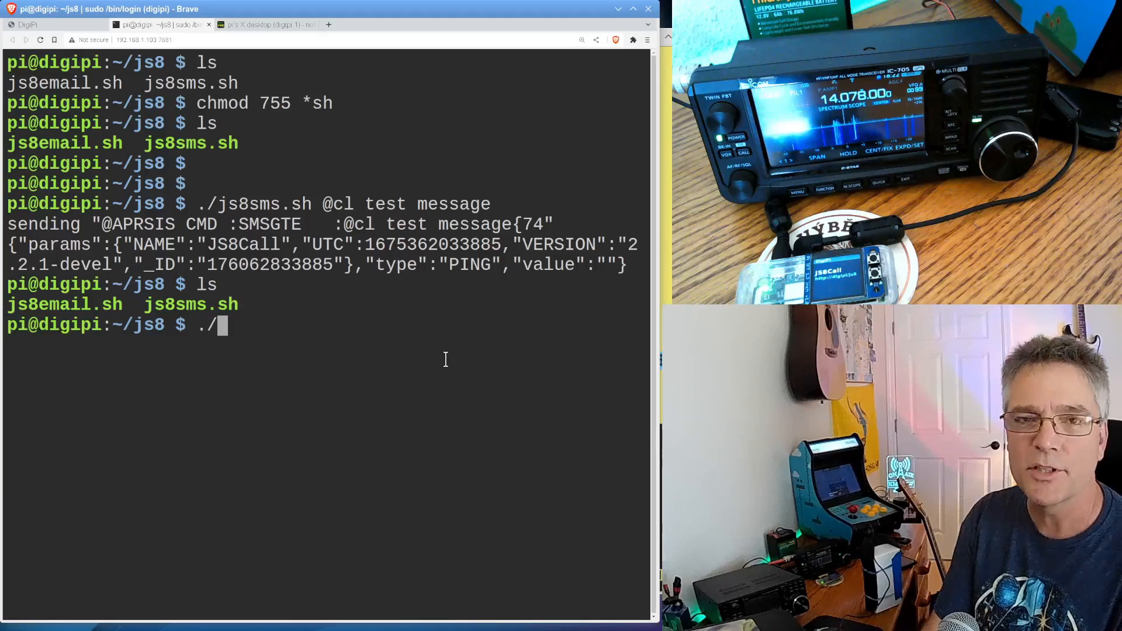
text(js8email.sh)
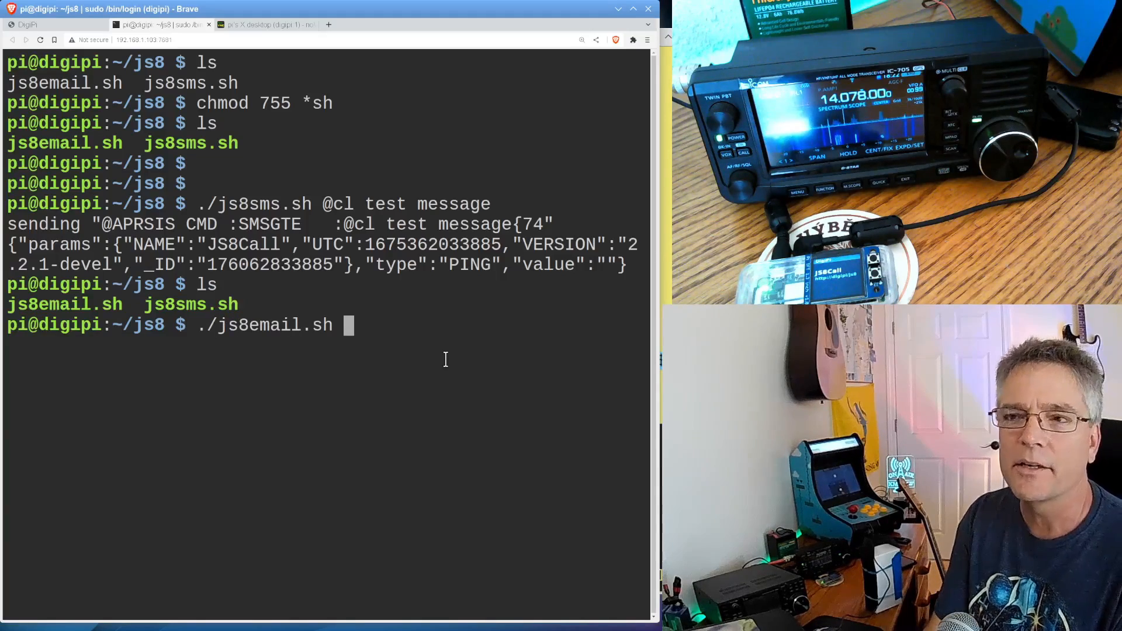
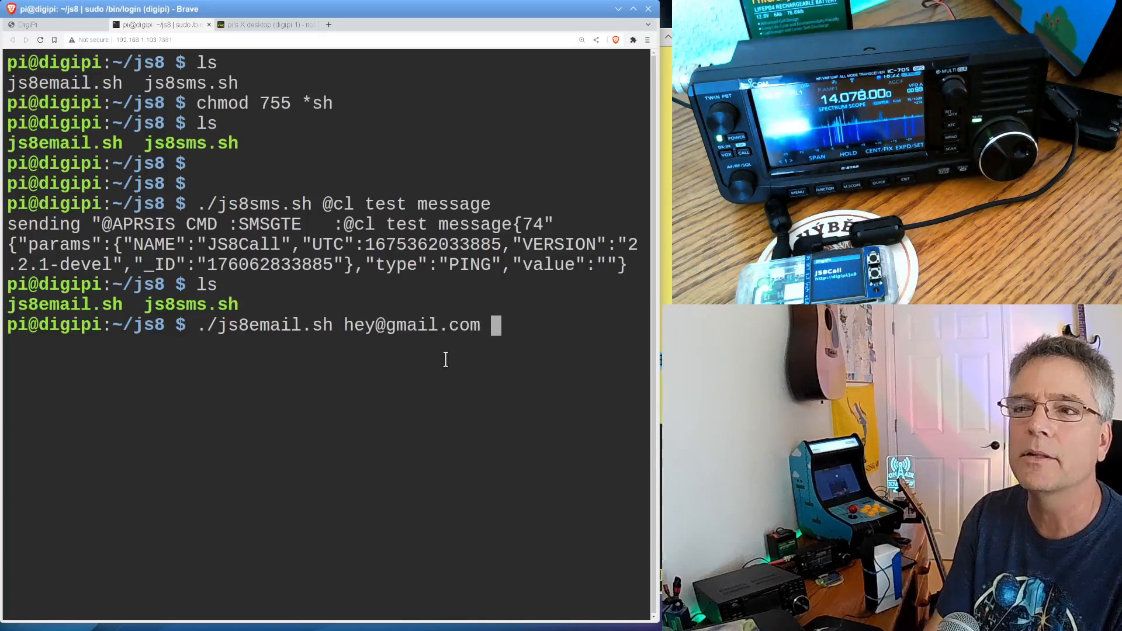
text(test message)
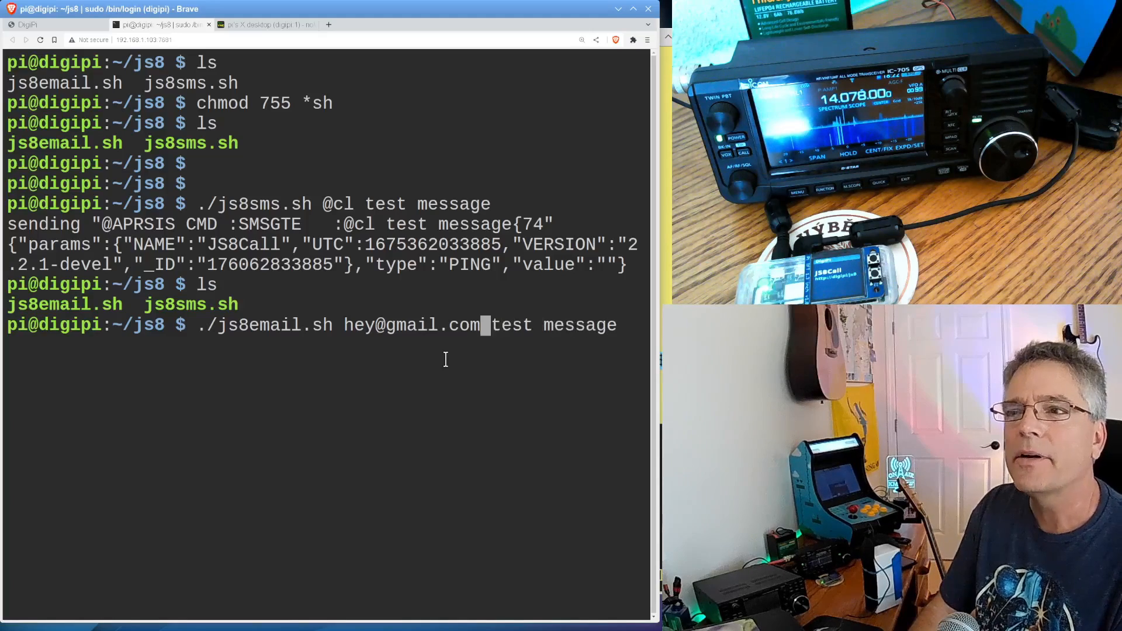
key(Backspace)
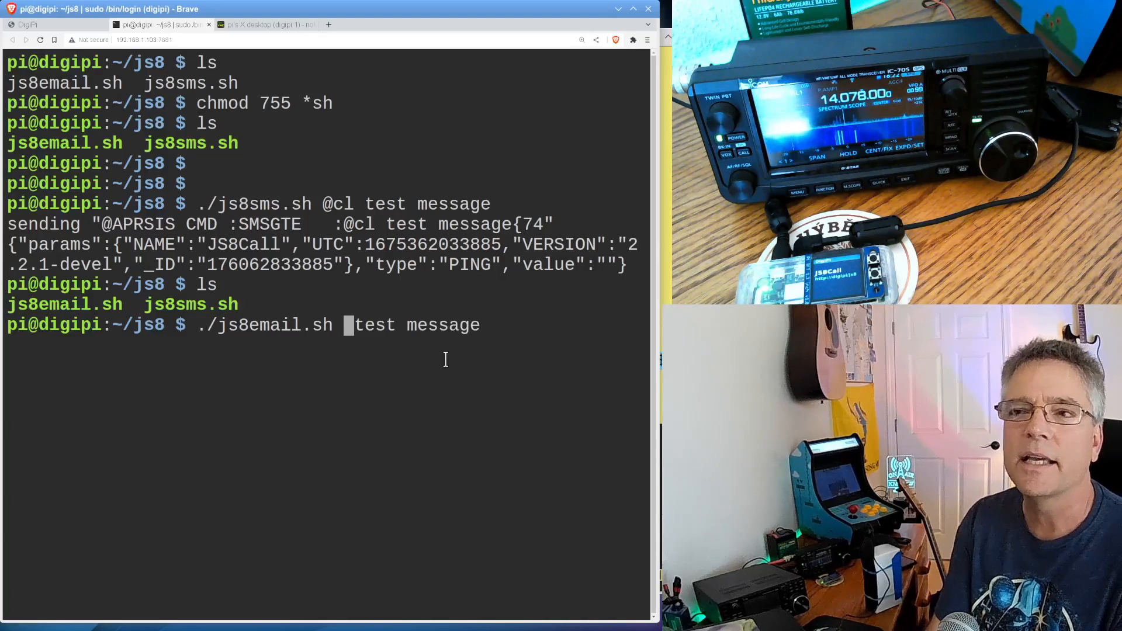
text(cl)
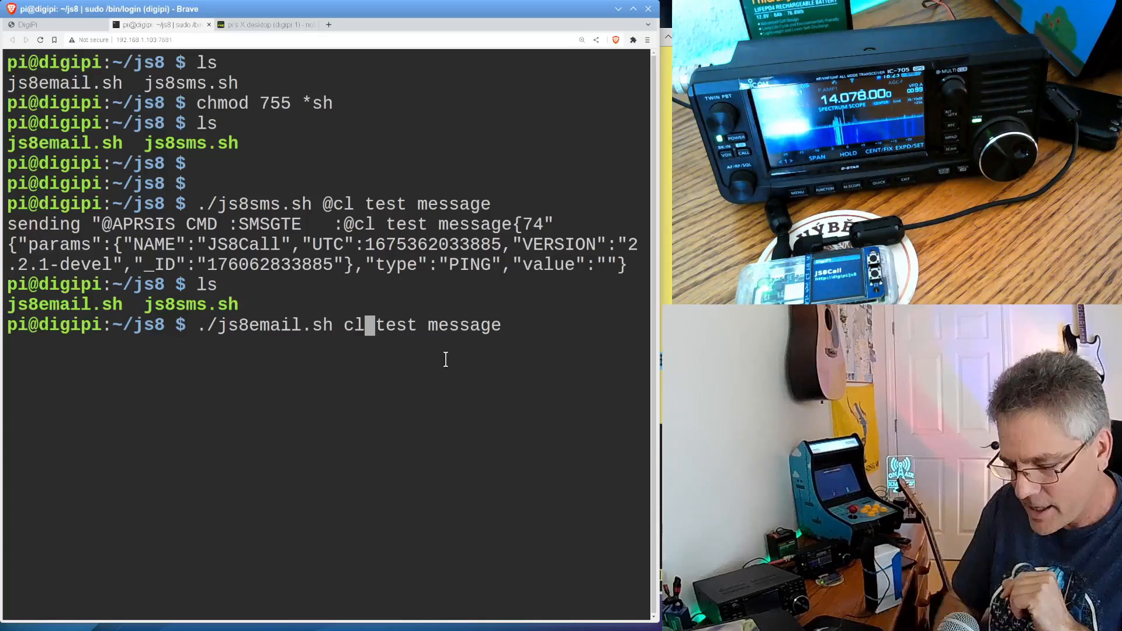
key(Return)
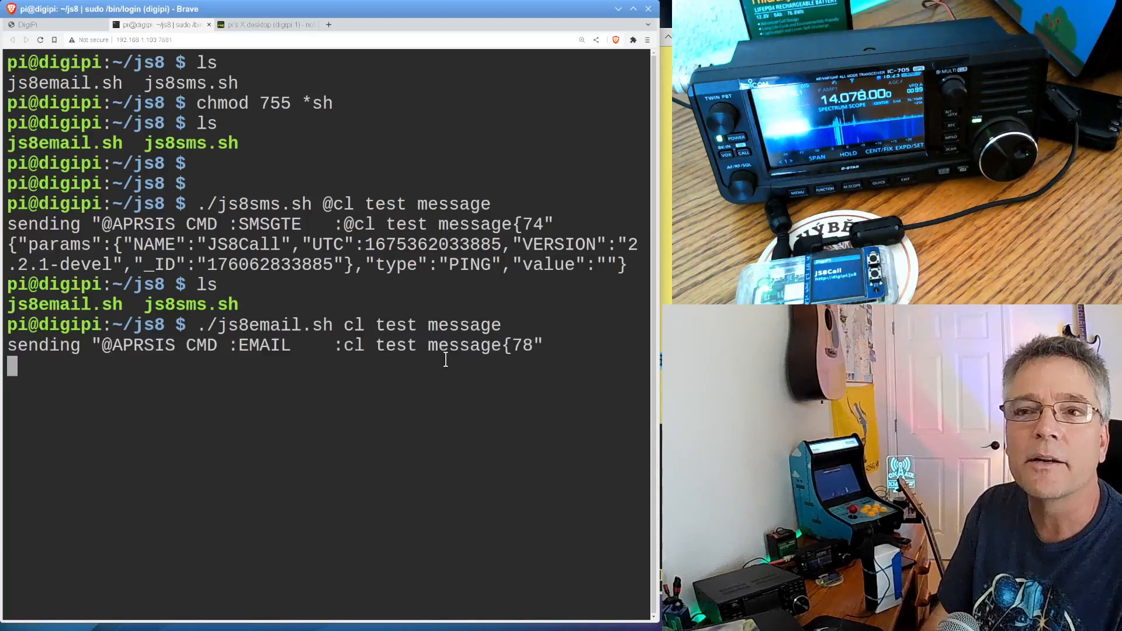
click(264, 24)
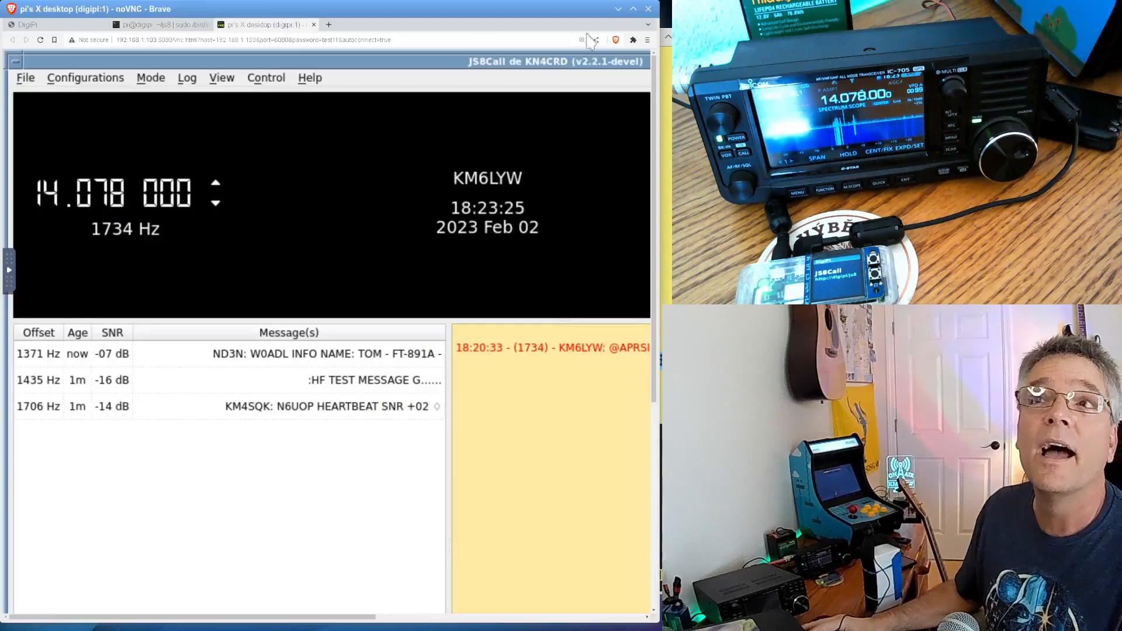
click(581, 40)
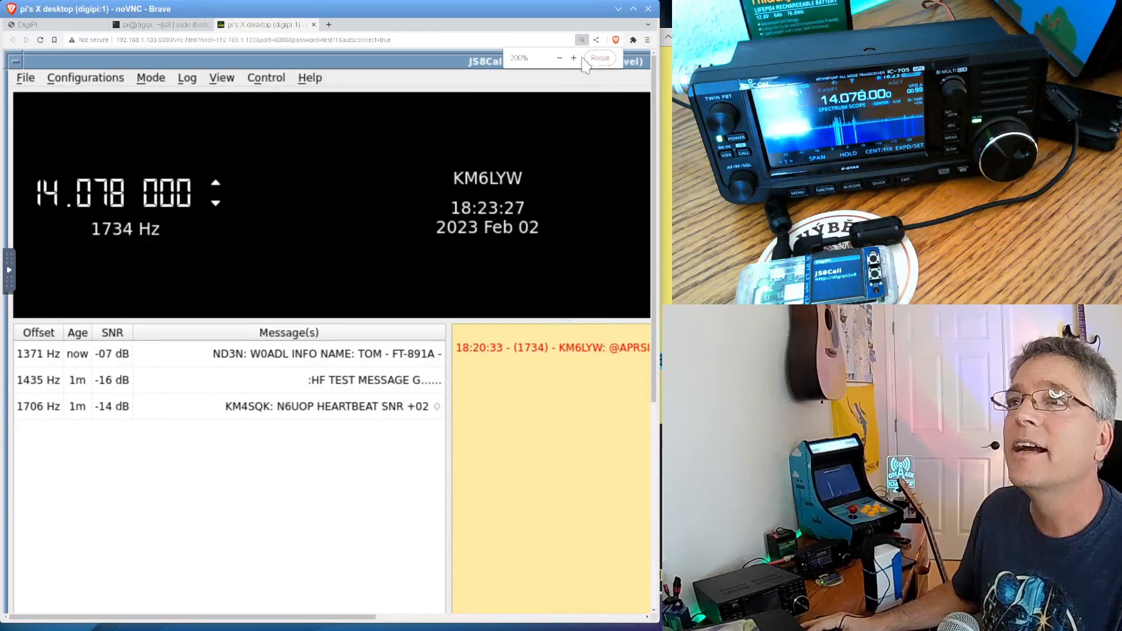
click(559, 58)
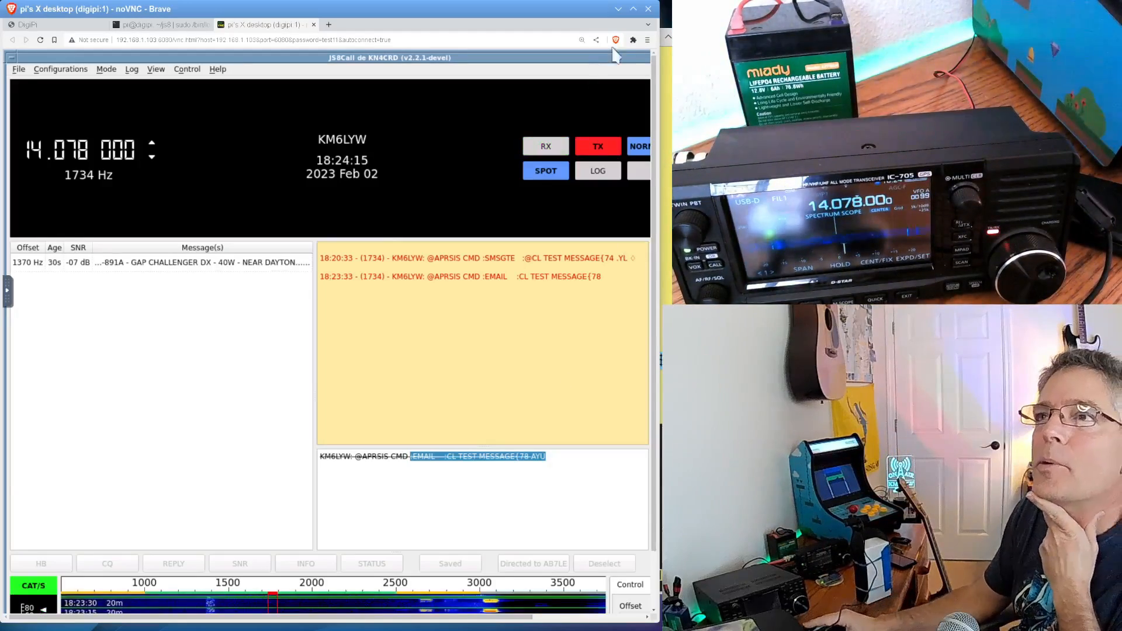
click(582, 39)
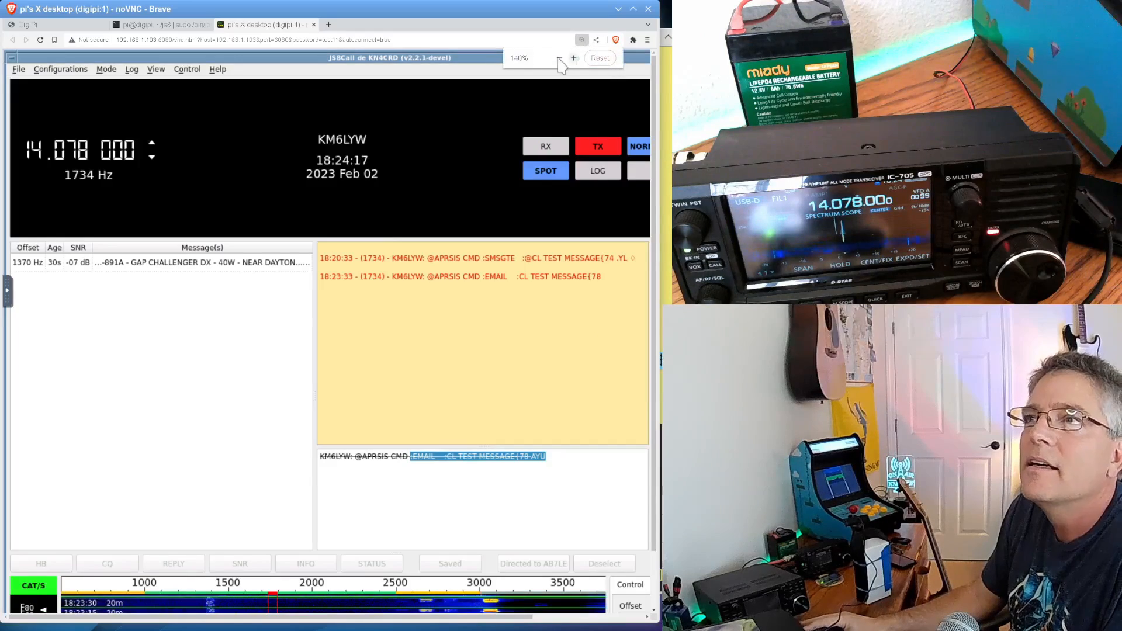
click(560, 58)
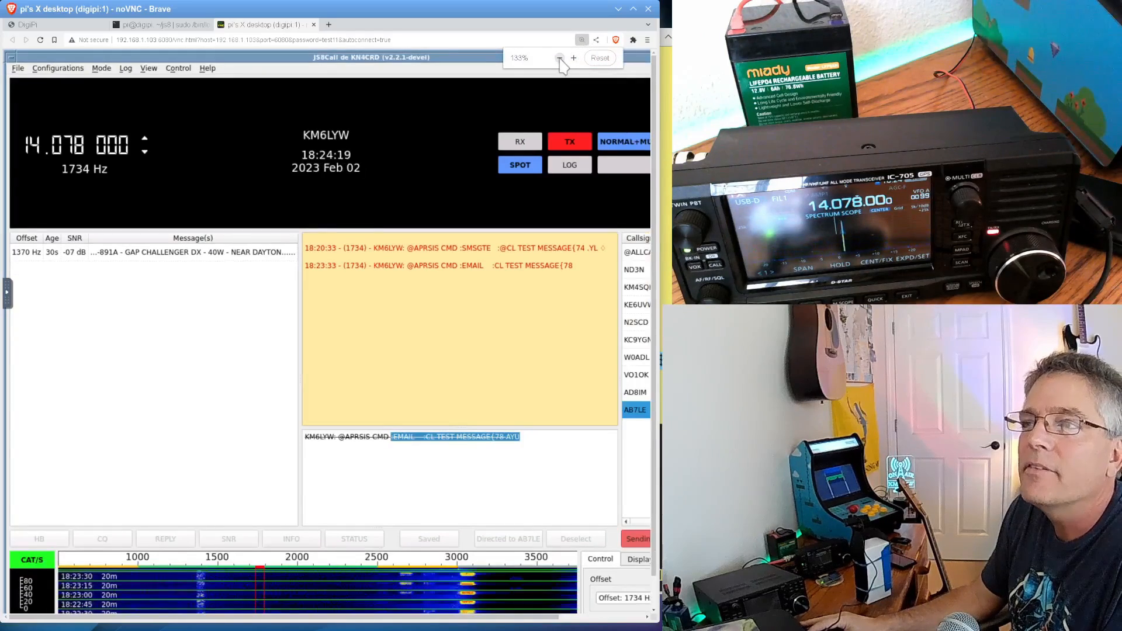
click(560, 57)
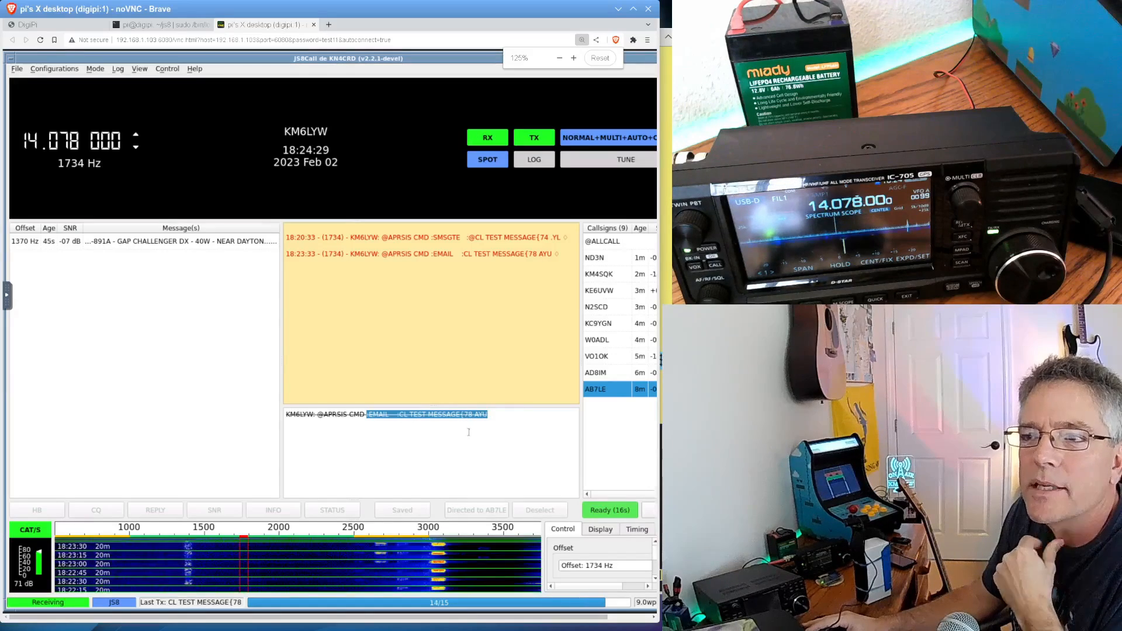
click(533, 137)
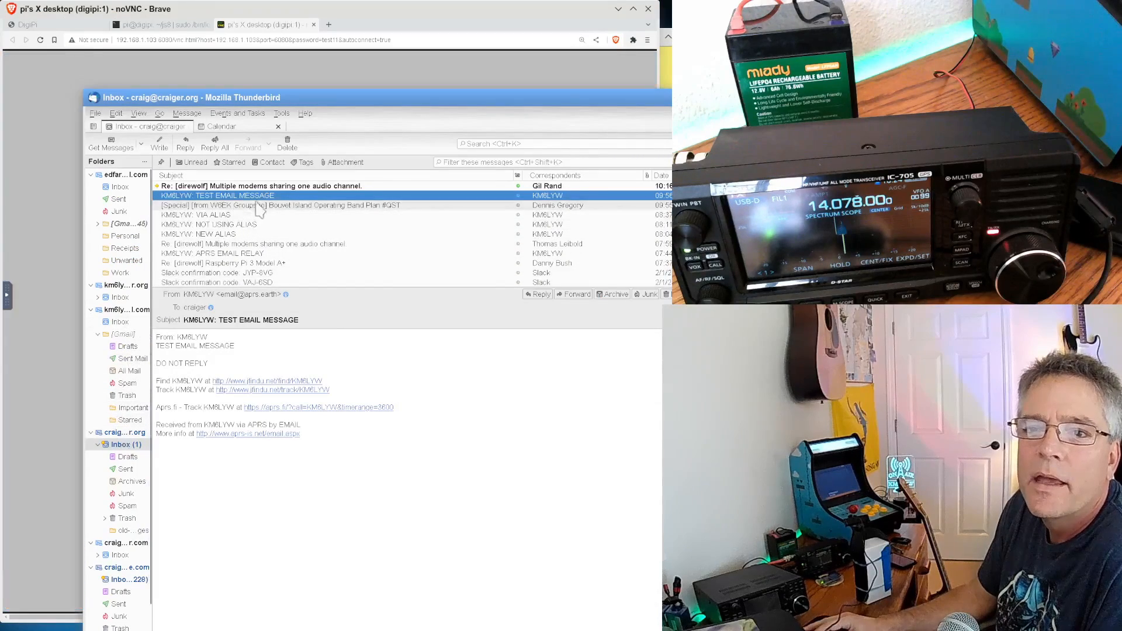
click(251, 185)
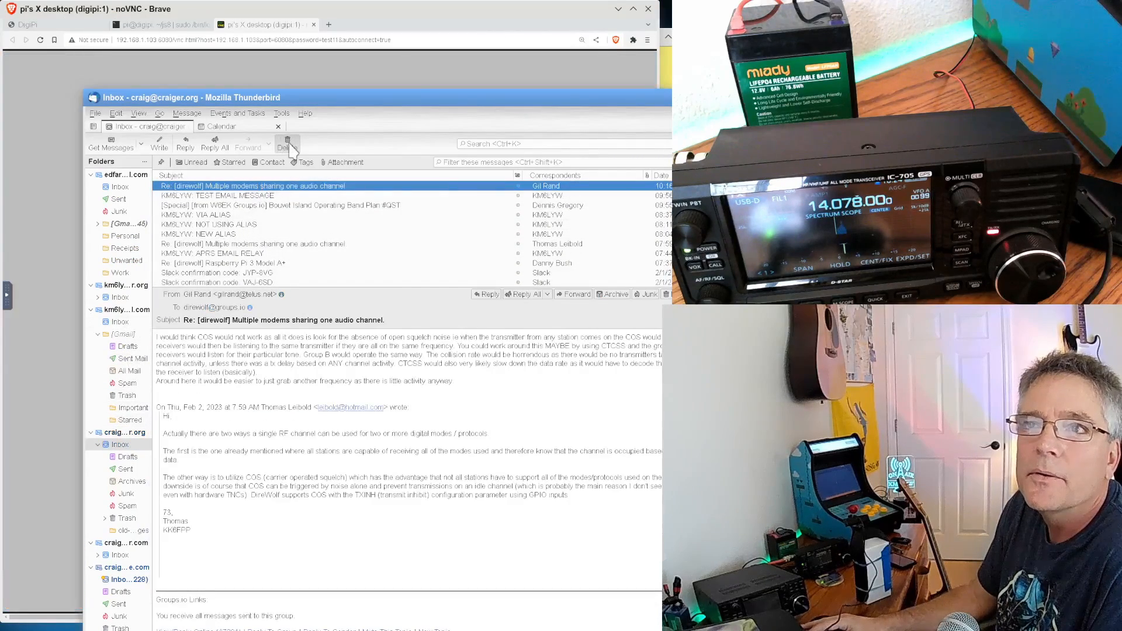
mouse_move(286, 143)
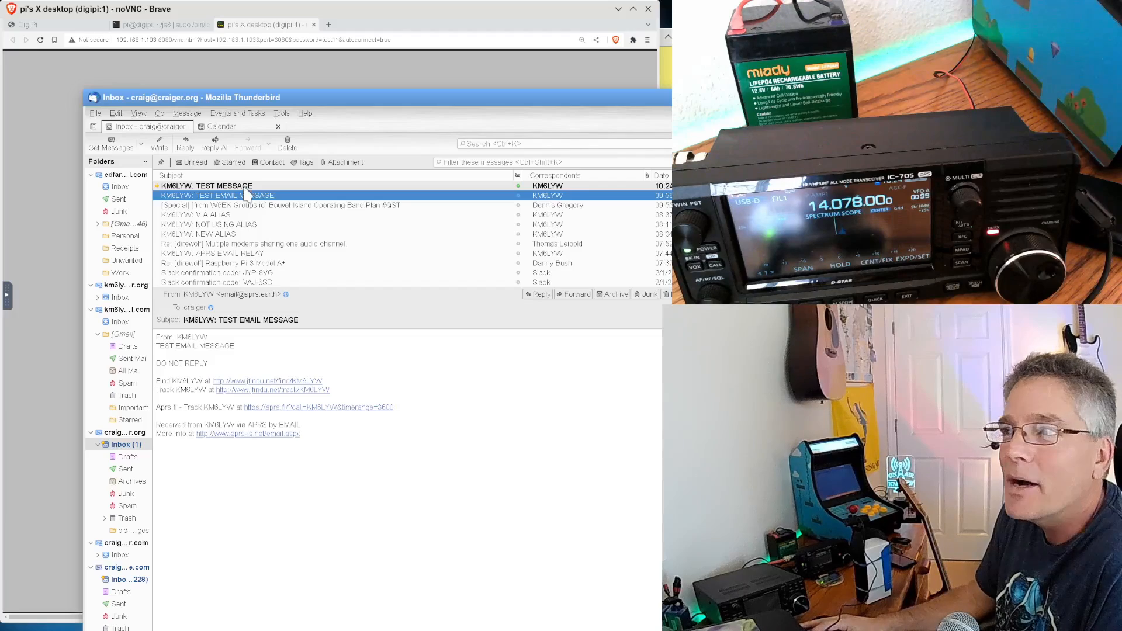
click(208, 185)
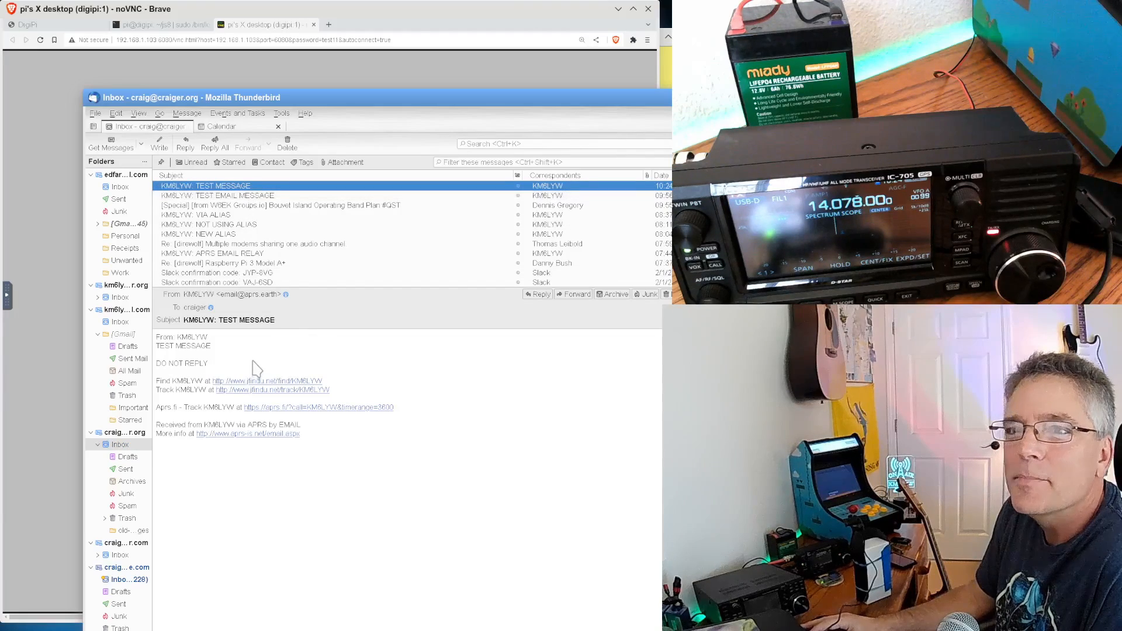
double_click(185, 345)
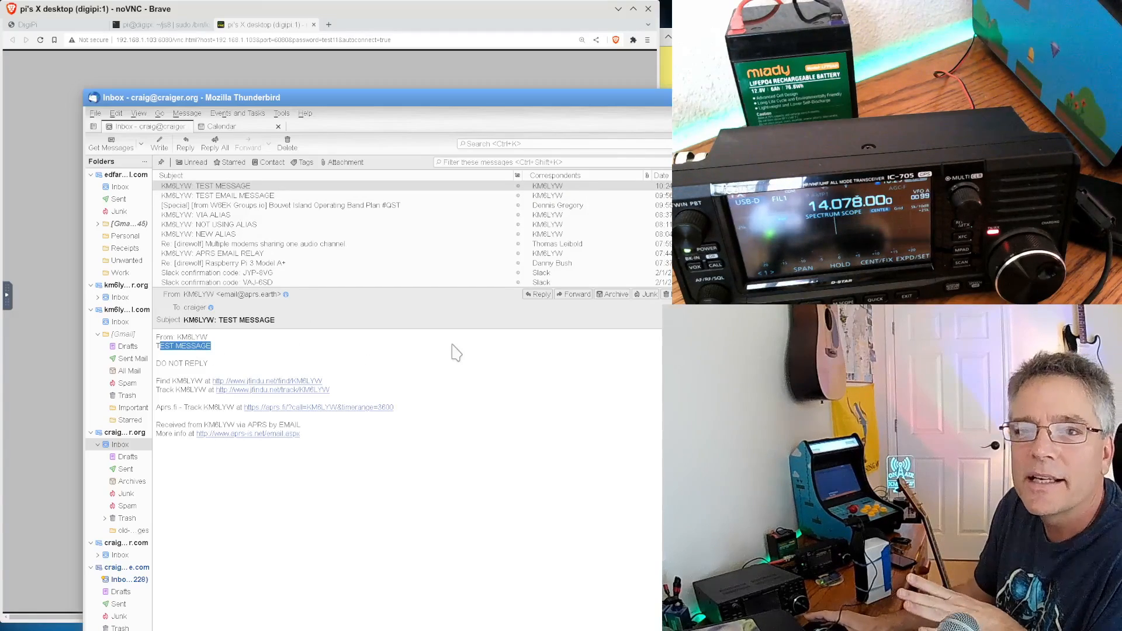
mouse_move(626, 400)
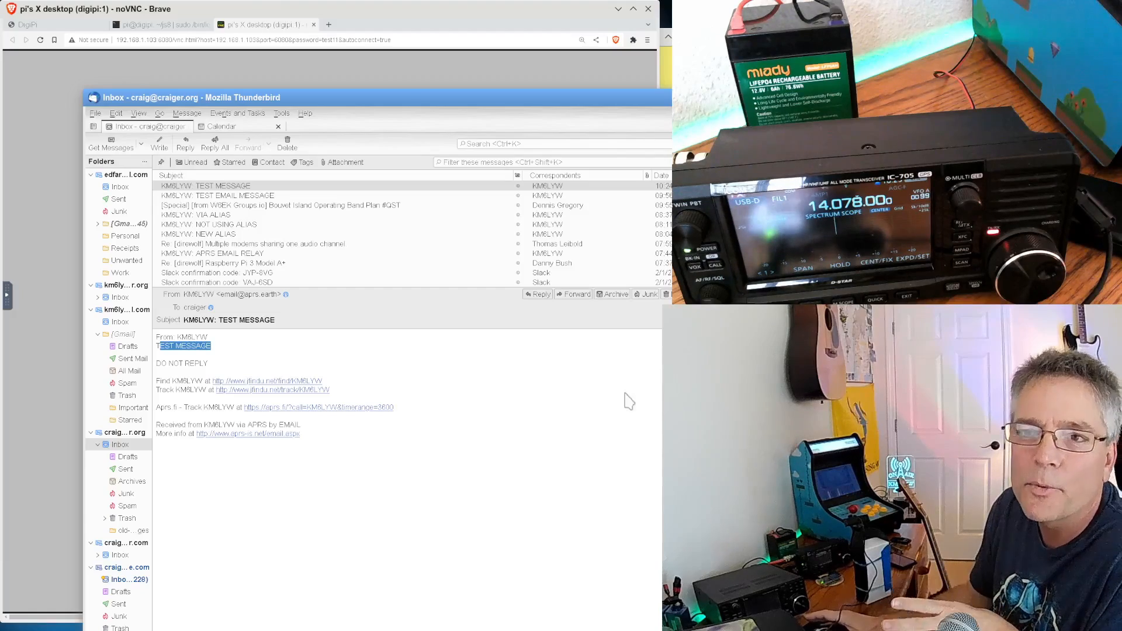
mouse_move(514, 410)
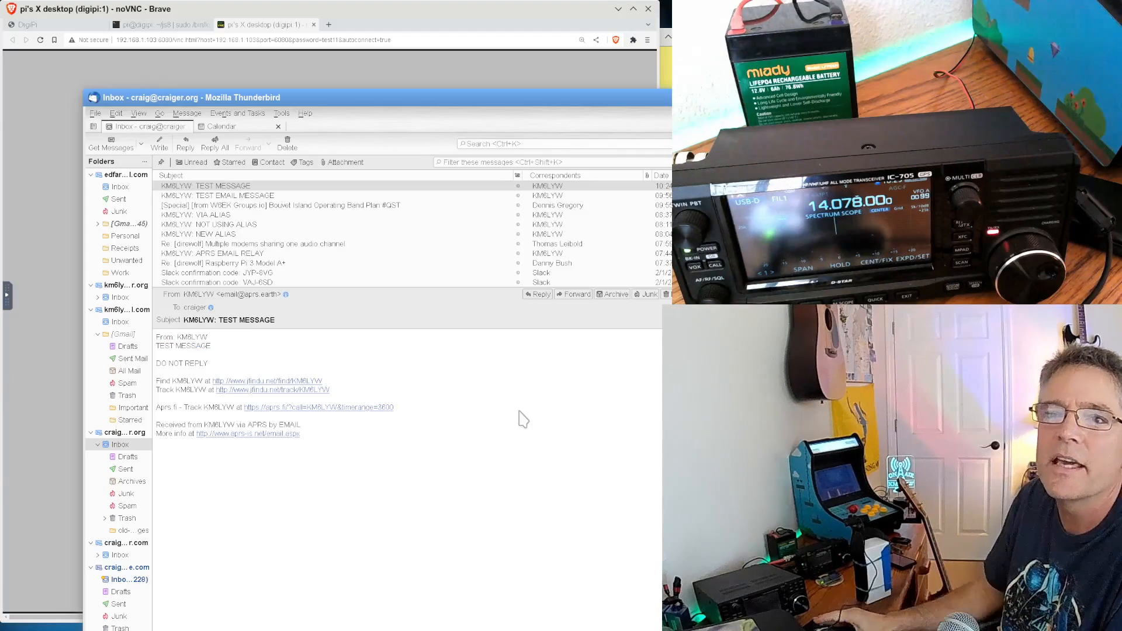
mouse_move(519, 409)
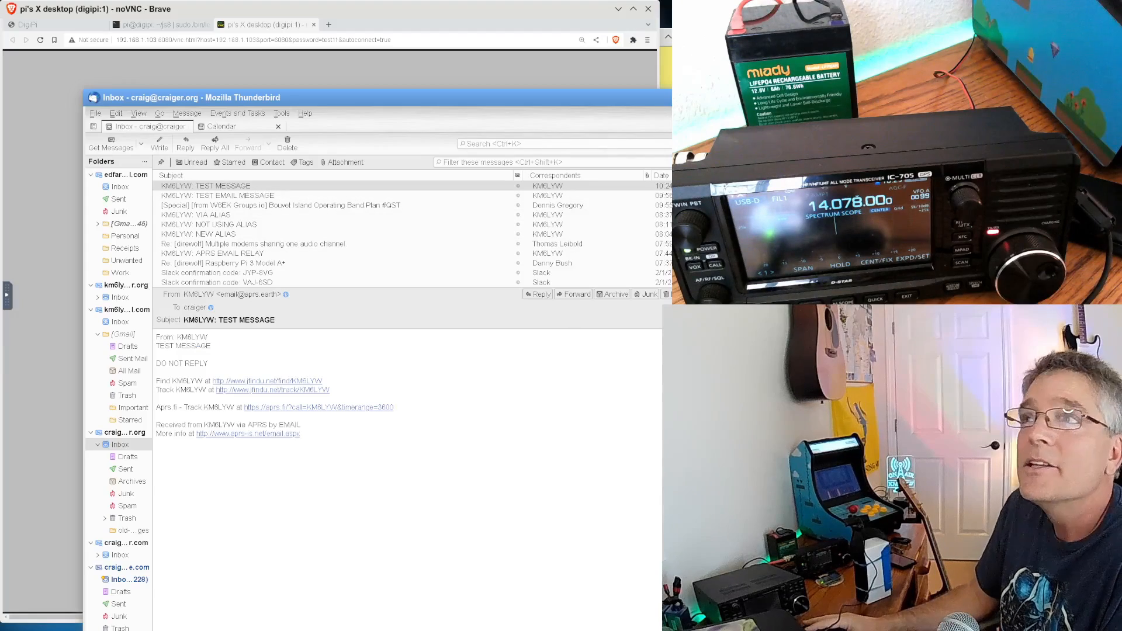
Move from the remote desktop through the DigiPi shell tab to the DigiPi control page.
click(165, 23)
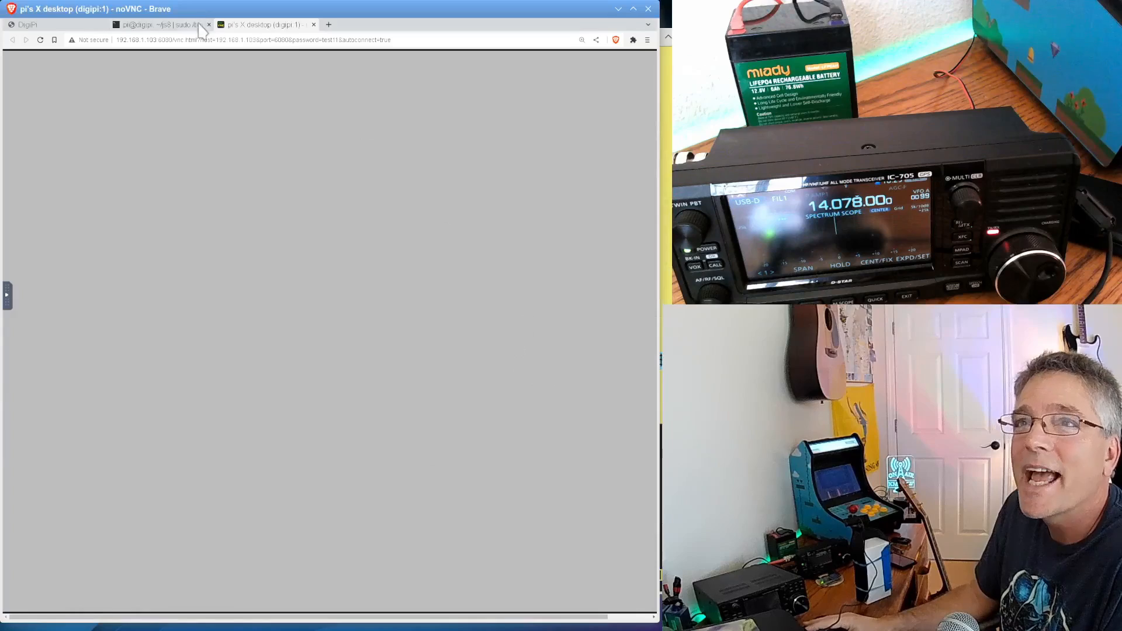
click(161, 24)
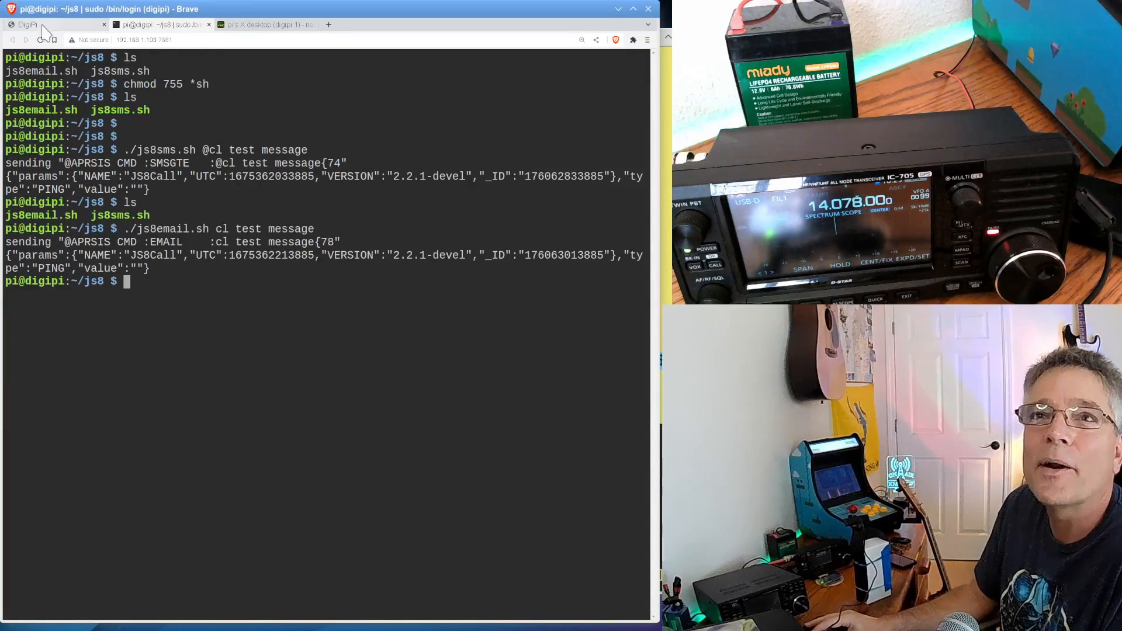
click(29, 25)
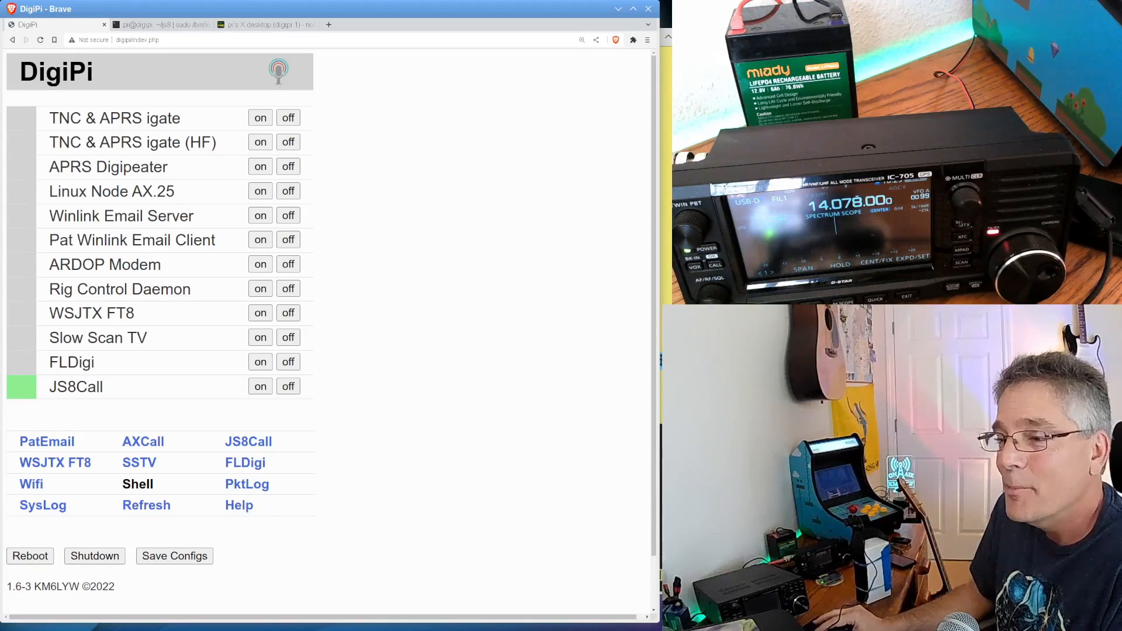
Switch to the Konsole window showing the supporter list in vi.
click(137, 484)
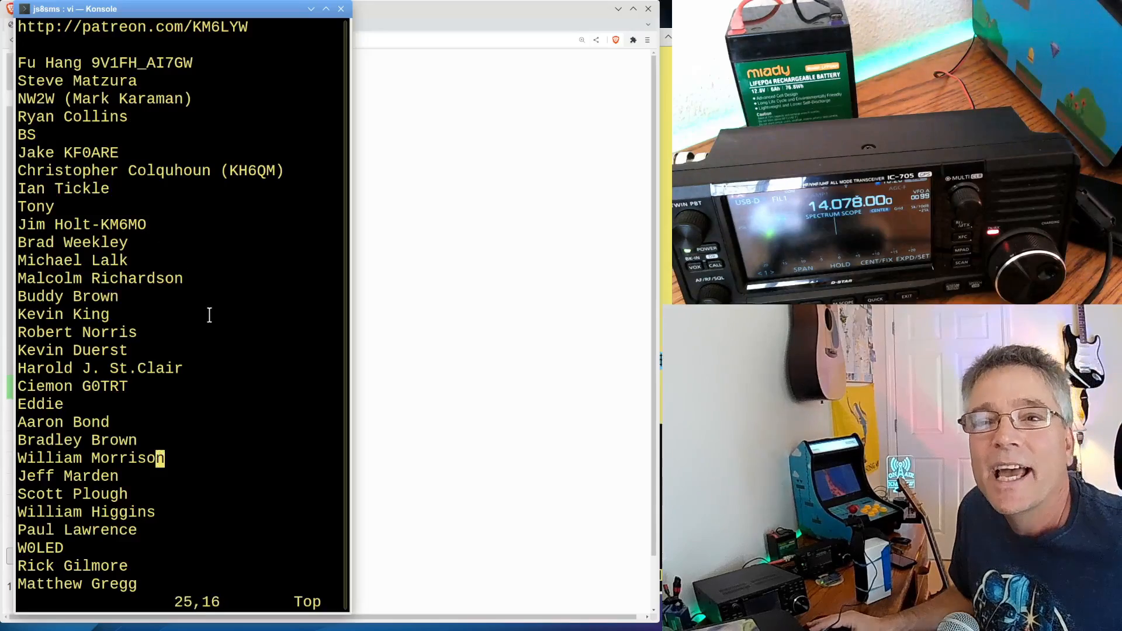
Scroll through the supporter list in vi down to the end.
scroll(down, 3)
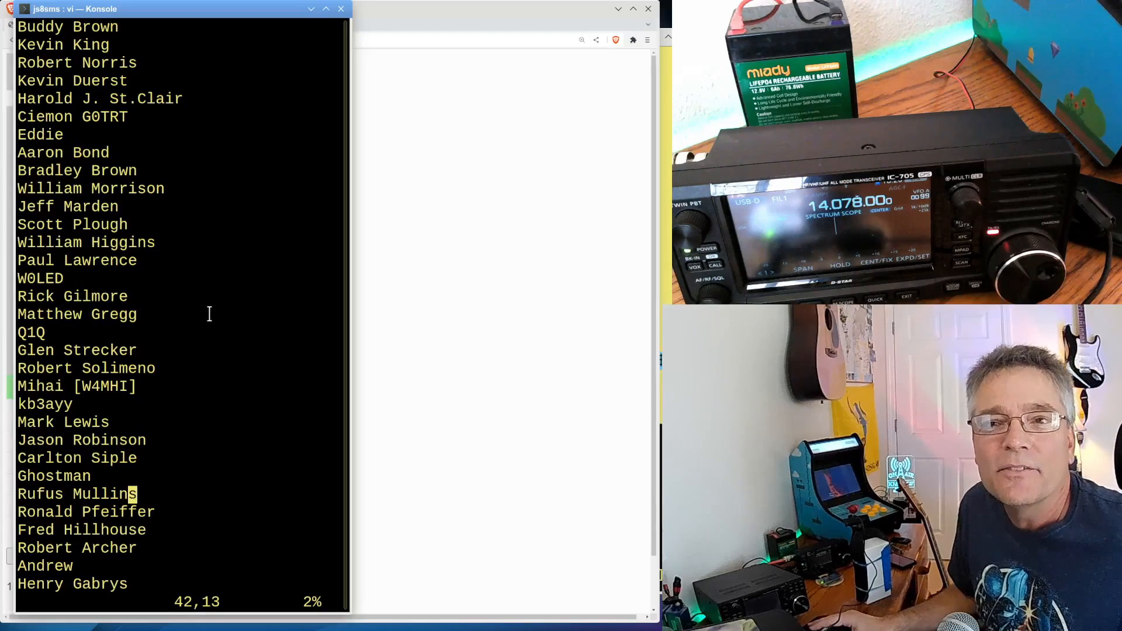
scroll(down, 3)
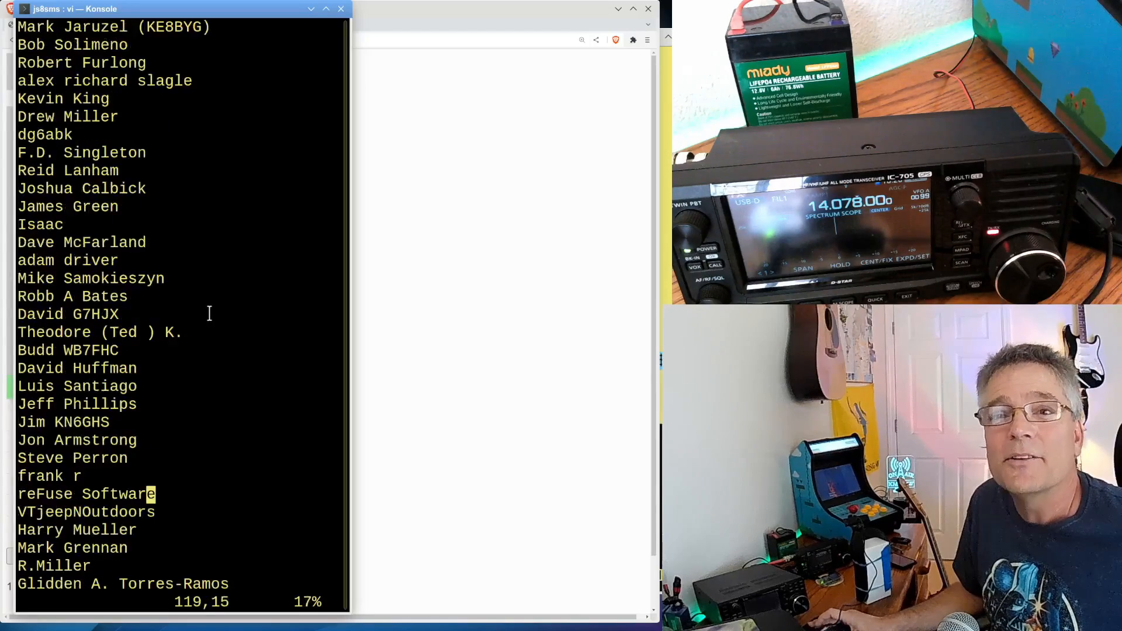
scroll(down, 3)
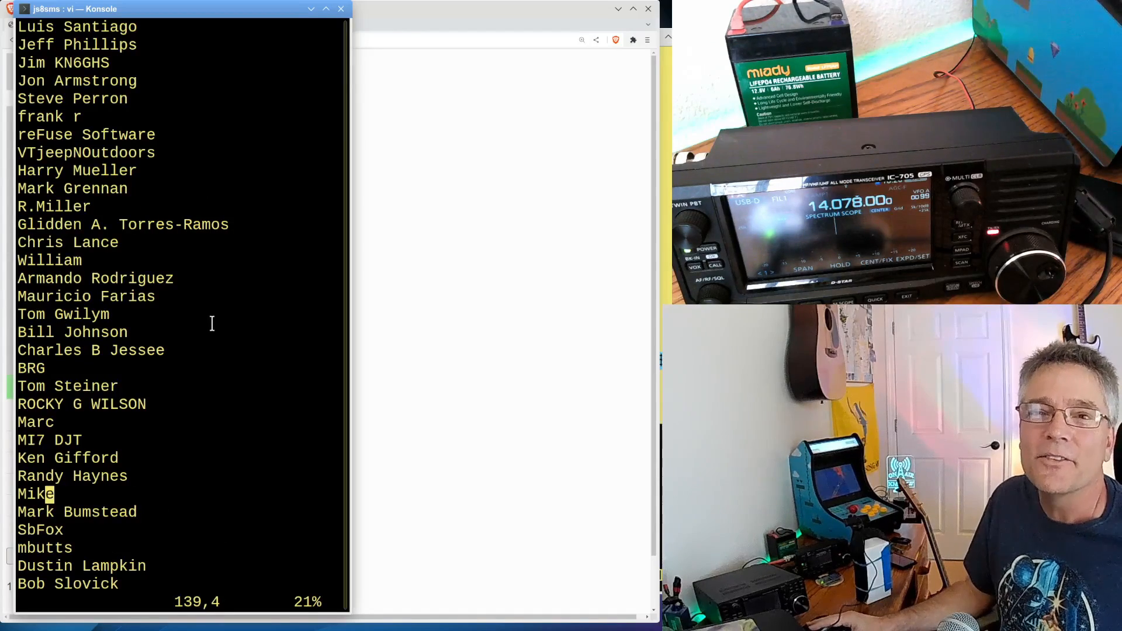
scroll(down, 3)
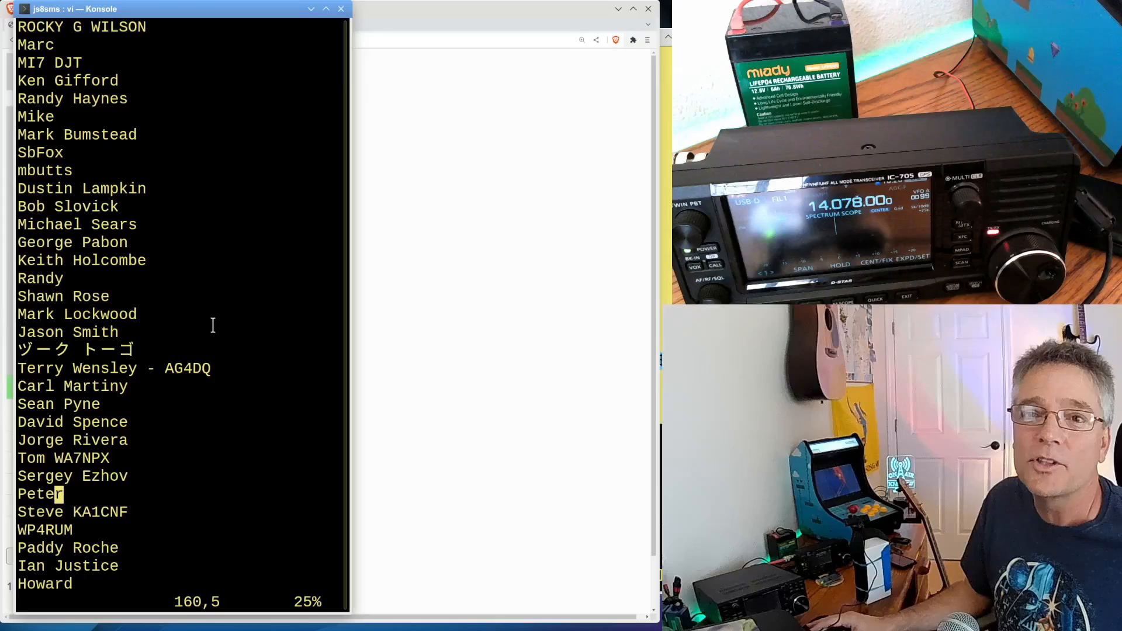
scroll(down, 3)
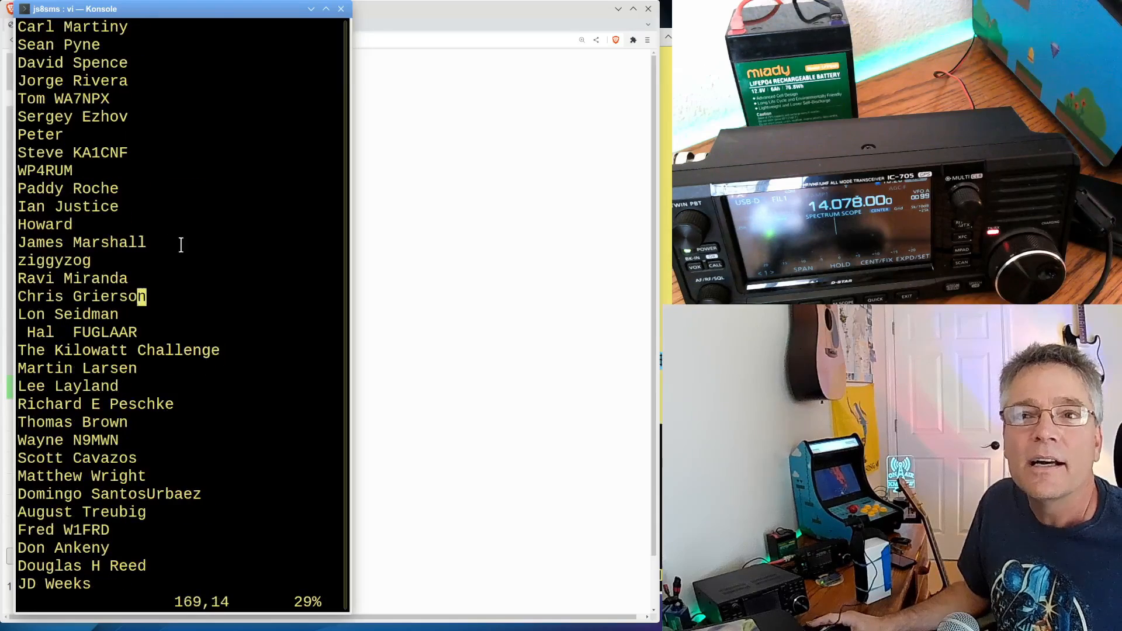
scroll(down, 3)
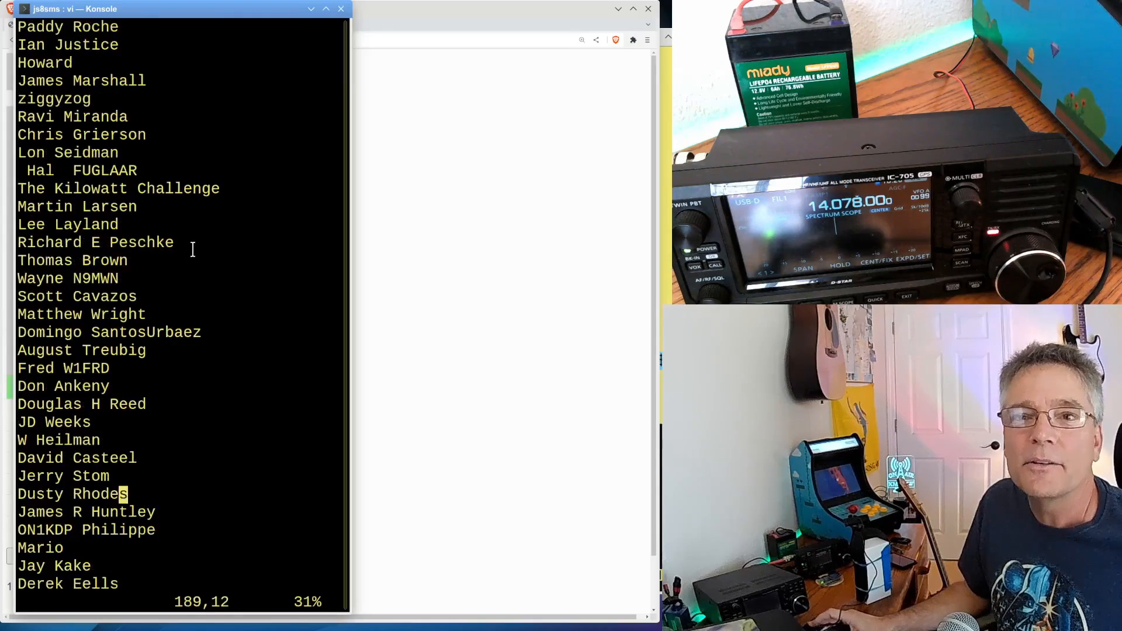
scroll(down, 3)
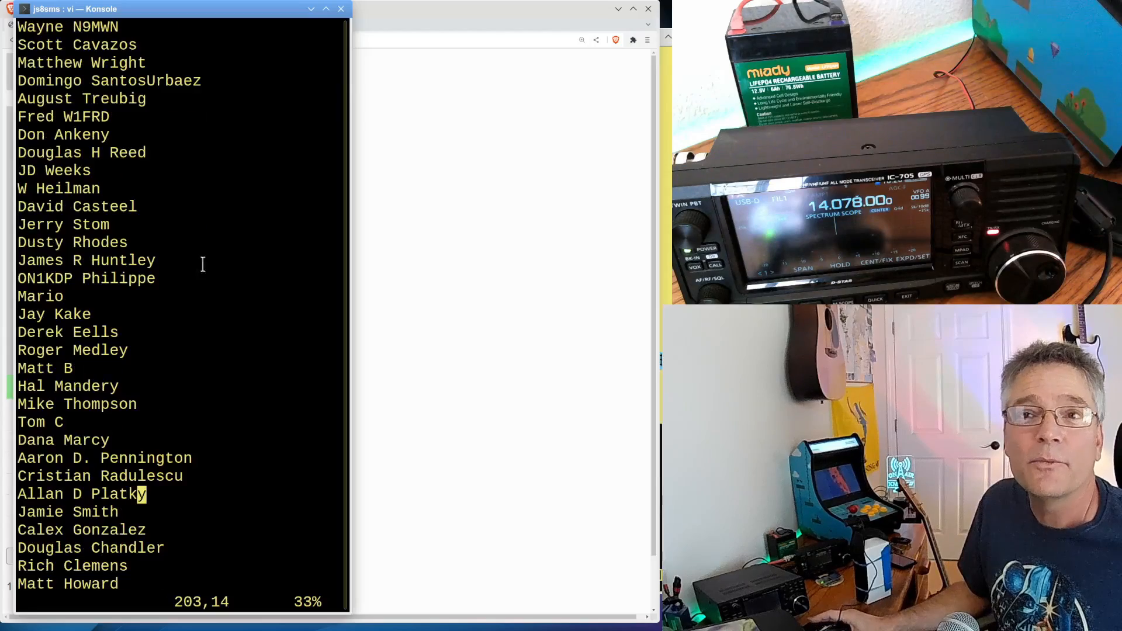
scroll(down, 3)
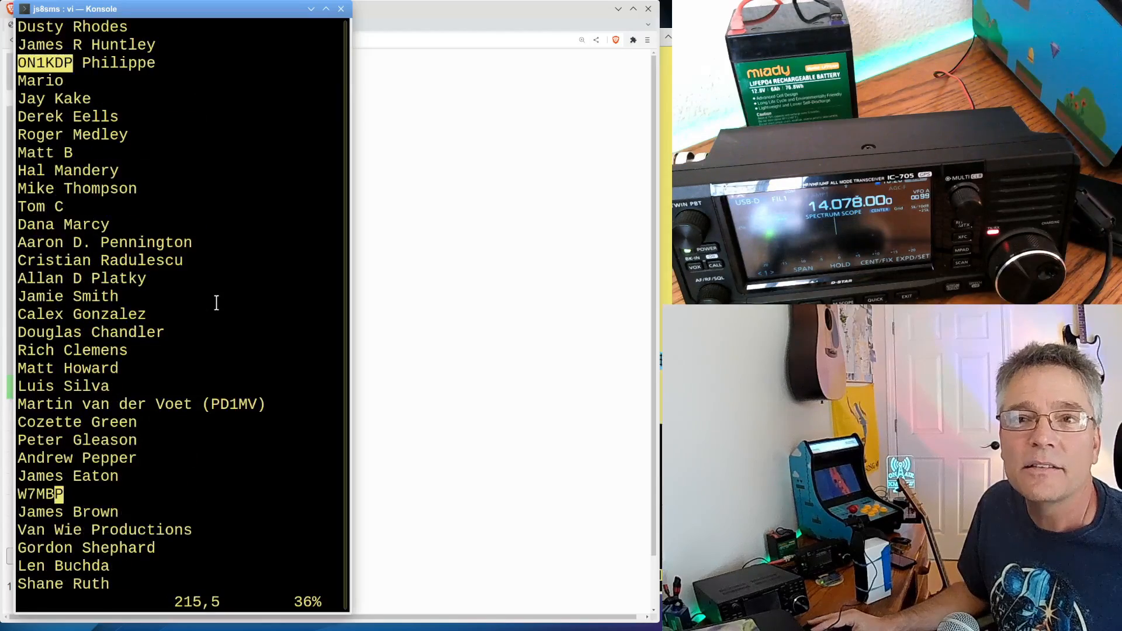
scroll(down, 3)
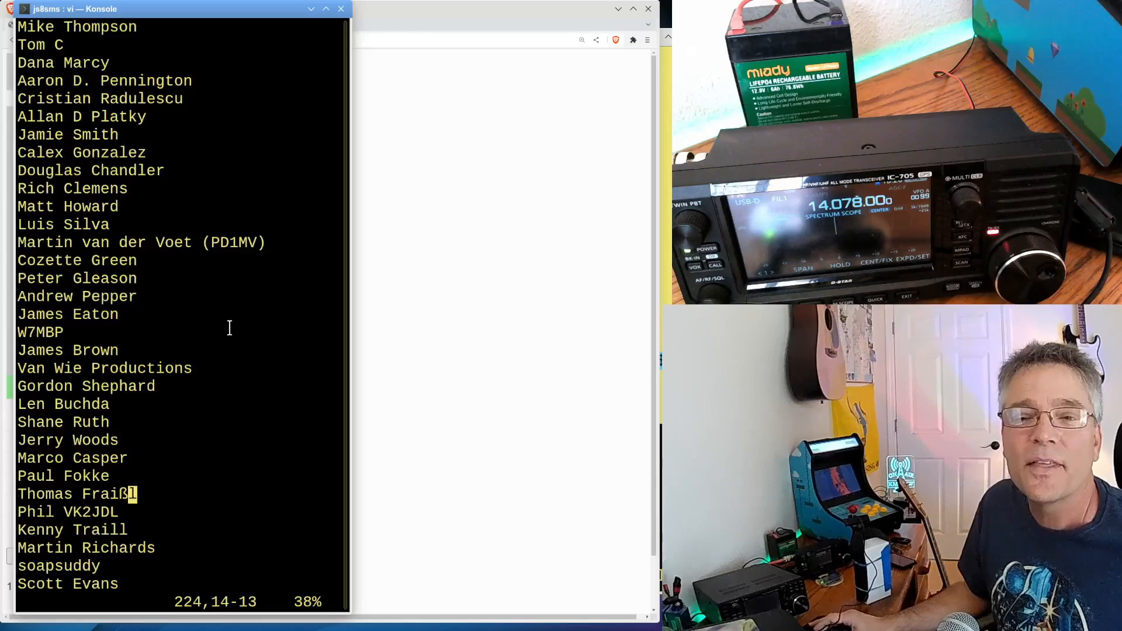
scroll(down, 3)
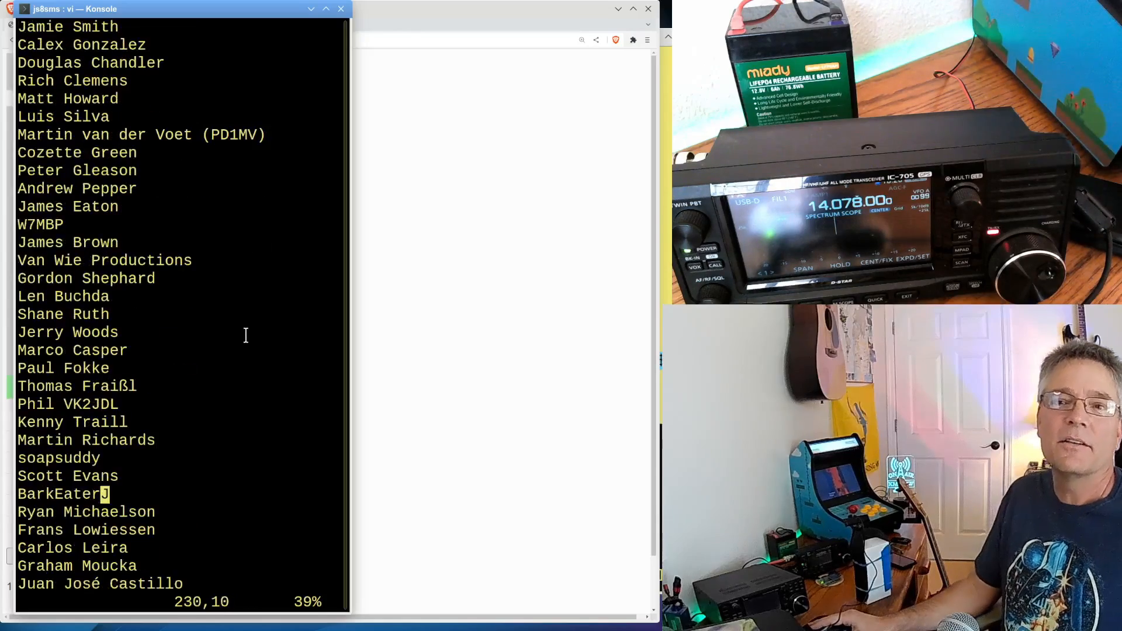
scroll(down, 3)
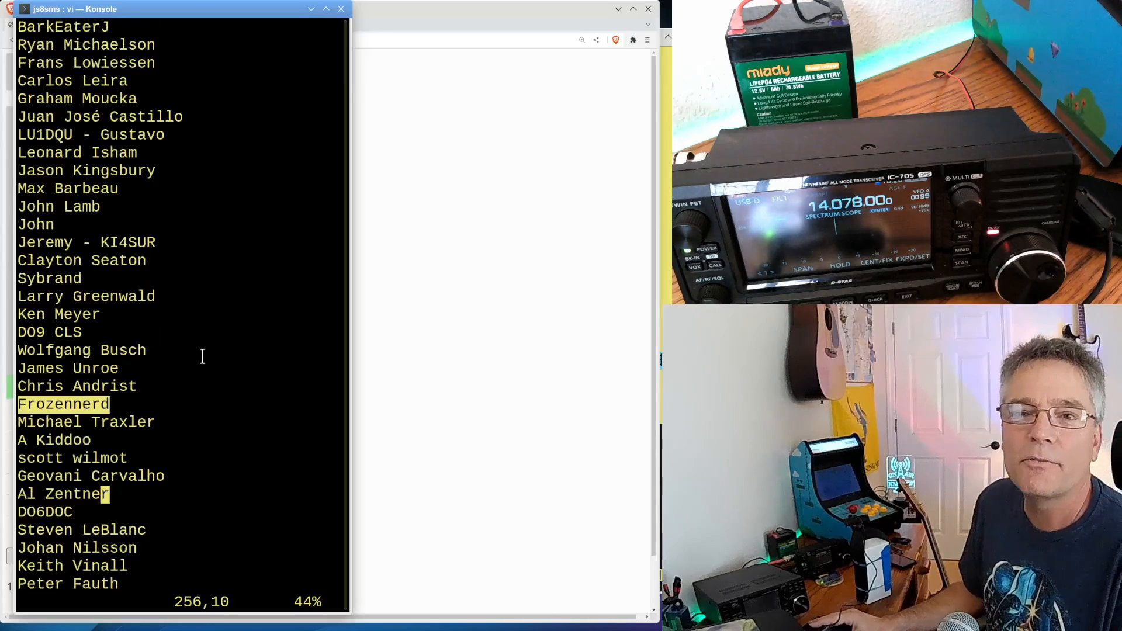
scroll(down, 3)
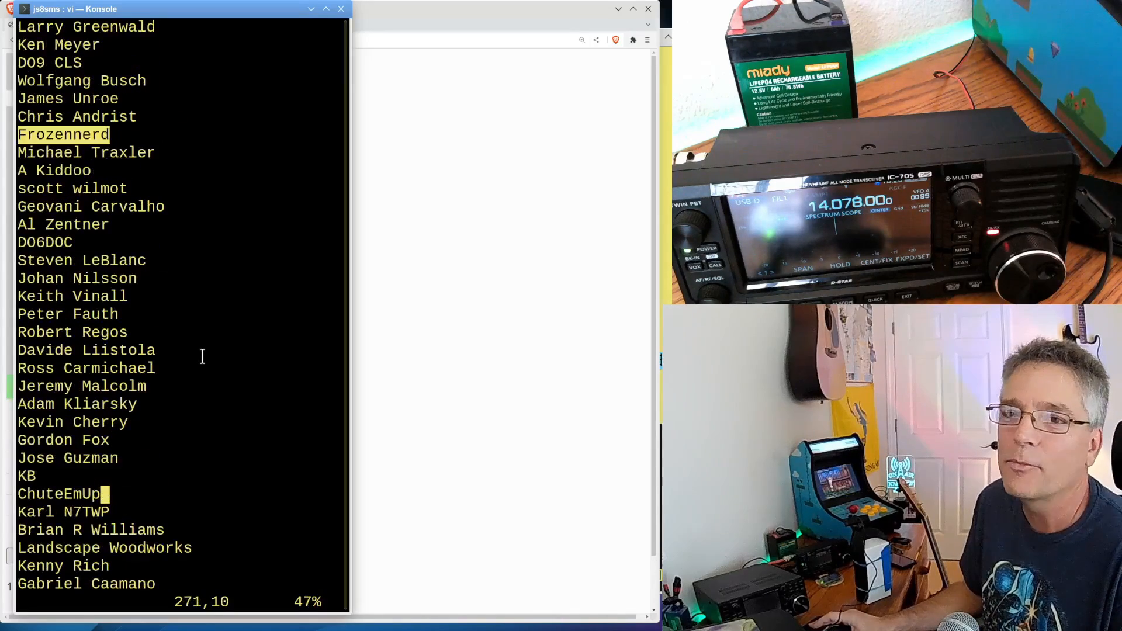
scroll(down, 3)
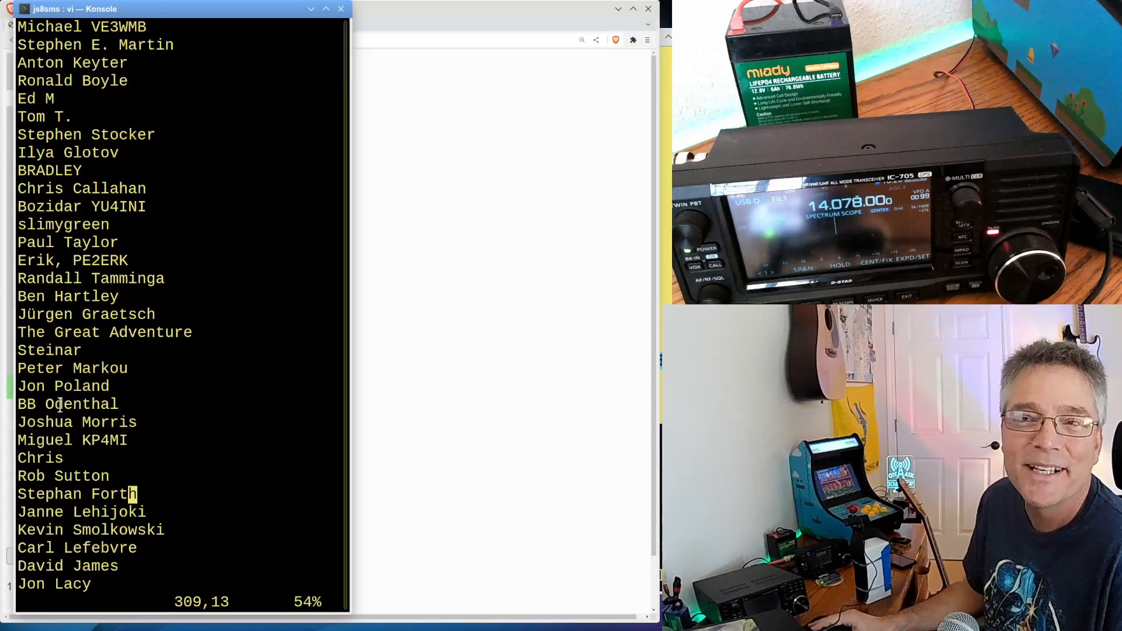
scroll(down, 3)
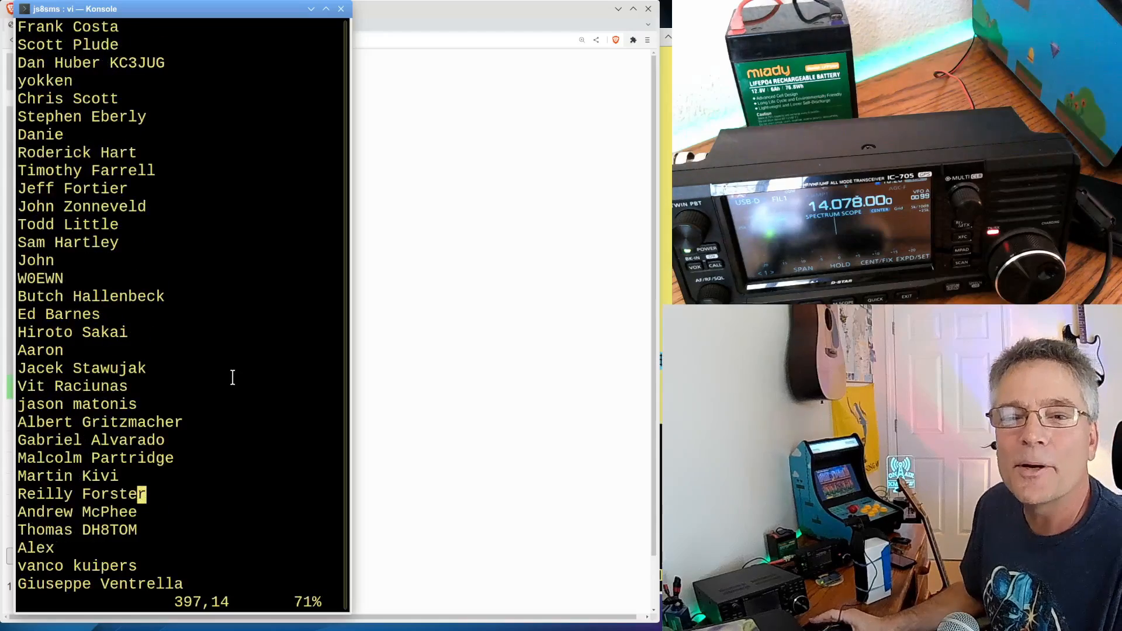
scroll(down, 3)
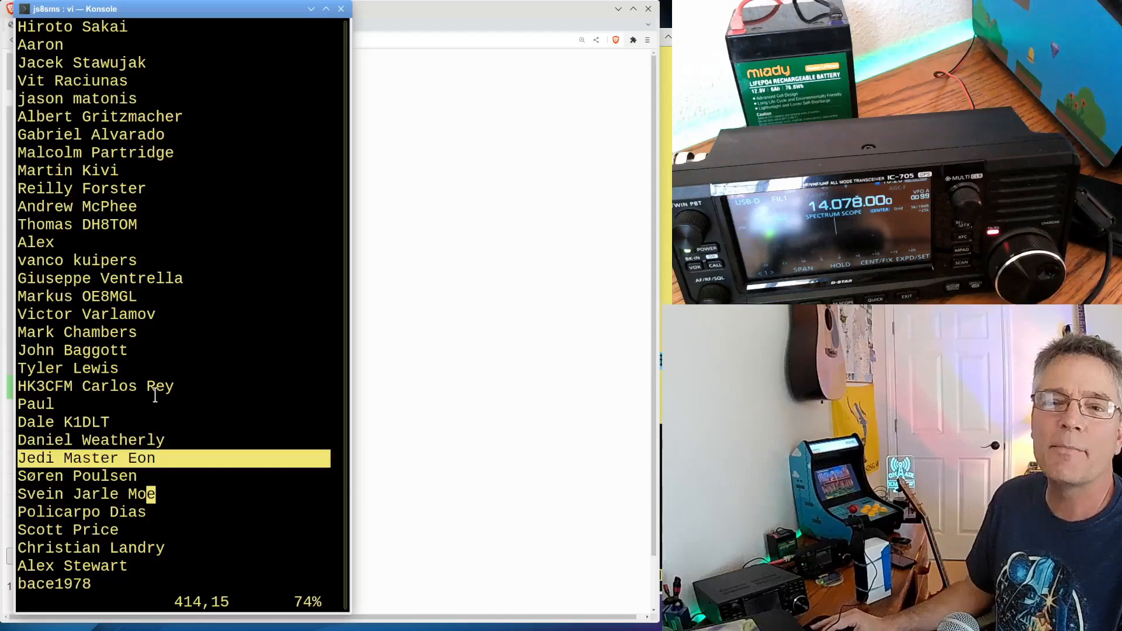
scroll(down, 3)
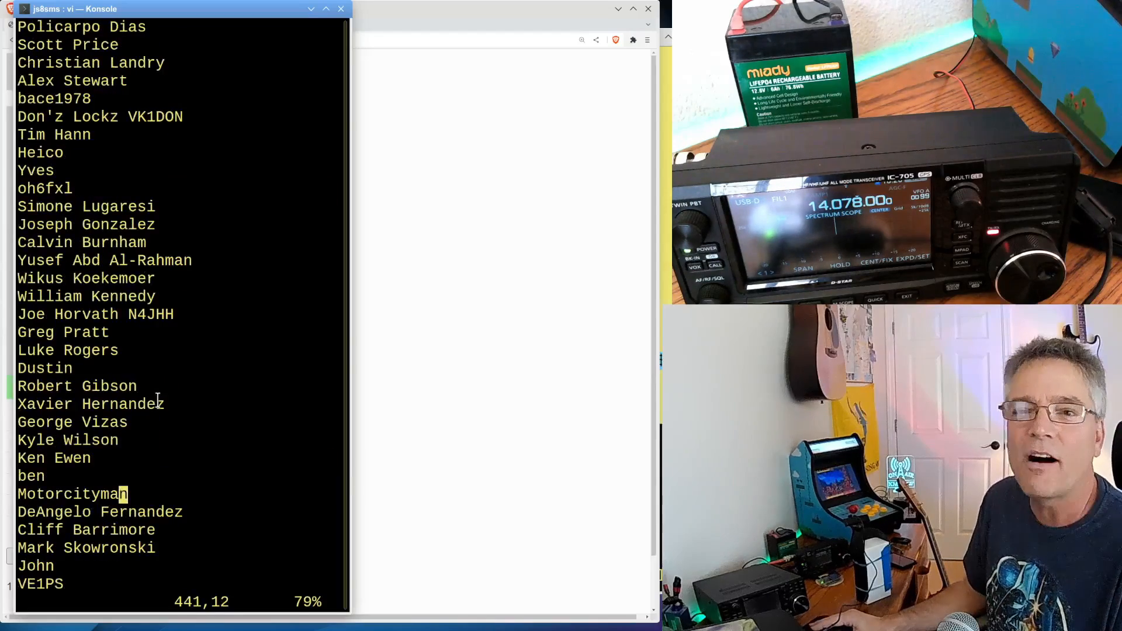
scroll(down, 3)
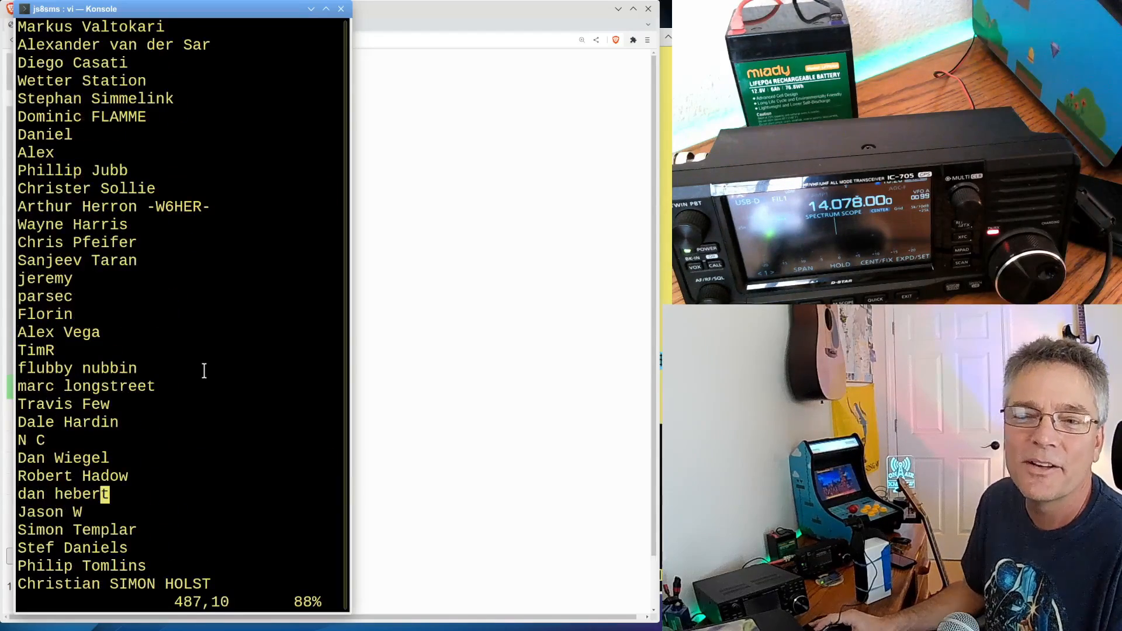
scroll(down, 3)
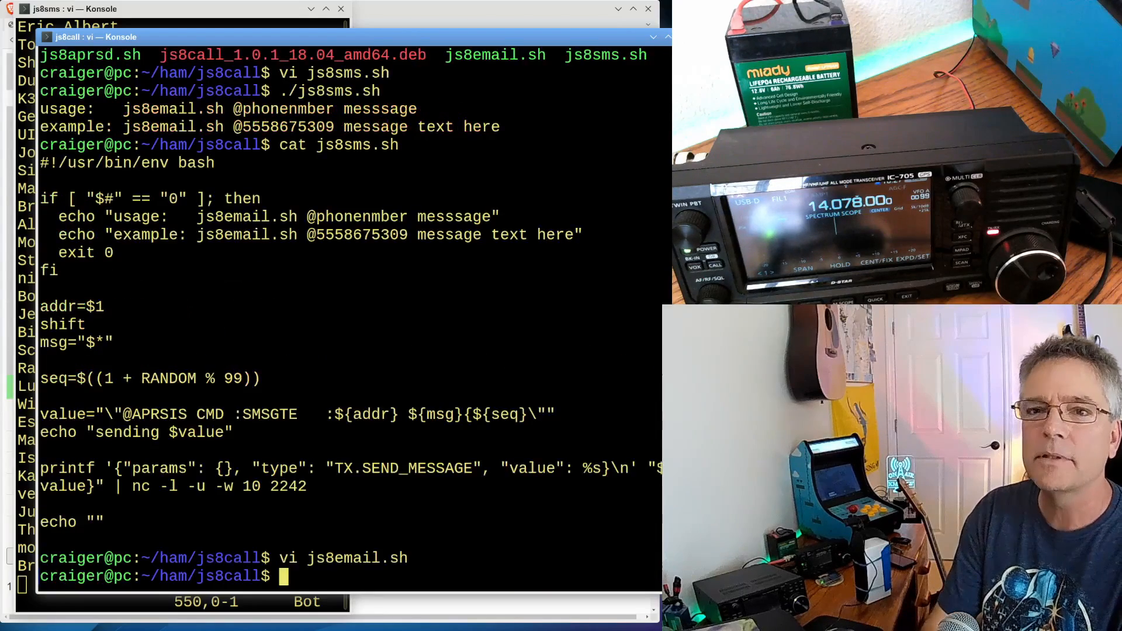
Clear the js8call Konsole terminal and add a few empty prompts.
text(clear)
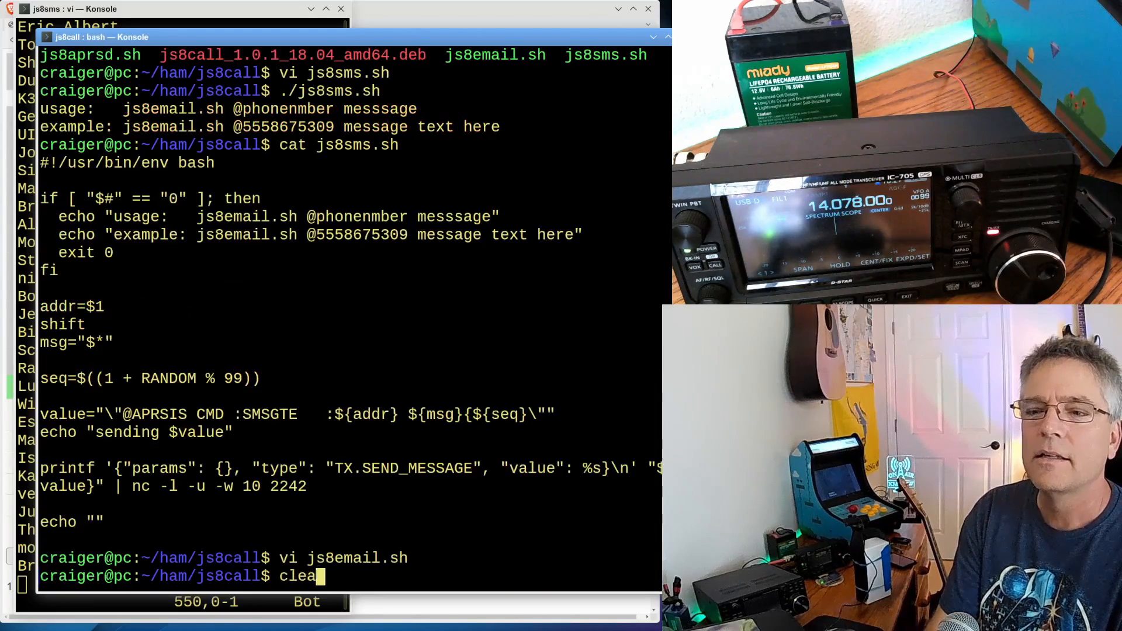
key(Return)
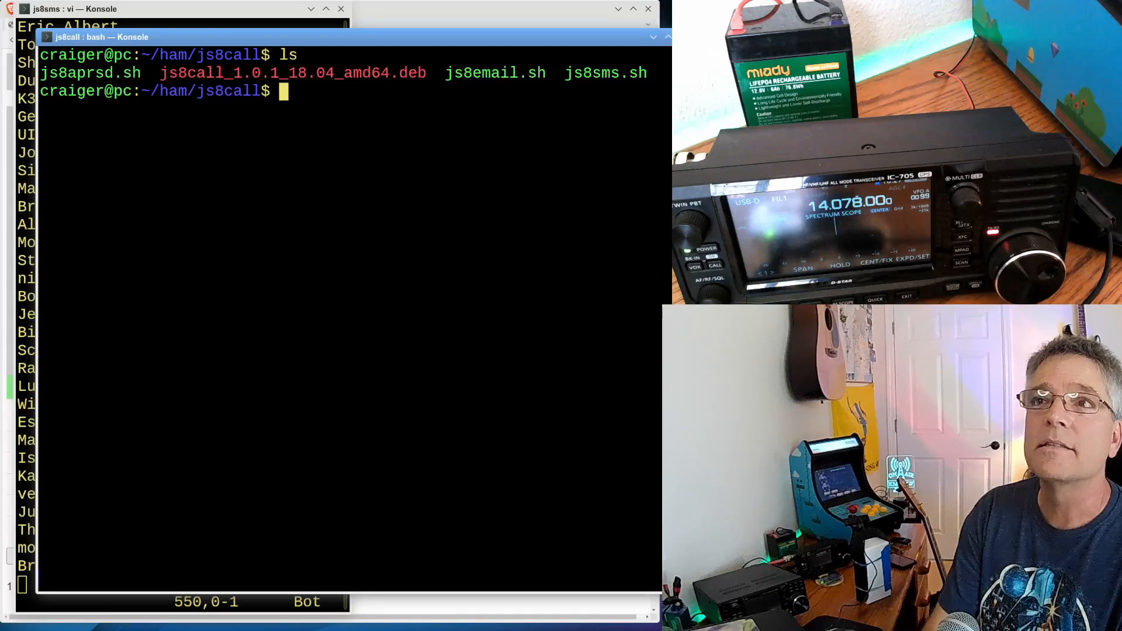
key(Return)
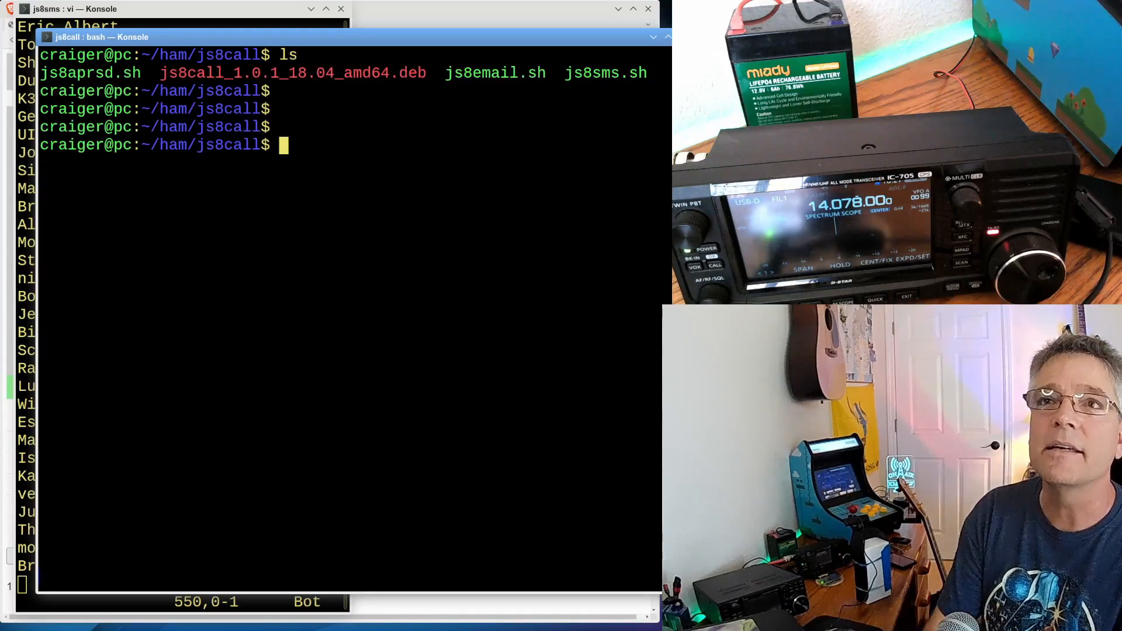